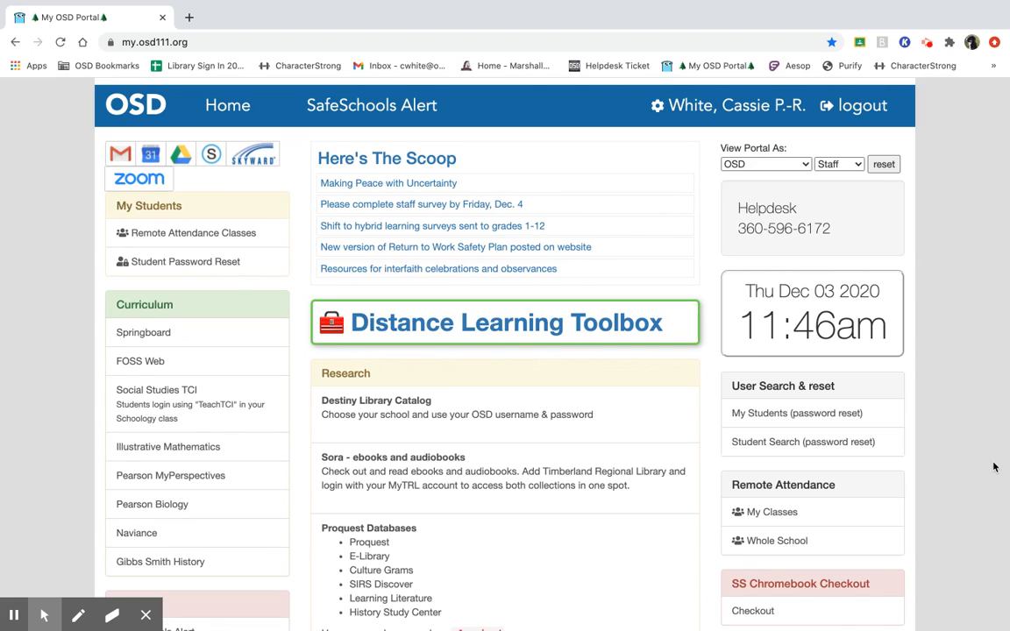
mouse_move(979, 319)
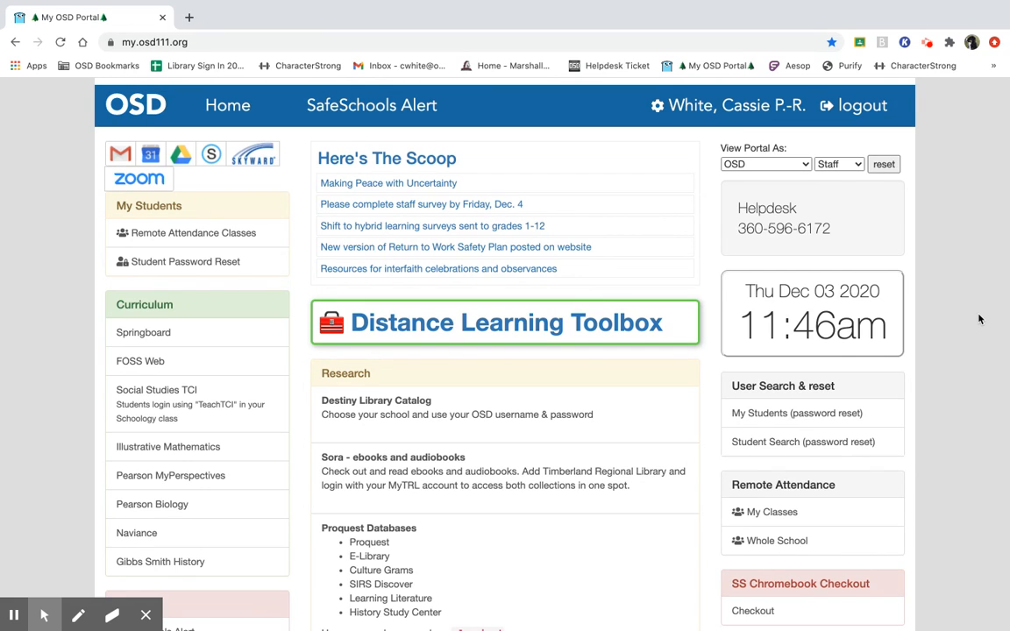
- Scroll to the portal's Applications list and launch Adobe Spark
scroll("down", 3)
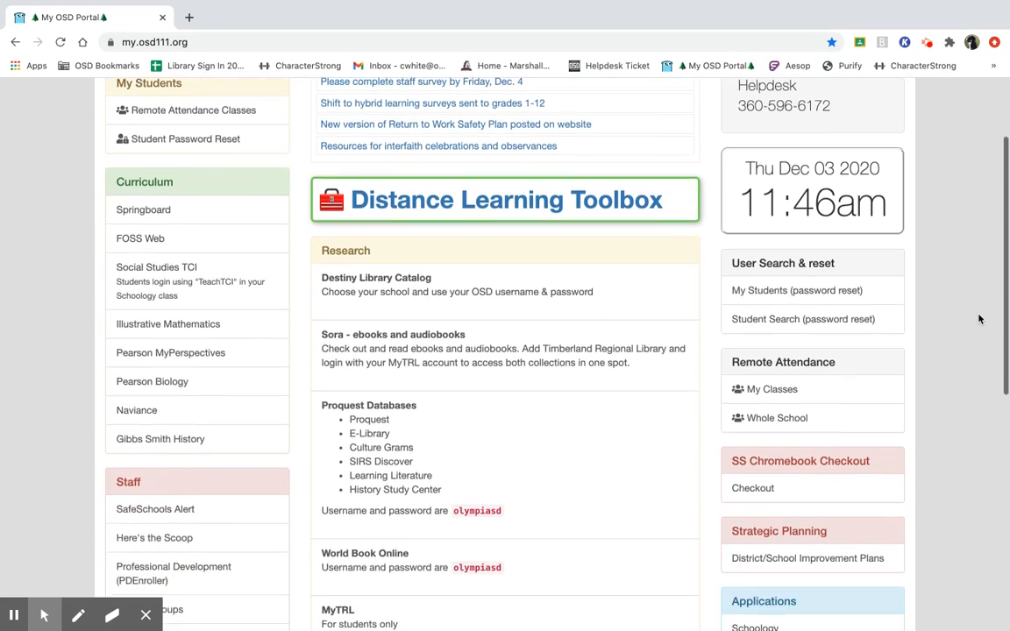
scroll("down", 3)
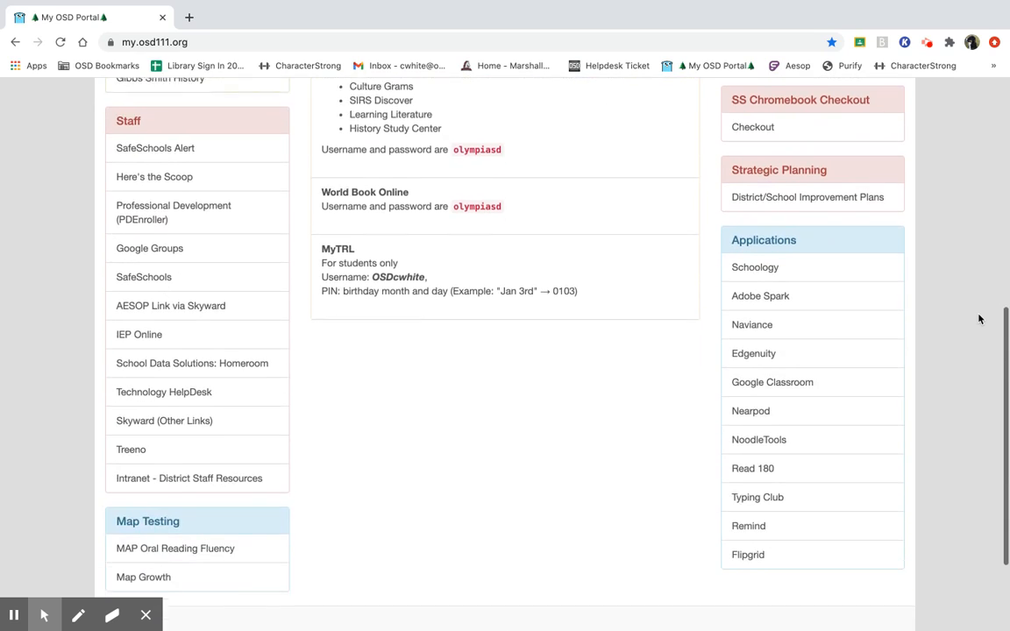
scroll("down", 3)
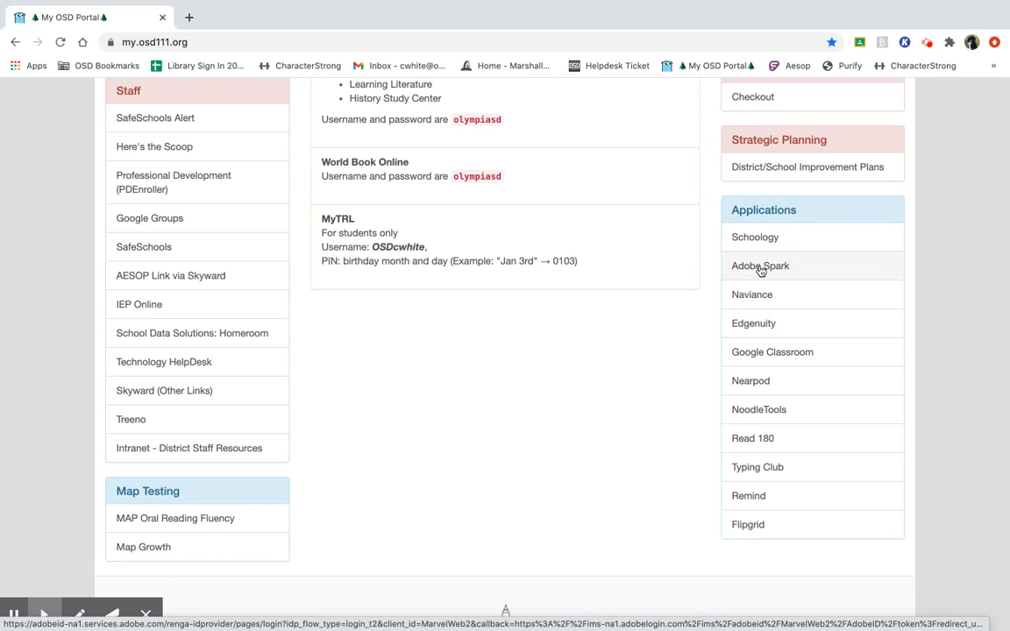
left_click(761, 266)
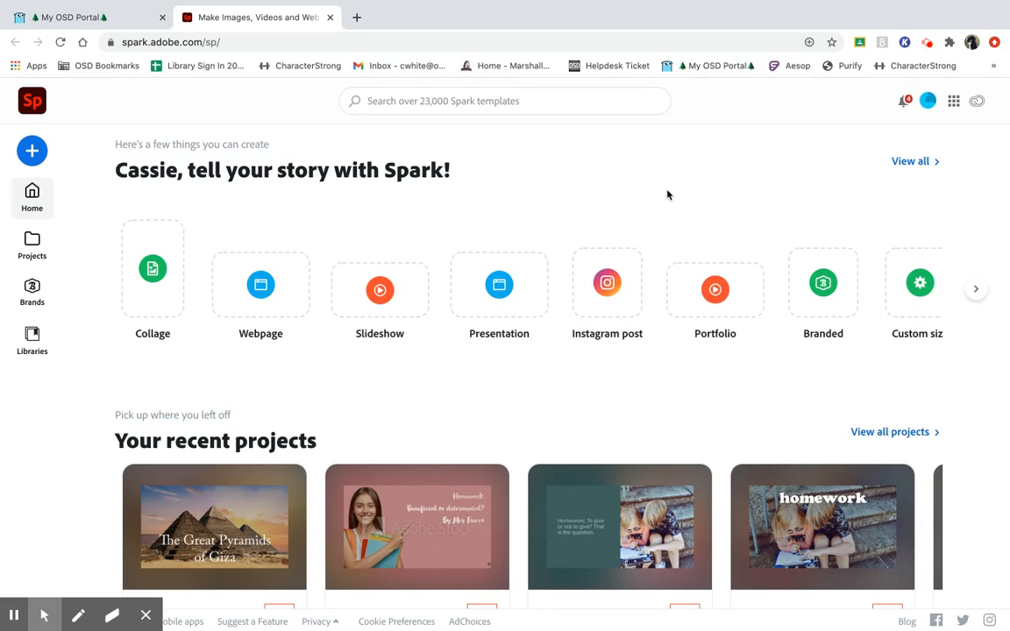
mouse_move(151, 263)
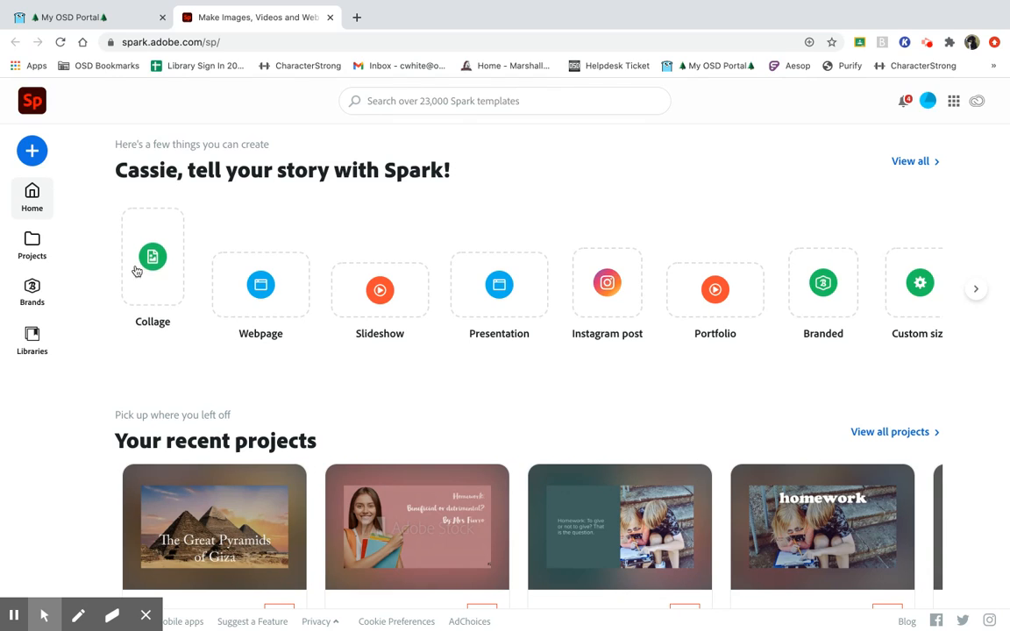
mouse_move(782, 210)
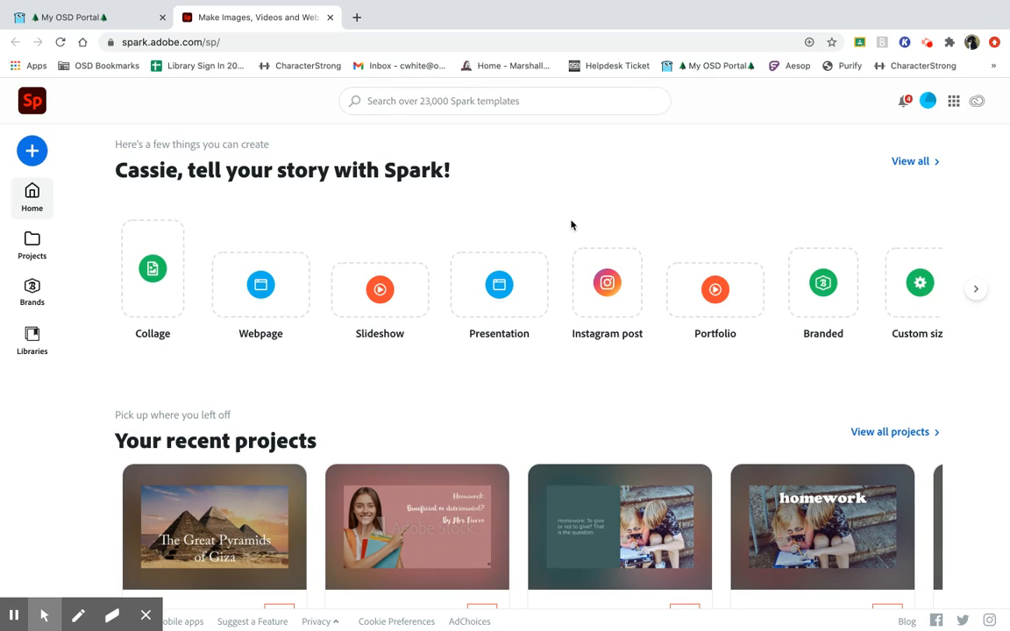
mouse_move(74, 140)
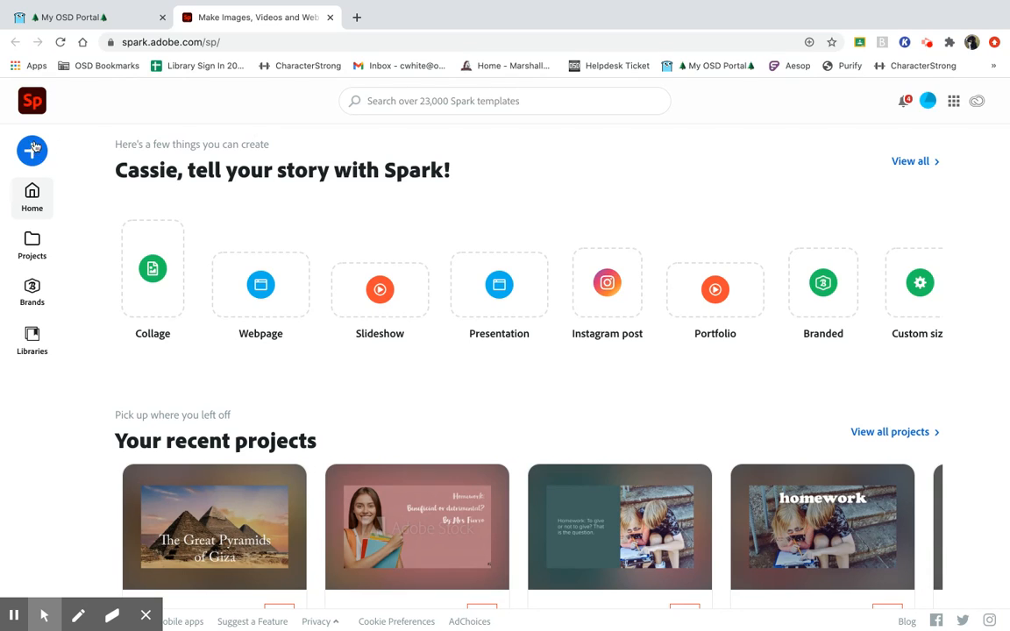
- Create a new Video project titled 'The Wonders of Egypt'
left_click(32, 151)
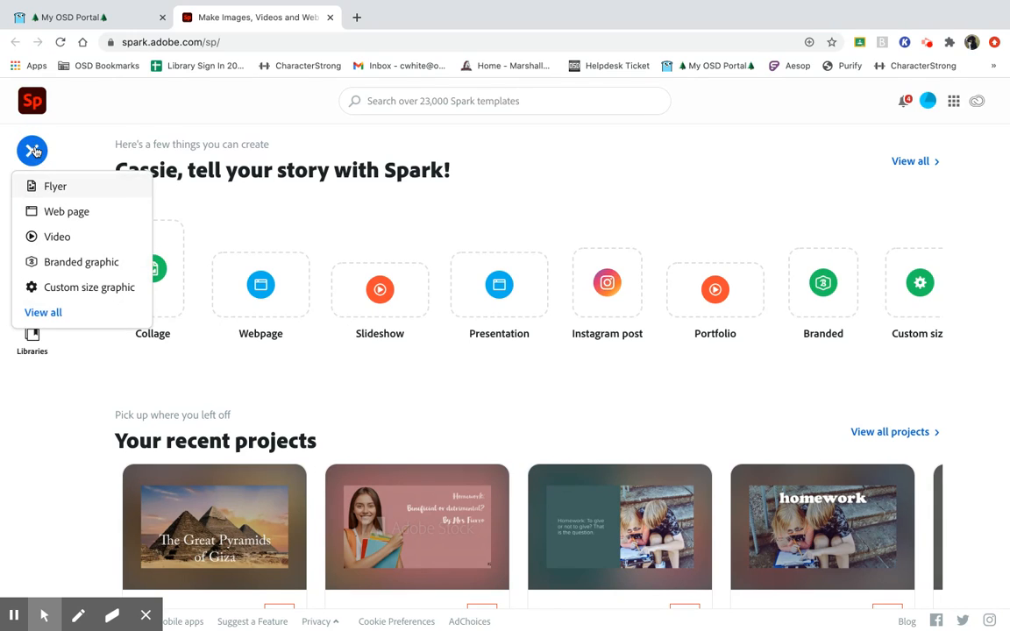
mouse_move(56, 236)
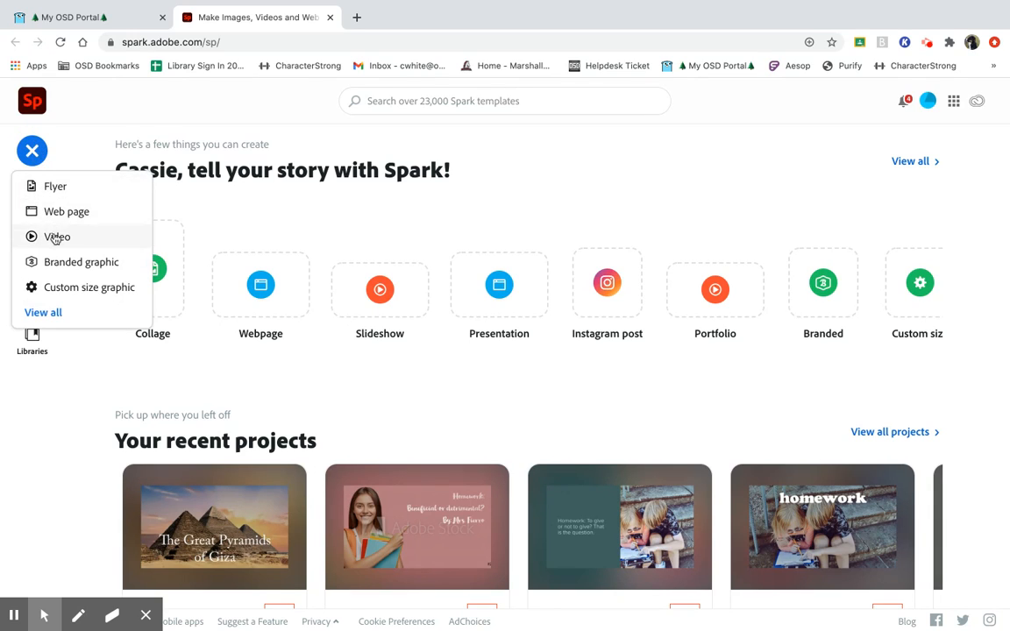
left_click(56, 236)
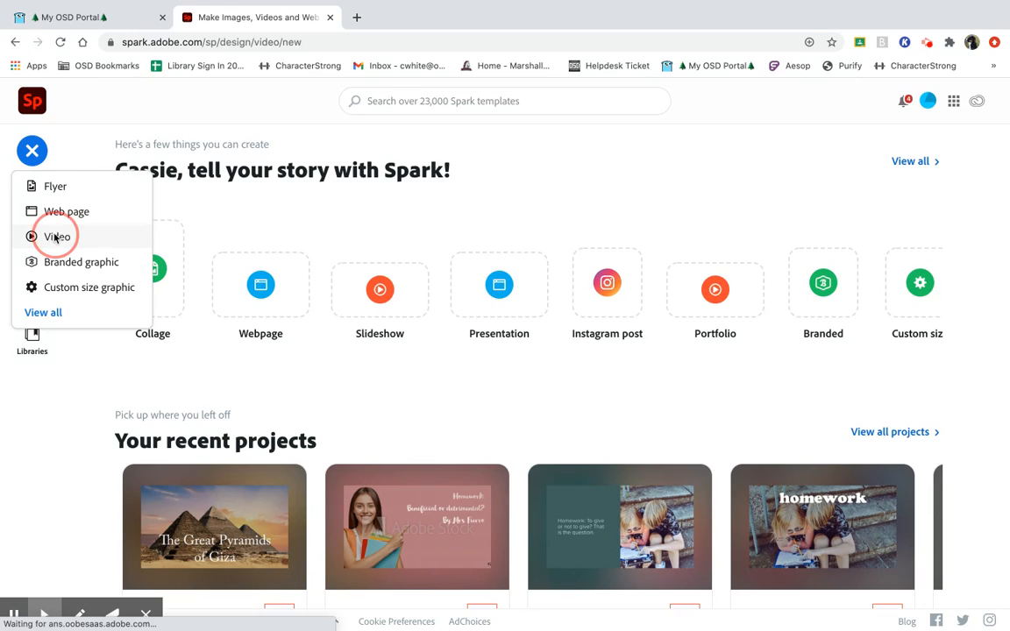
left_click(58, 236)
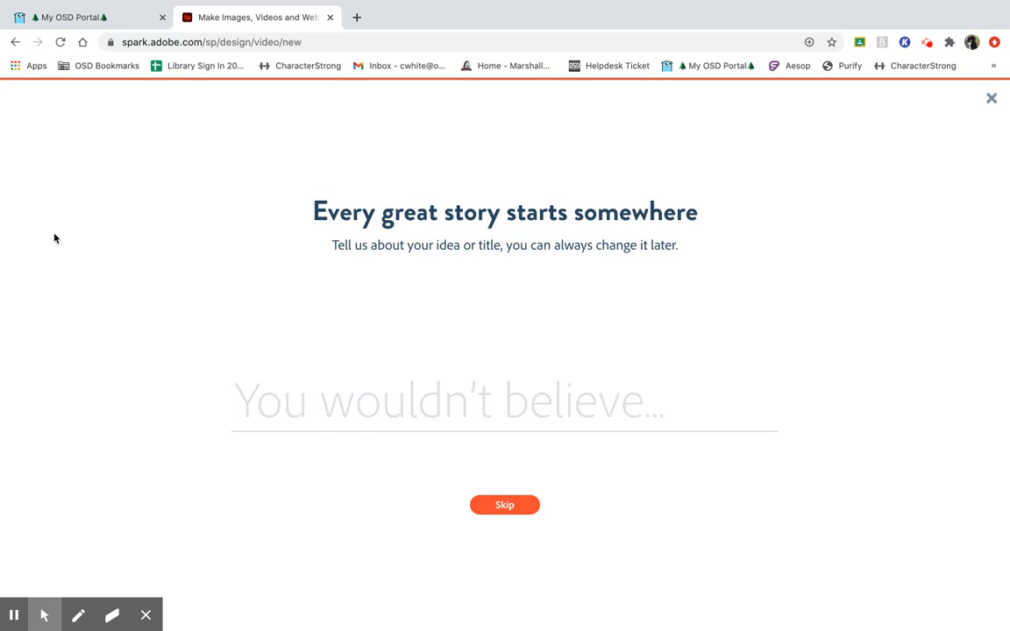
type("The Wonders of")
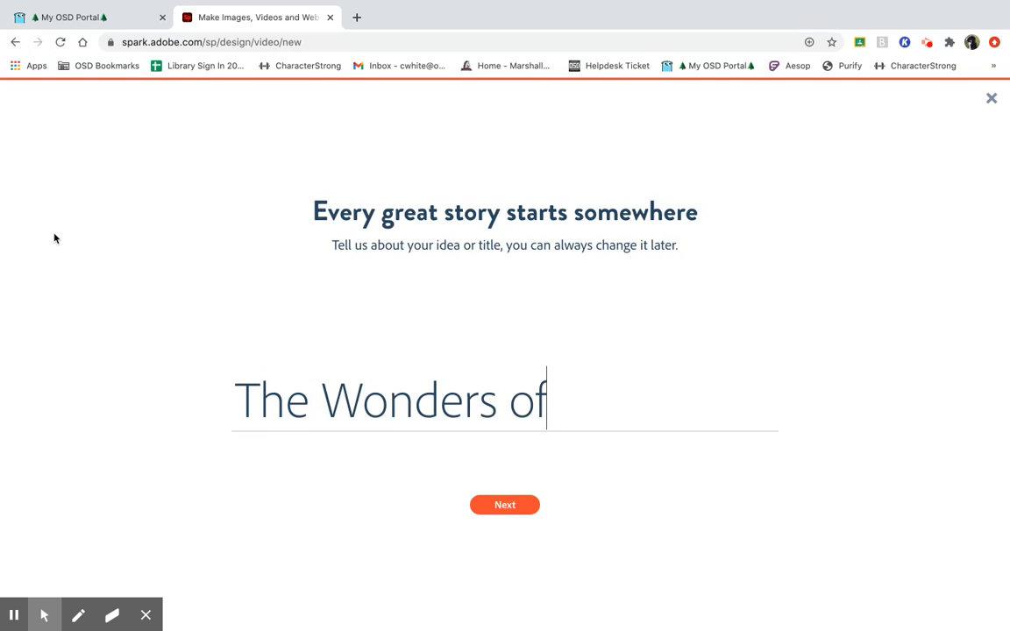
type("Egypt")
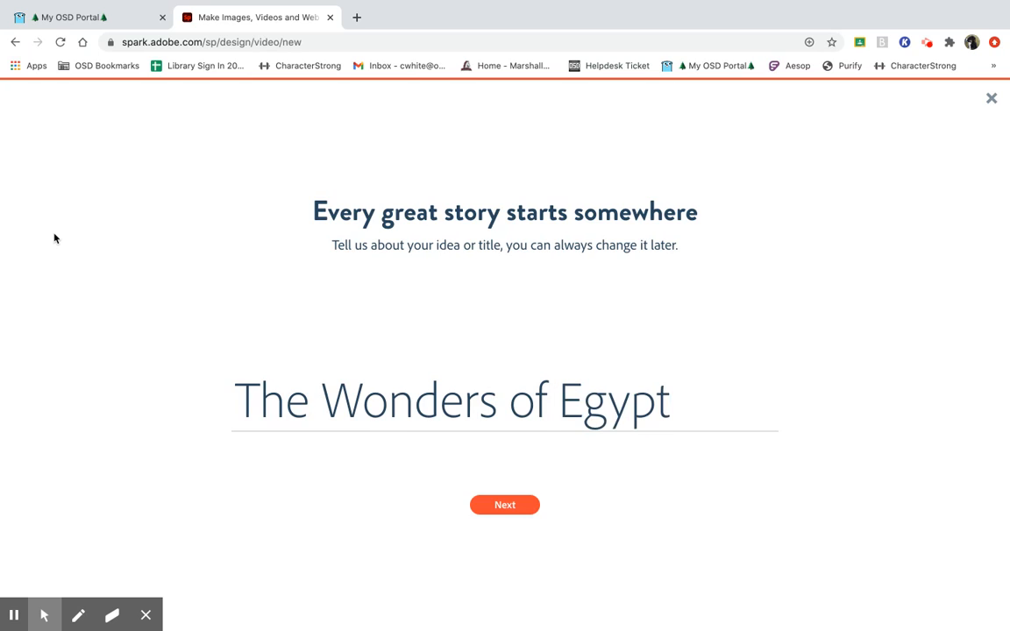
mouse_move(504, 504)
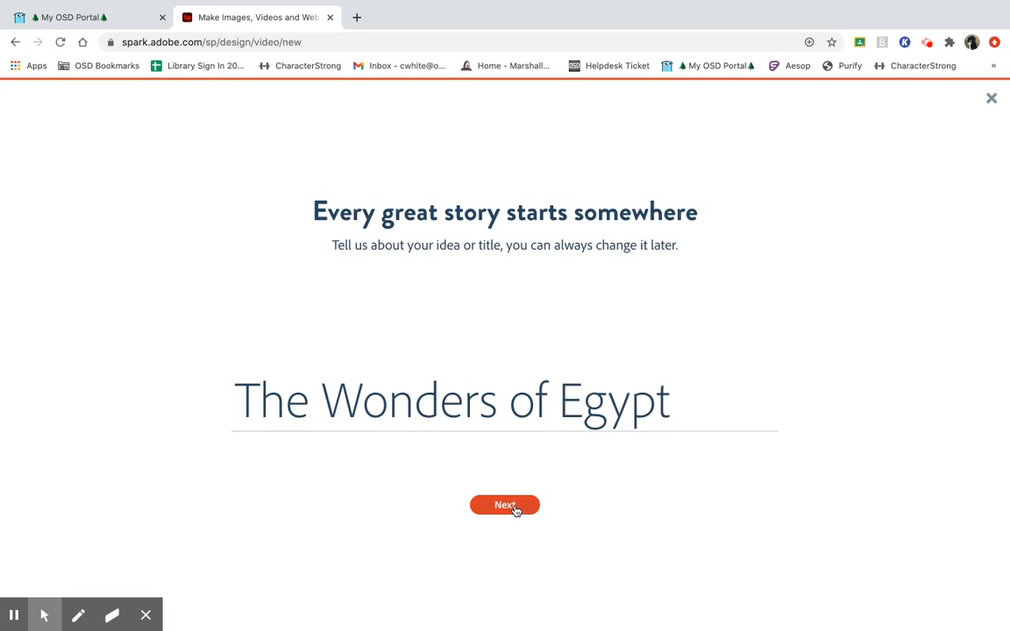
- Continue past the title and pick 'Make Up My Own' from the story templates
left_click(505, 505)
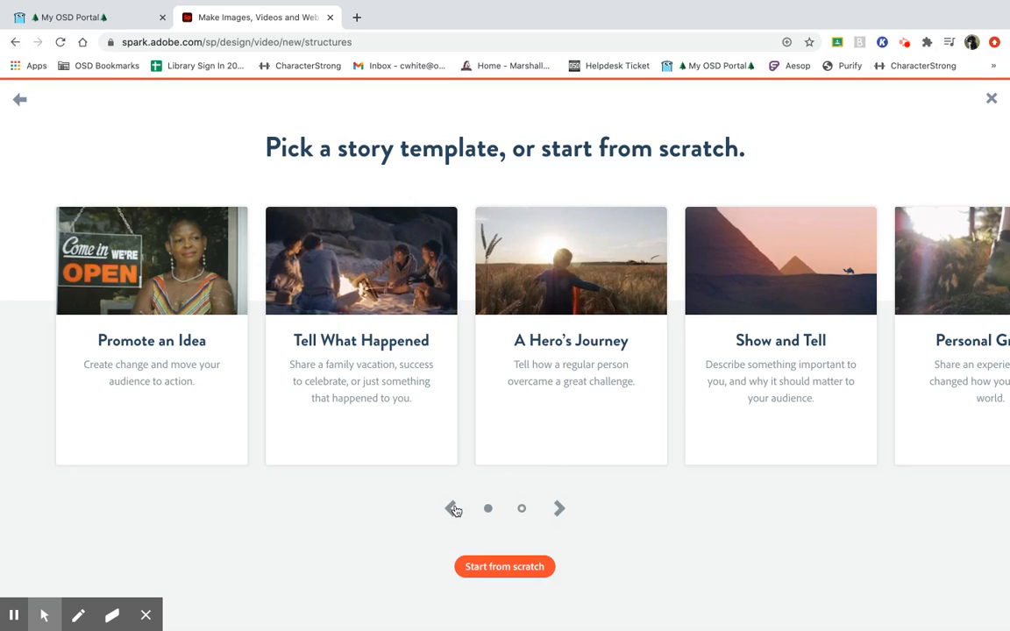
mouse_move(559, 508)
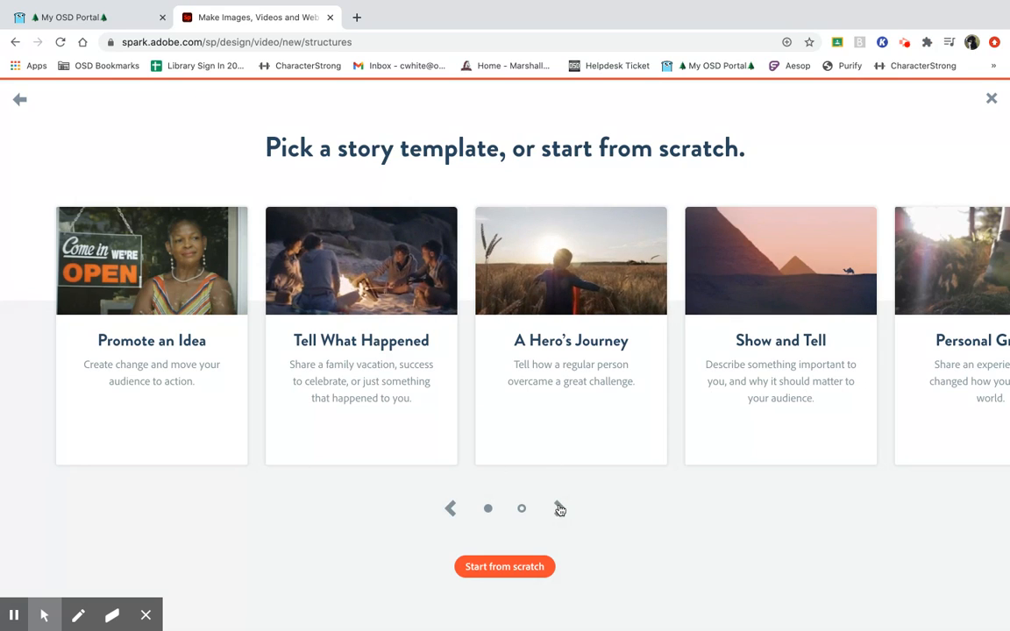
left_click(559, 508)
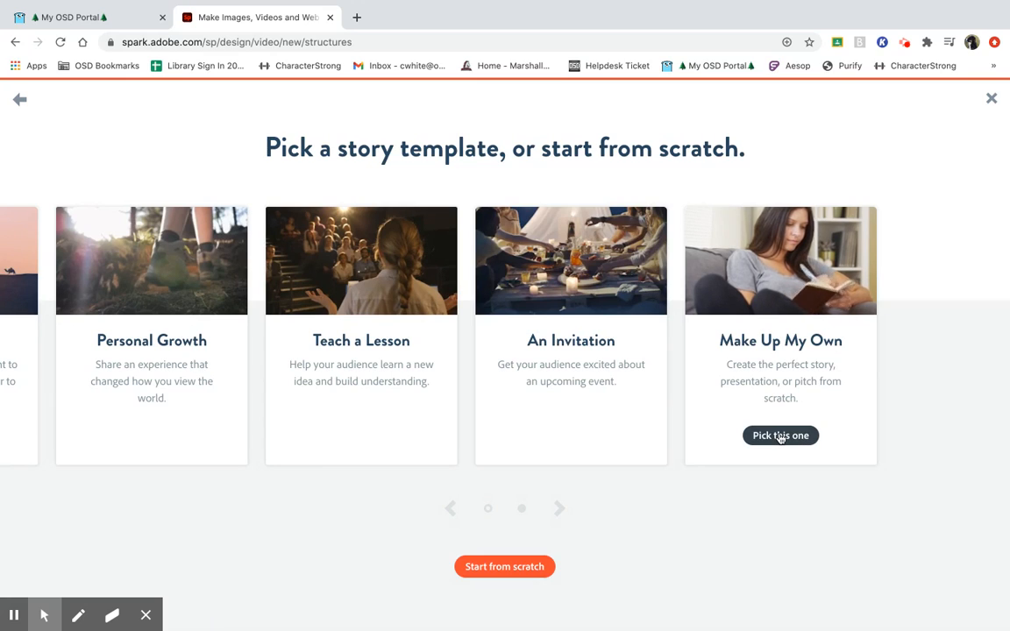
left_click(780, 435)
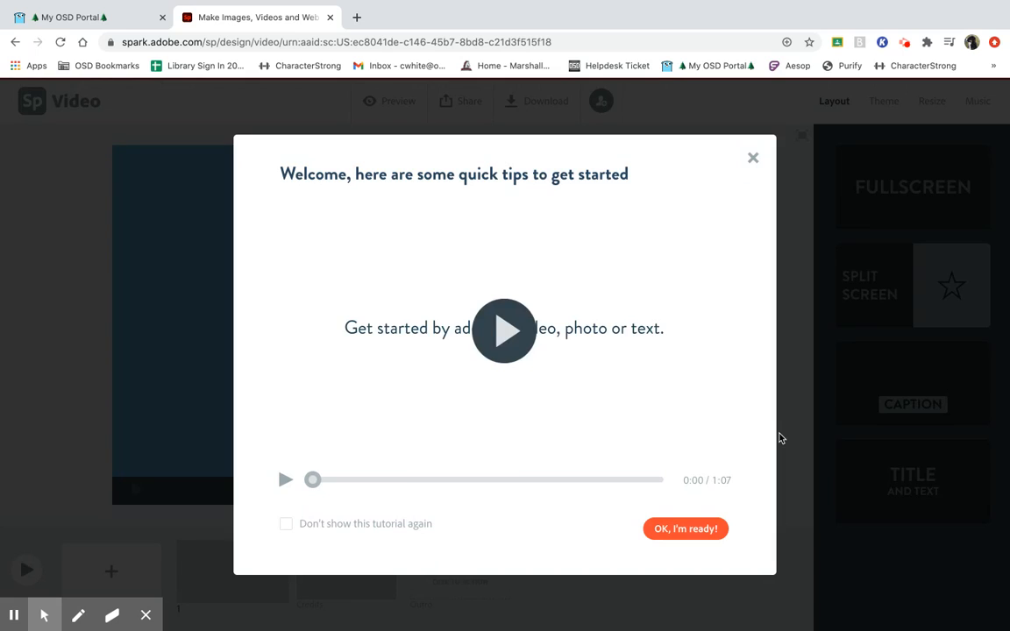
mouse_move(410, 354)
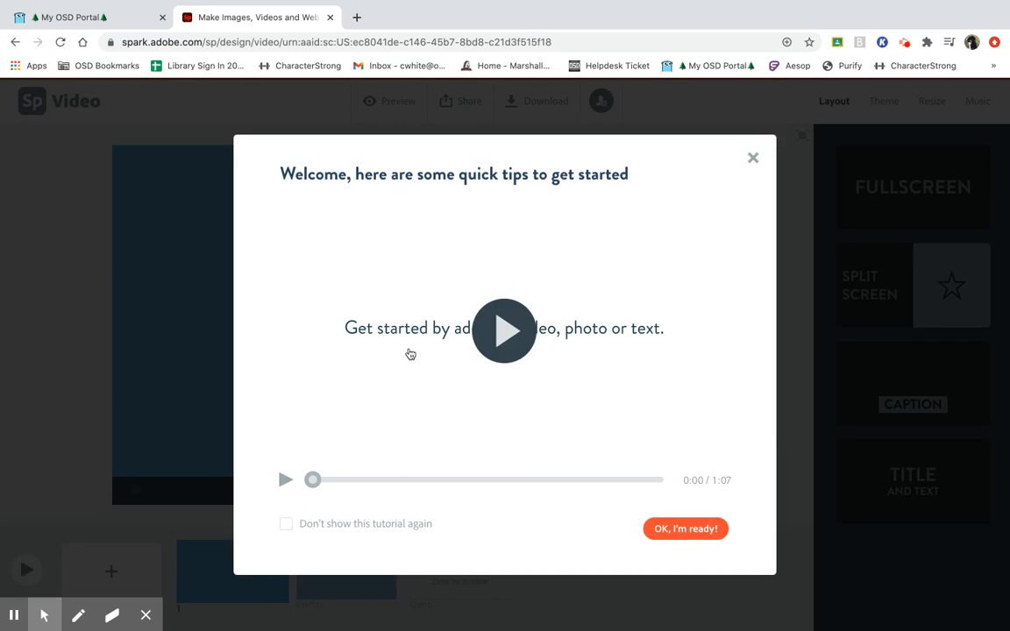
mouse_move(529, 446)
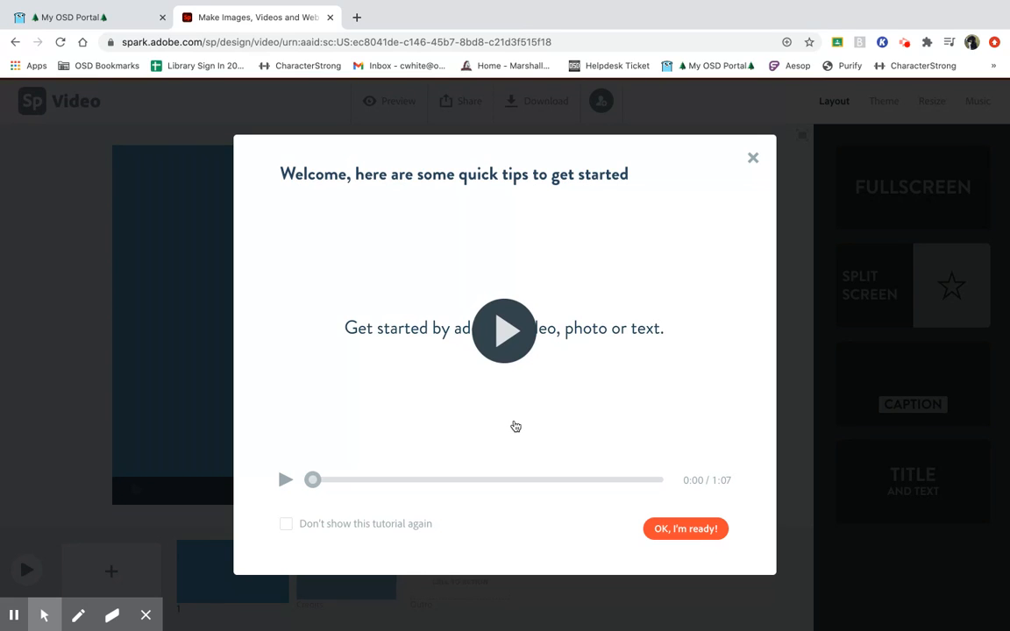
left_click(504, 330)
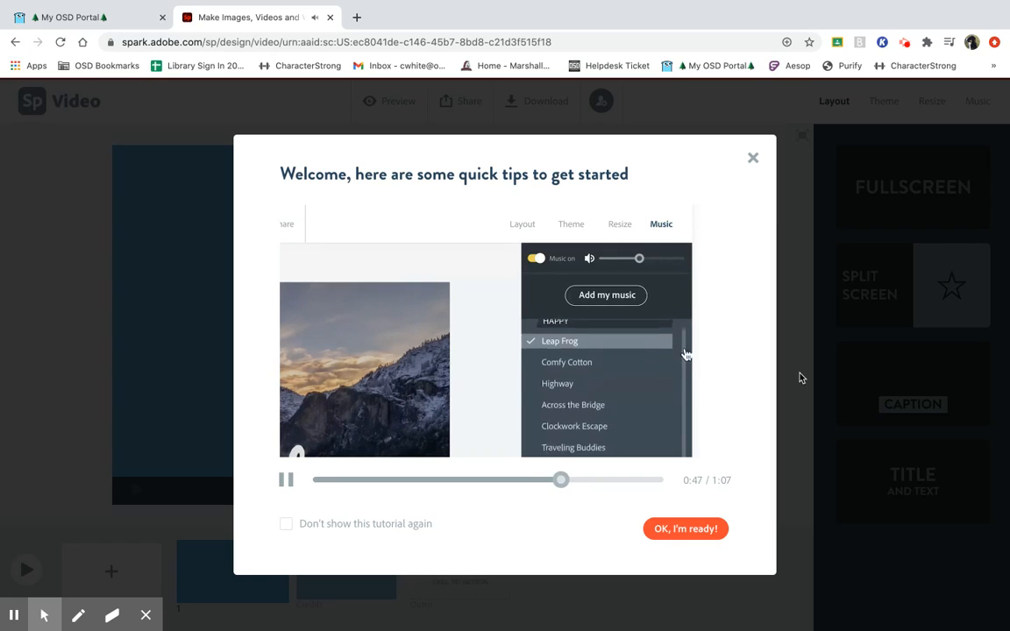
scroll("down", 3)
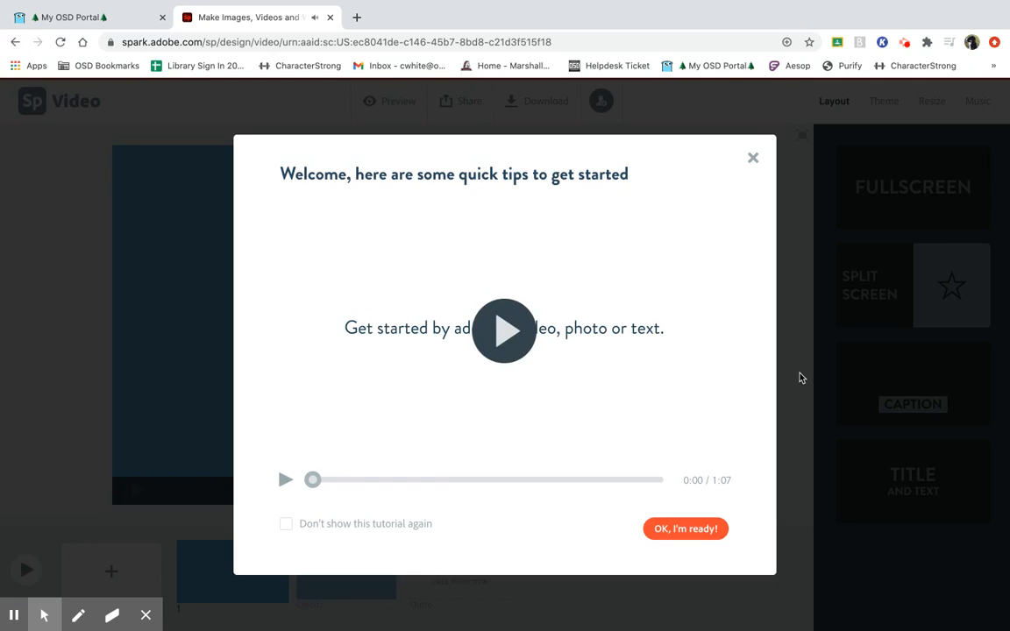
mouse_move(683, 530)
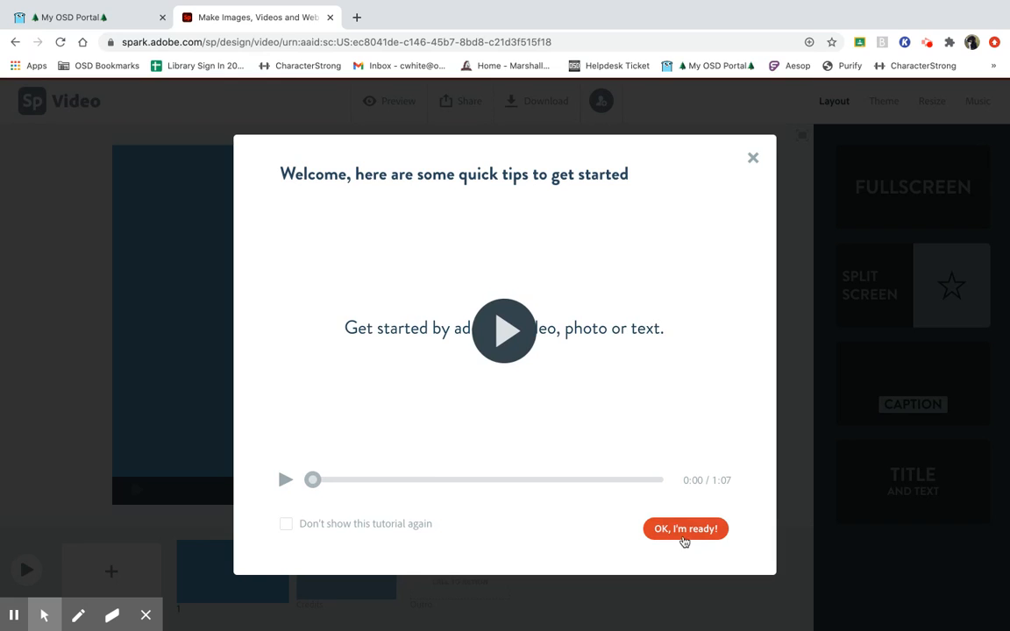
- Dismiss the welcome tips, set slide 1 to Fullscreen layout and bring up its media choices
left_click(683, 529)
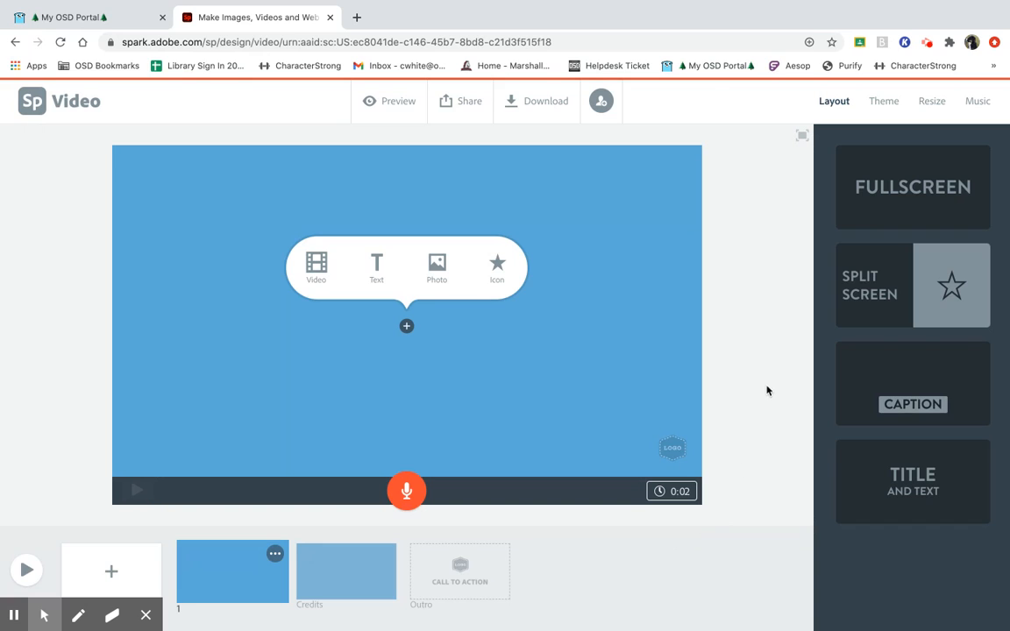
mouse_move(336, 368)
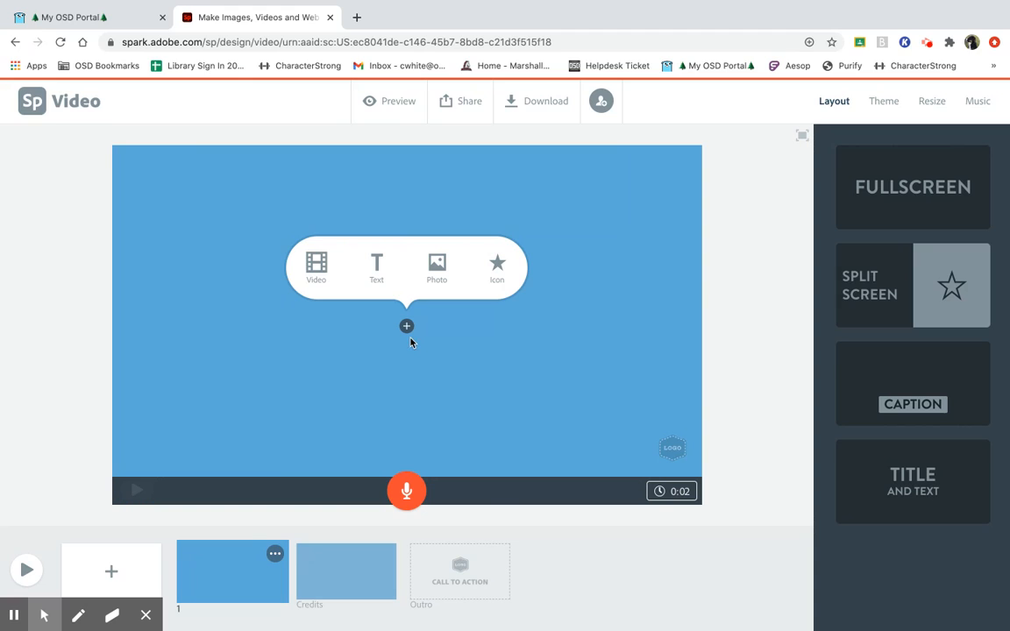
mouse_move(315, 266)
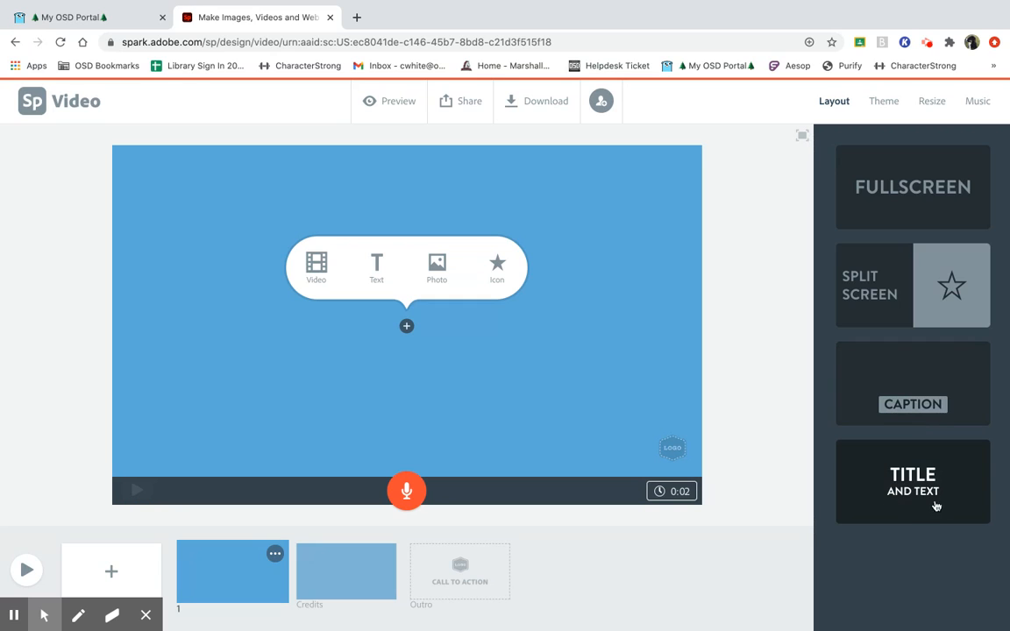
mouse_move(792, 459)
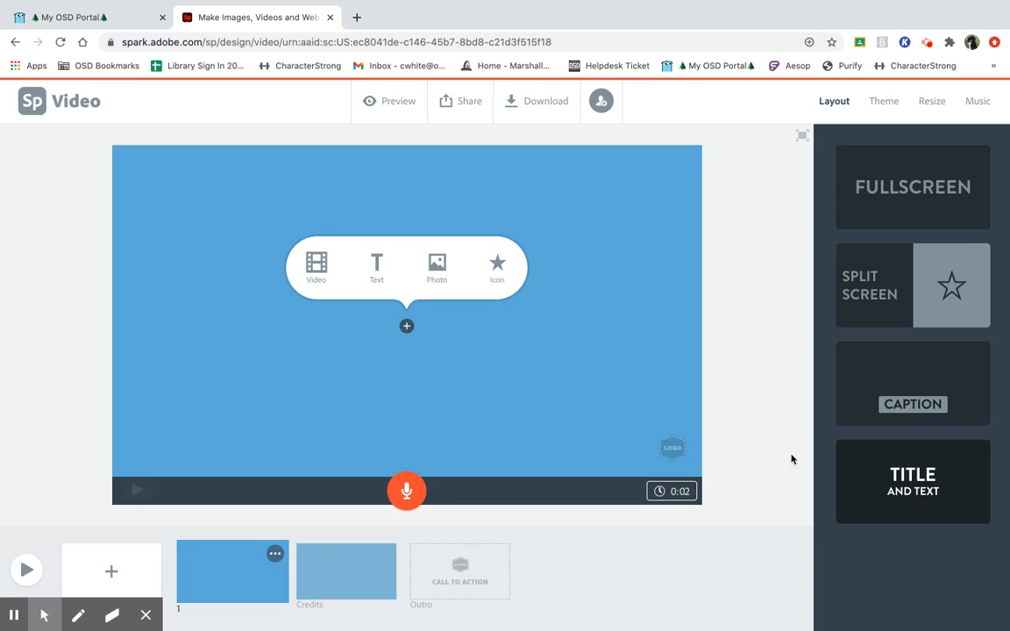
left_click(911, 186)
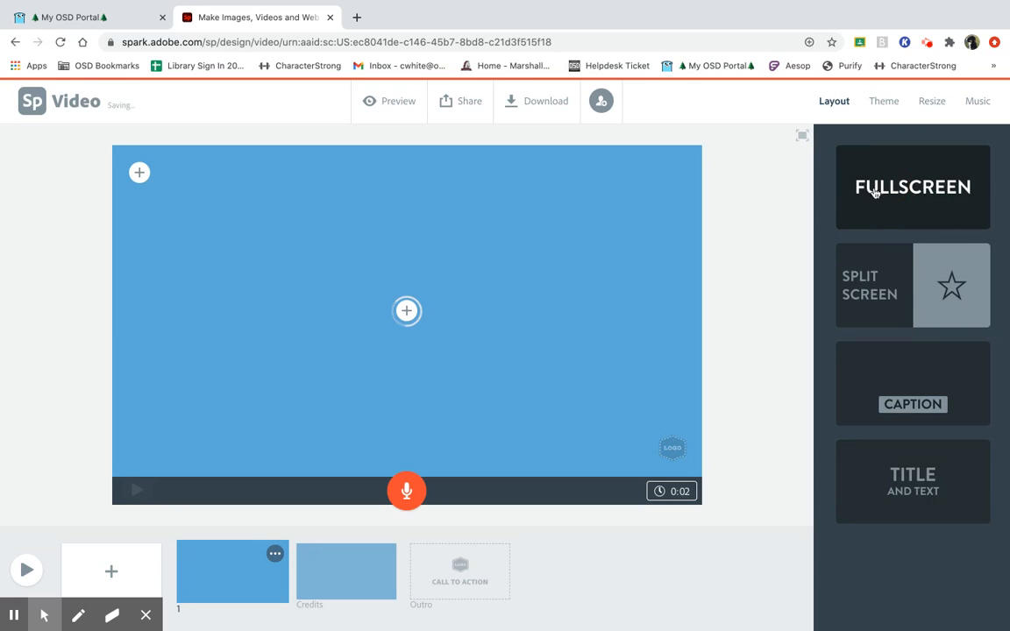
left_click(140, 173)
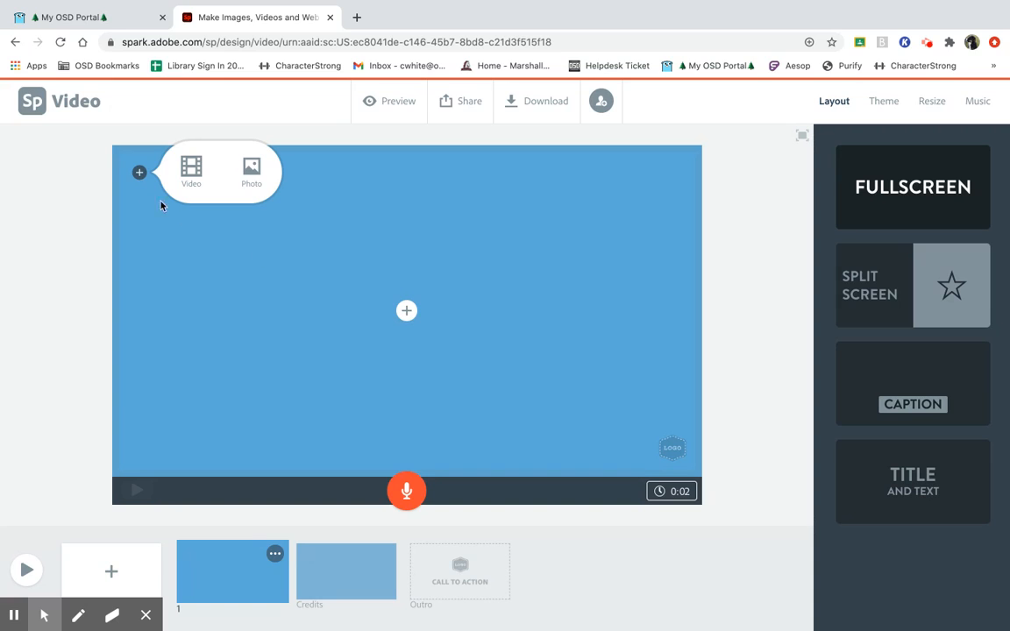
mouse_move(252, 172)
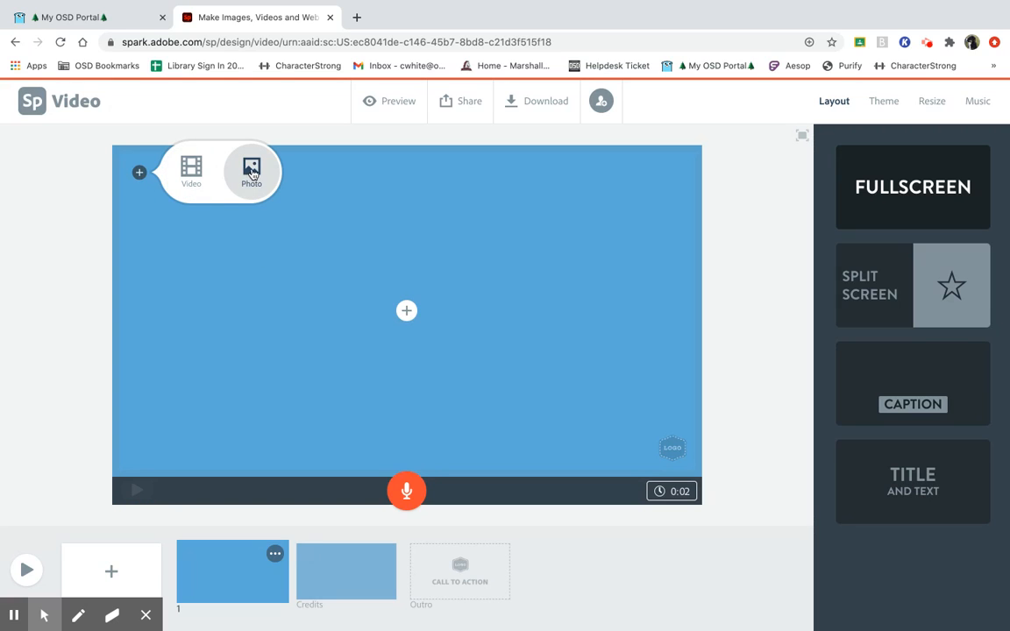
- Search free photos for 'Pyramids' and set a pyramids photo as slide 1's background
left_click(252, 172)
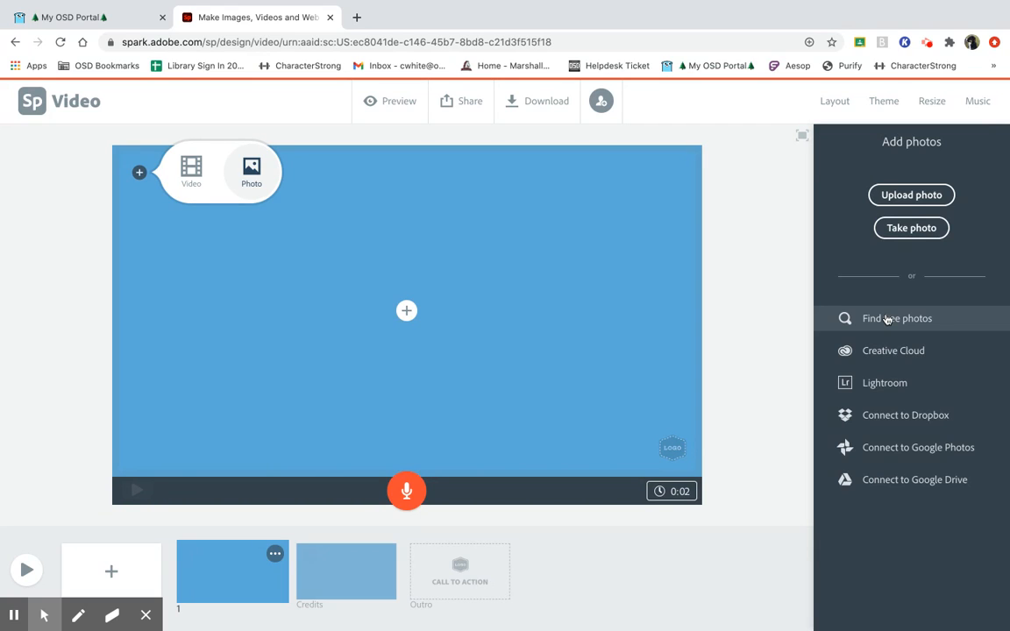
mouse_move(908, 319)
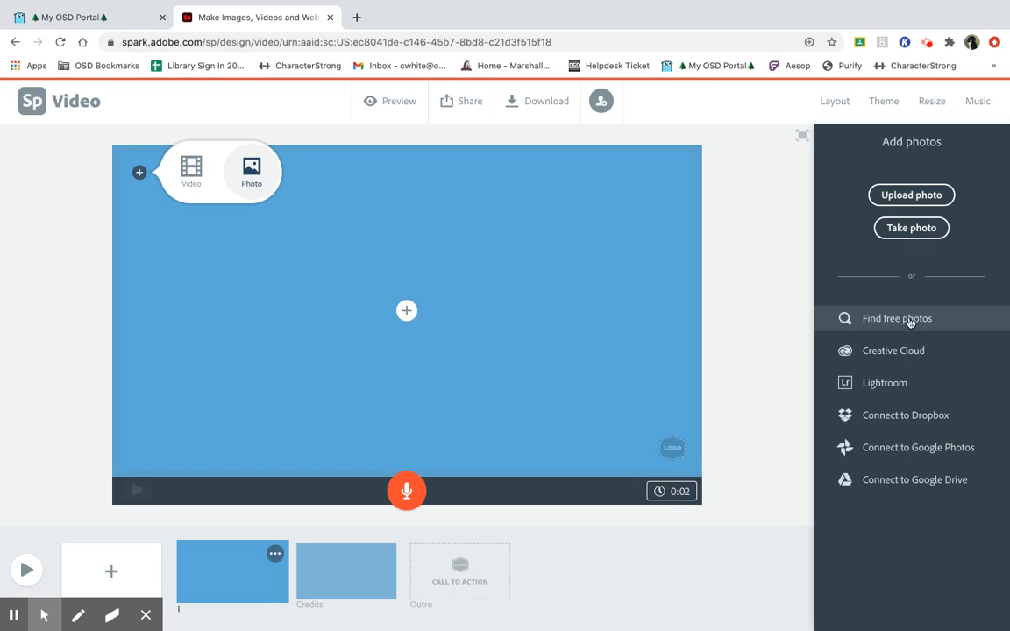
mouse_move(946, 326)
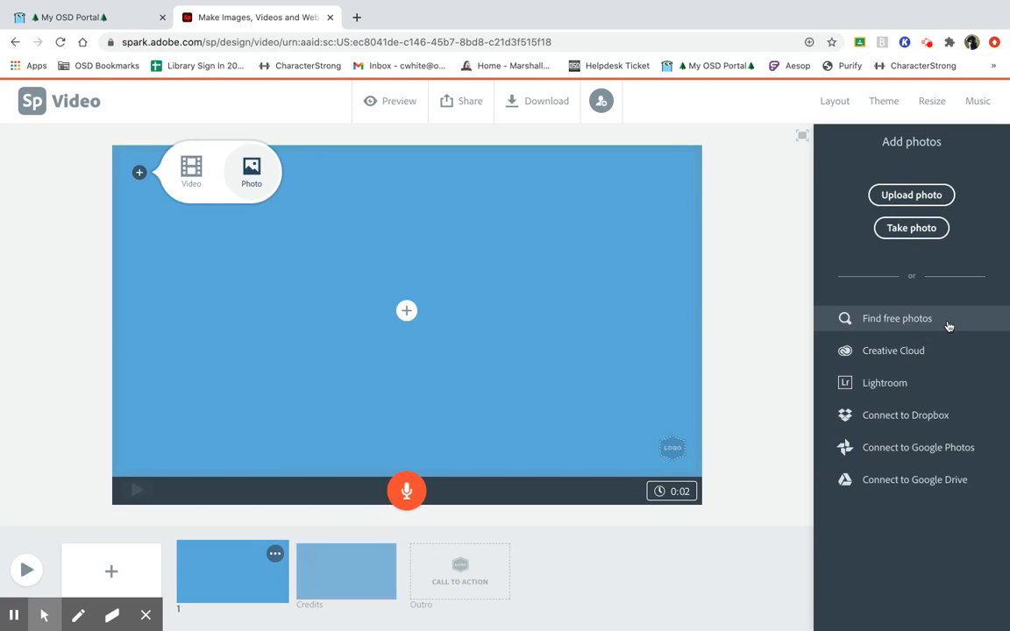
left_click(897, 319)
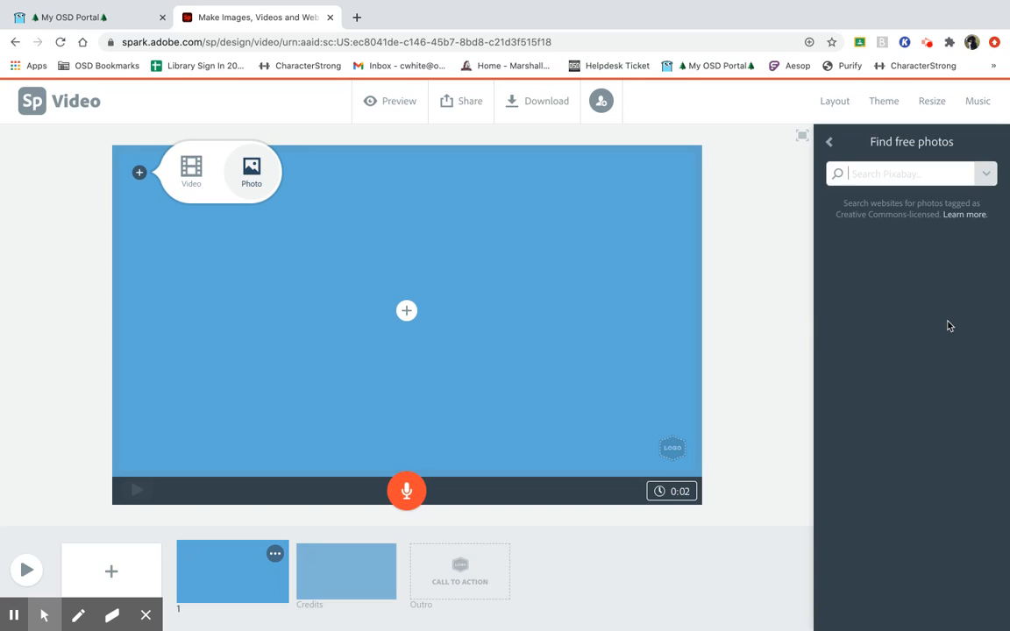
left_click(827, 140)
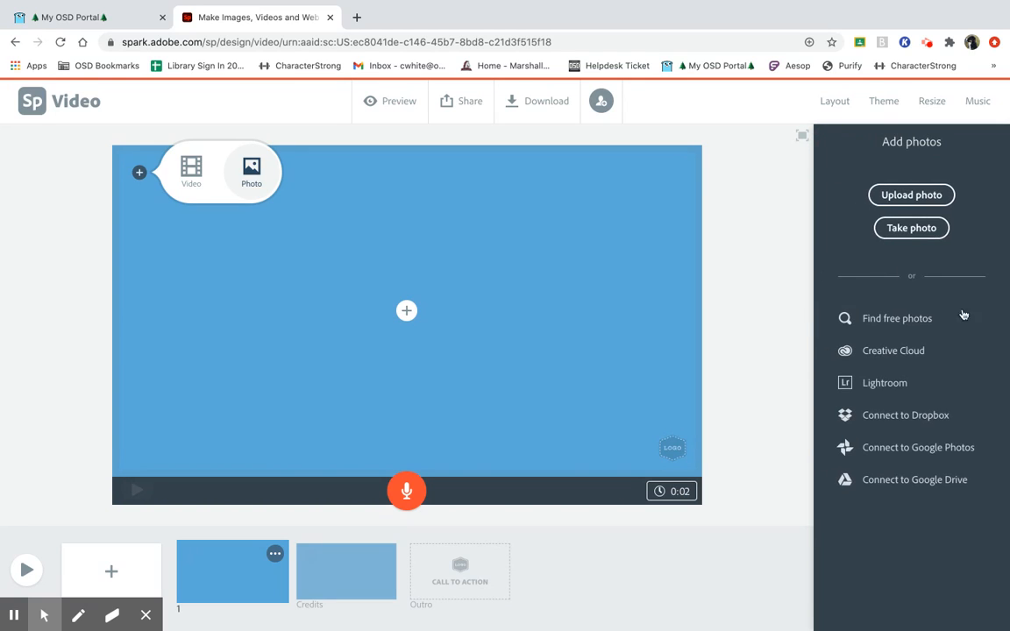
mouse_move(898, 319)
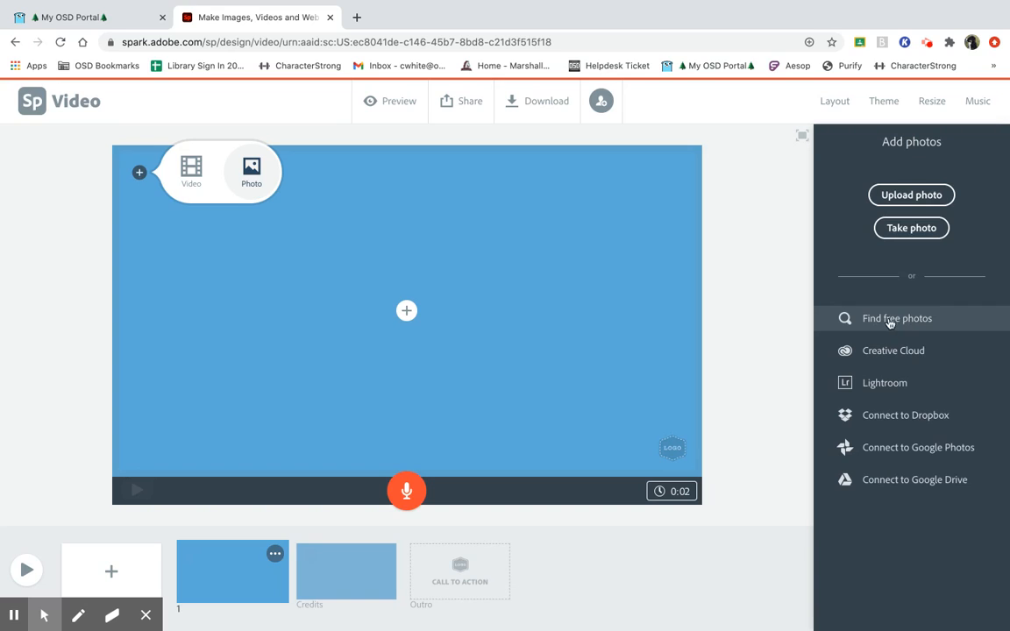
mouse_move(904, 323)
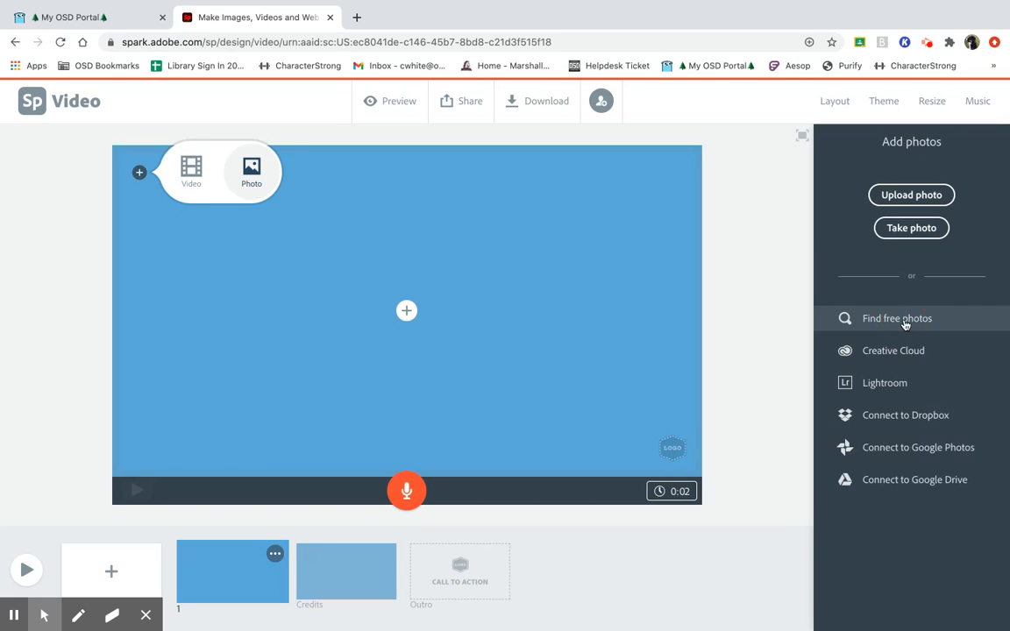
left_click(897, 319)
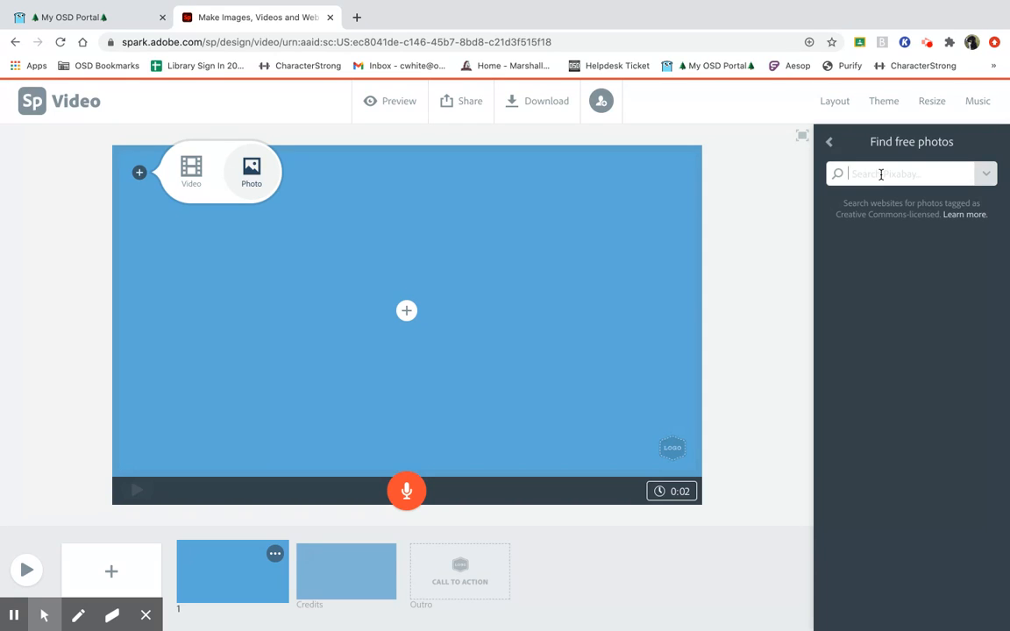
type("Pyramids of Giza")
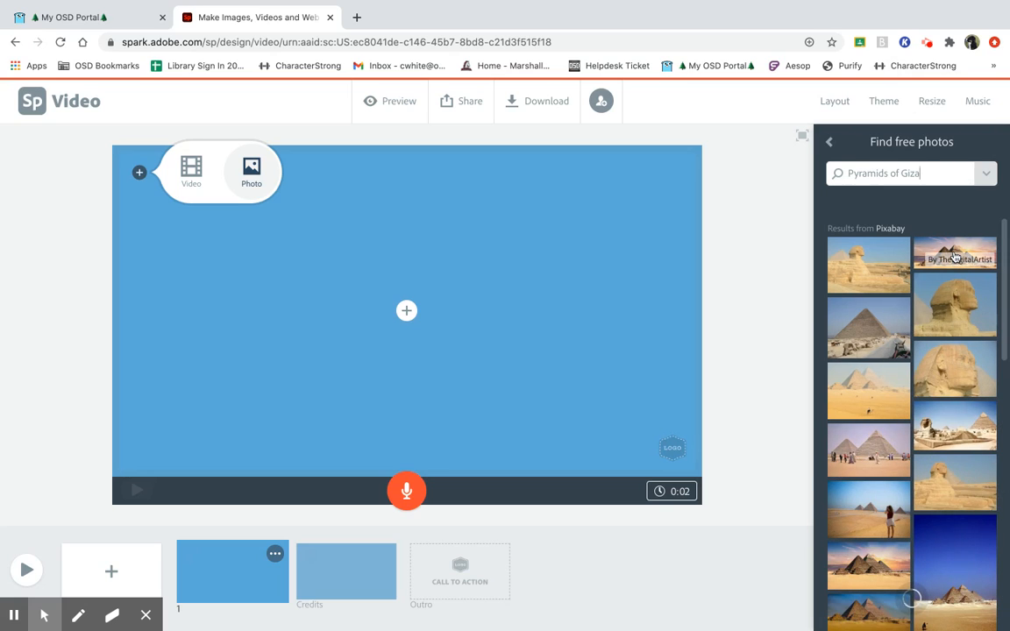
left_click(954, 254)
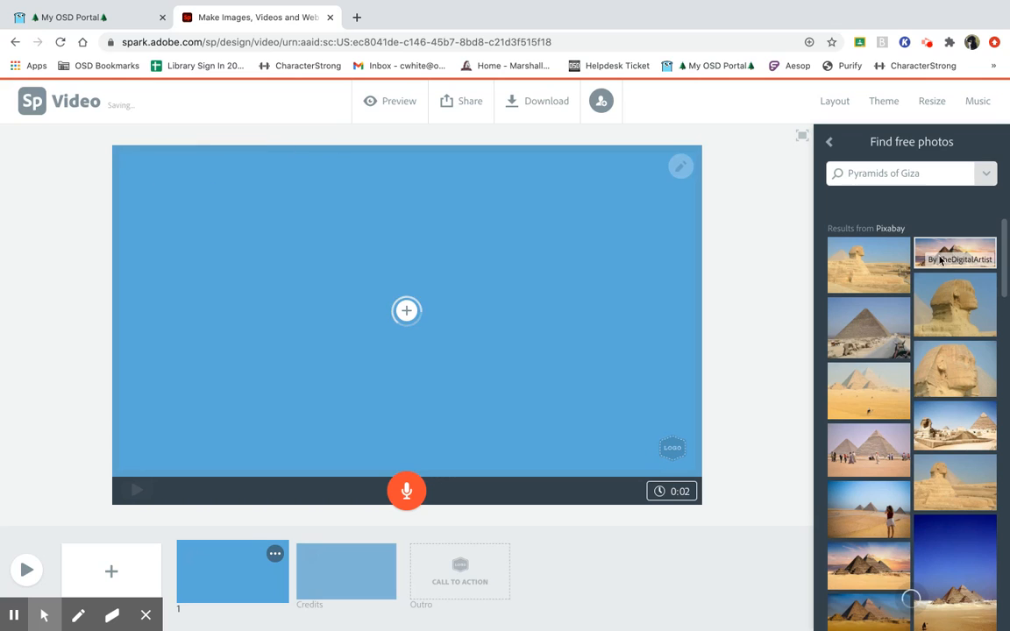
left_click(954, 252)
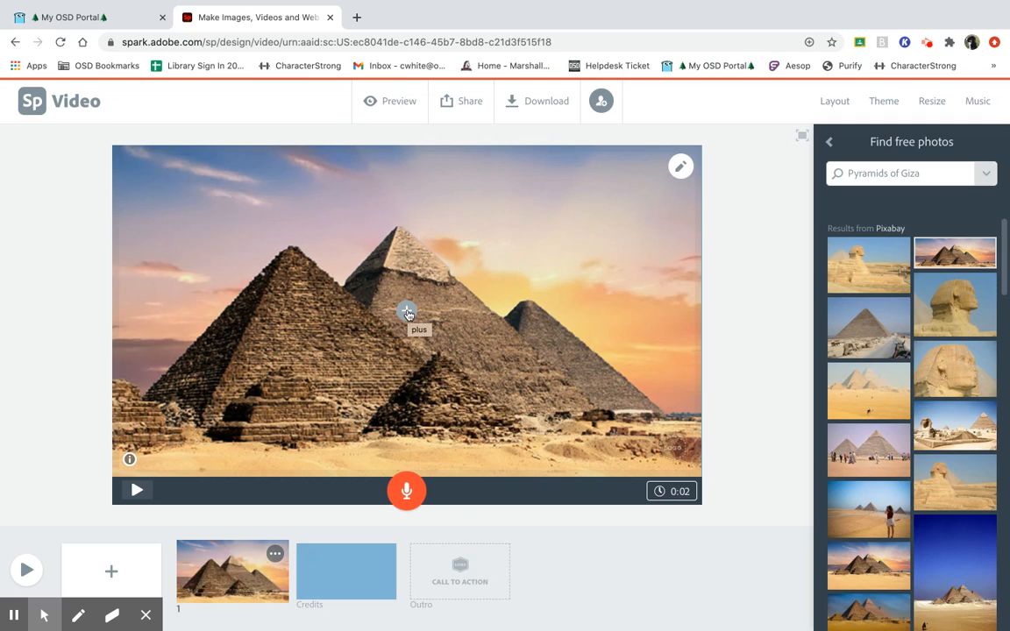
- Add the title 'Pyramids of Giza' and drag it to the bottom of the slide
left_click(407, 312)
type("Pyramids of Giza")
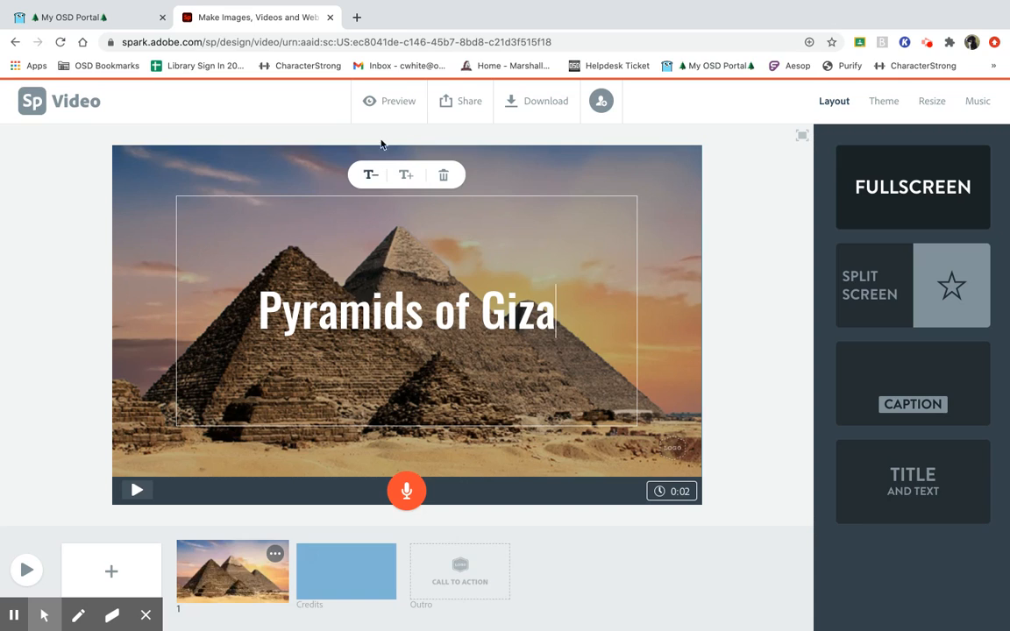
left_click(404, 175)
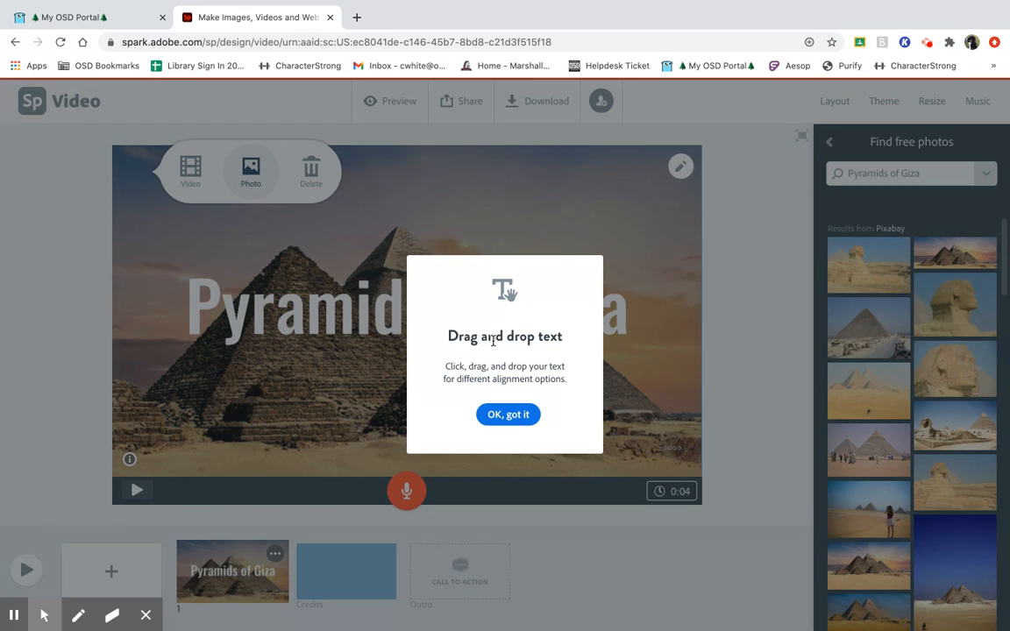
mouse_move(471, 363)
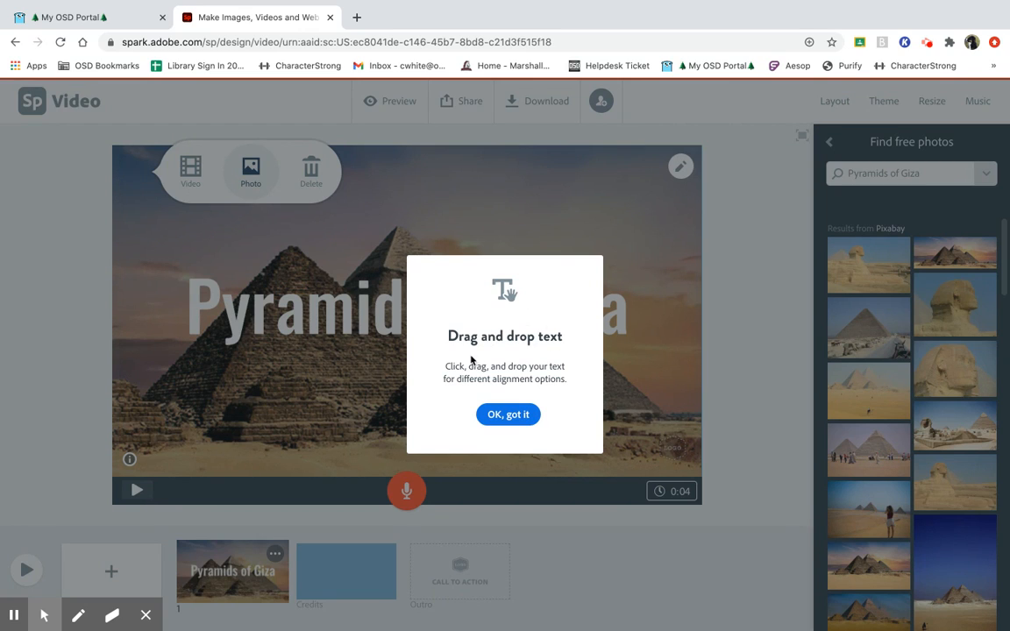
mouse_move(554, 363)
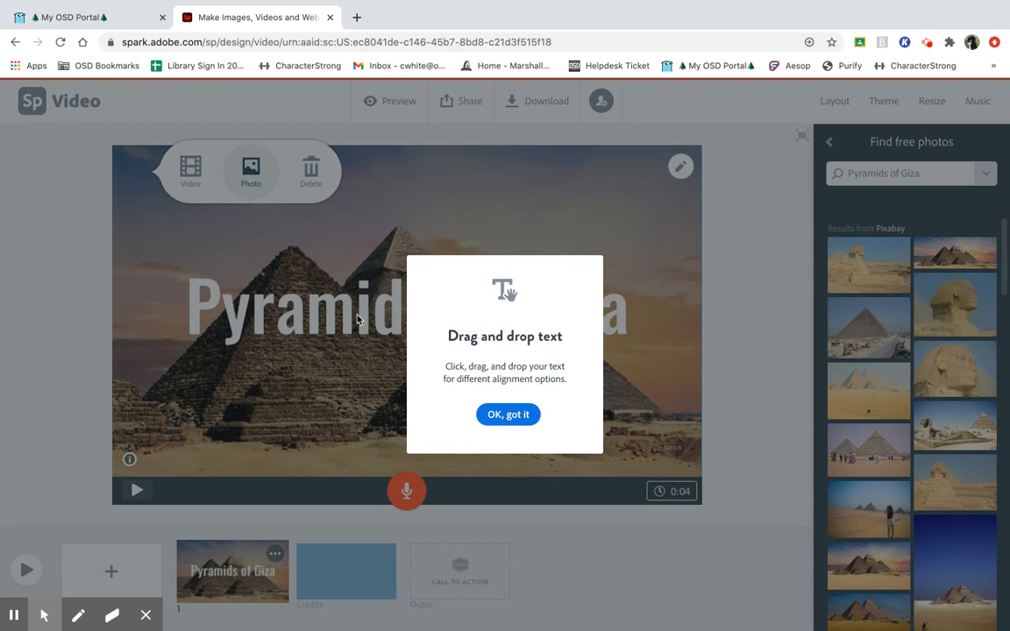
mouse_move(382, 323)
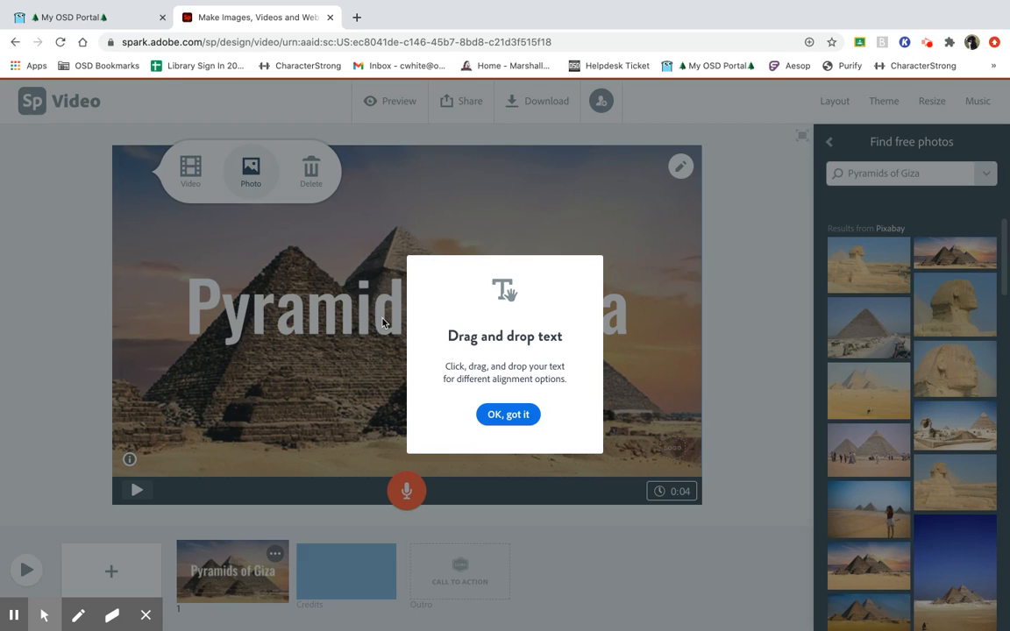
mouse_move(498, 354)
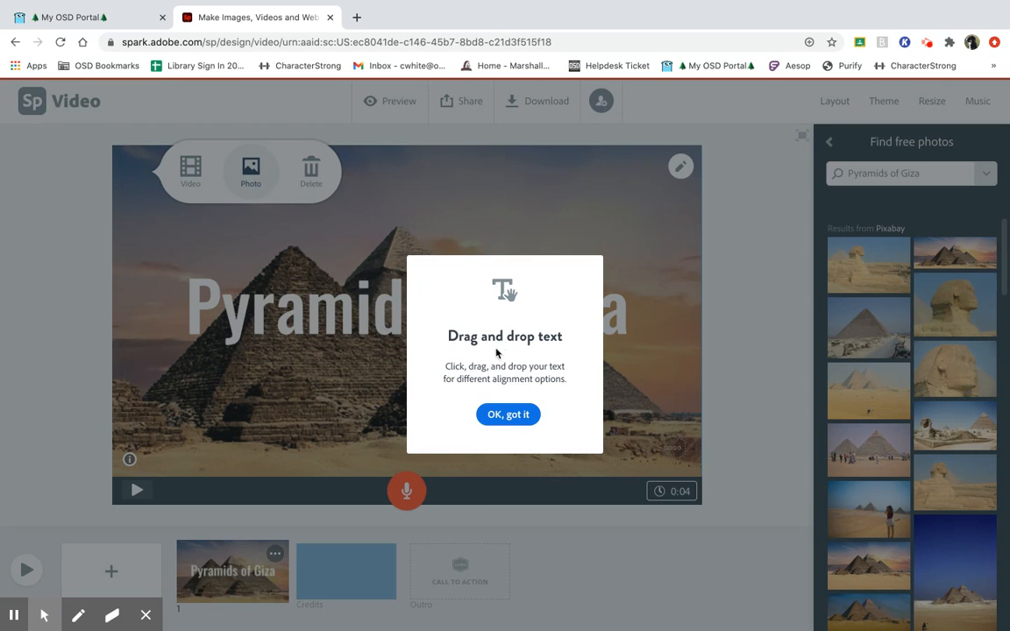
mouse_move(529, 358)
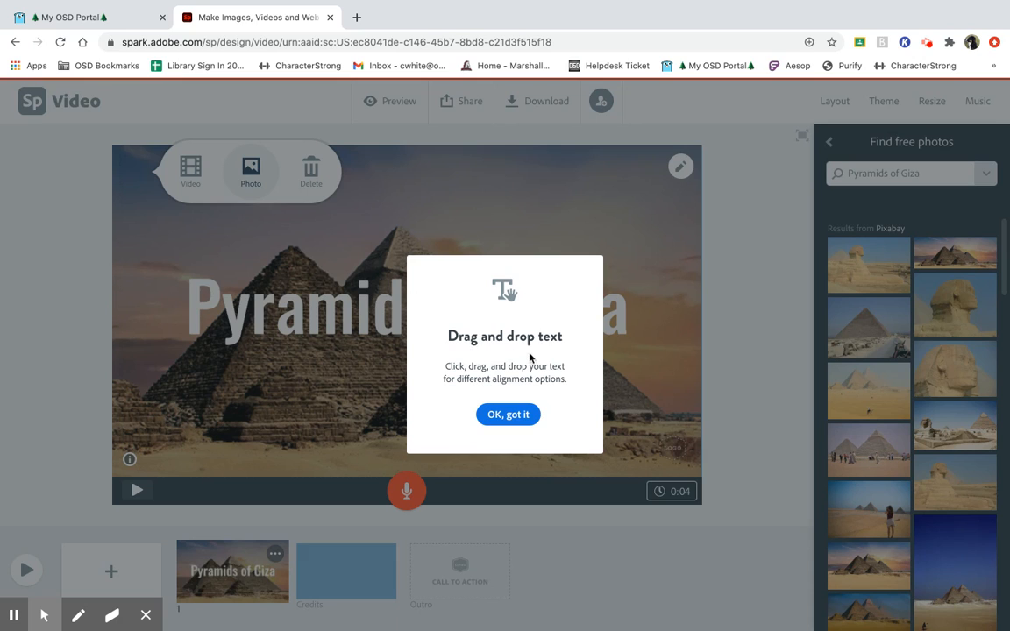
mouse_move(562, 359)
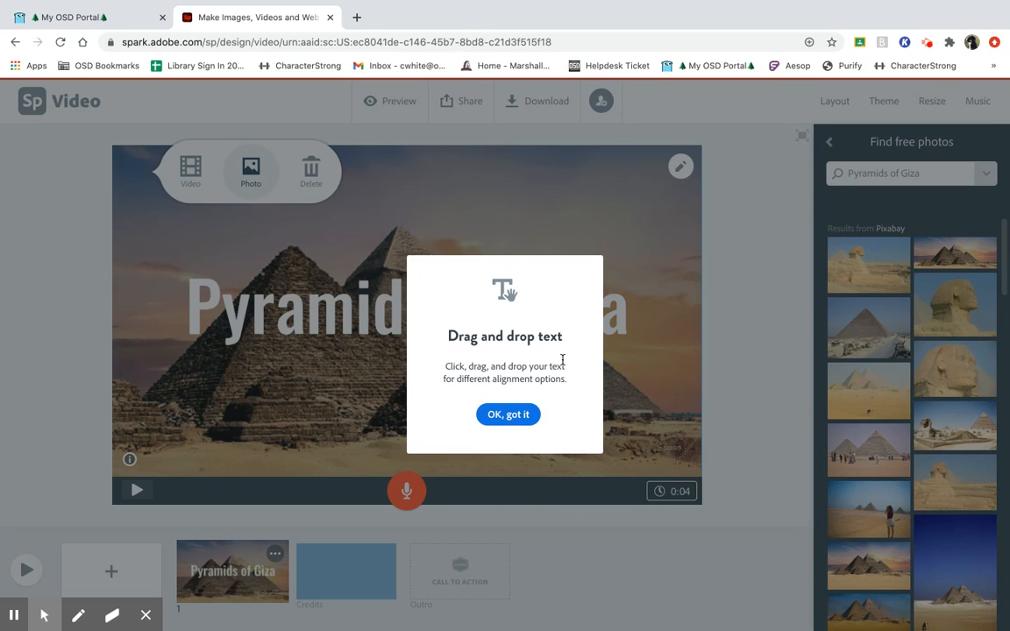
left_click(508, 413)
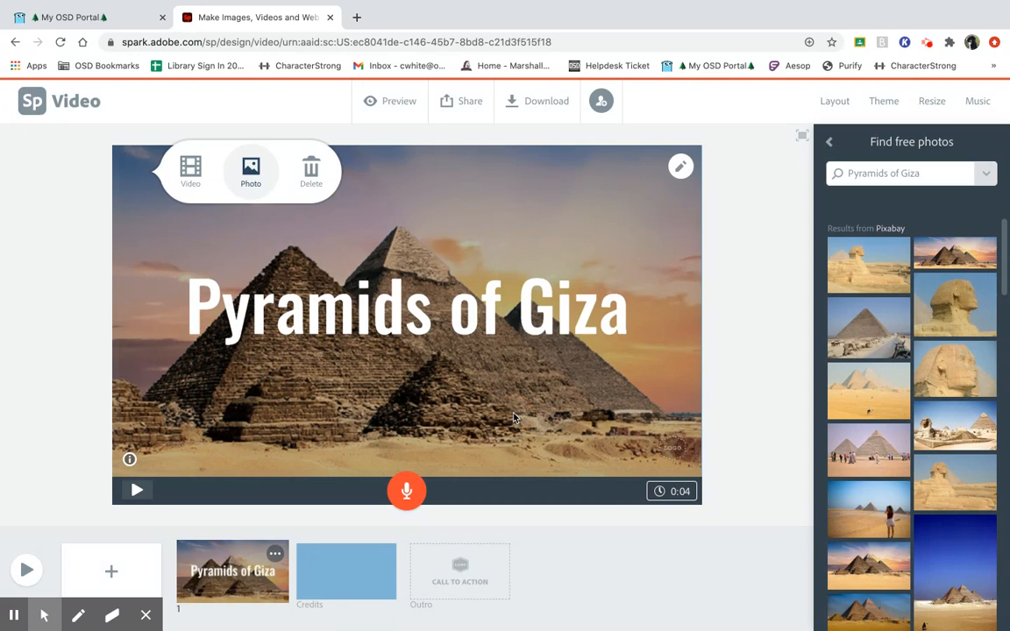
left_click(834, 100)
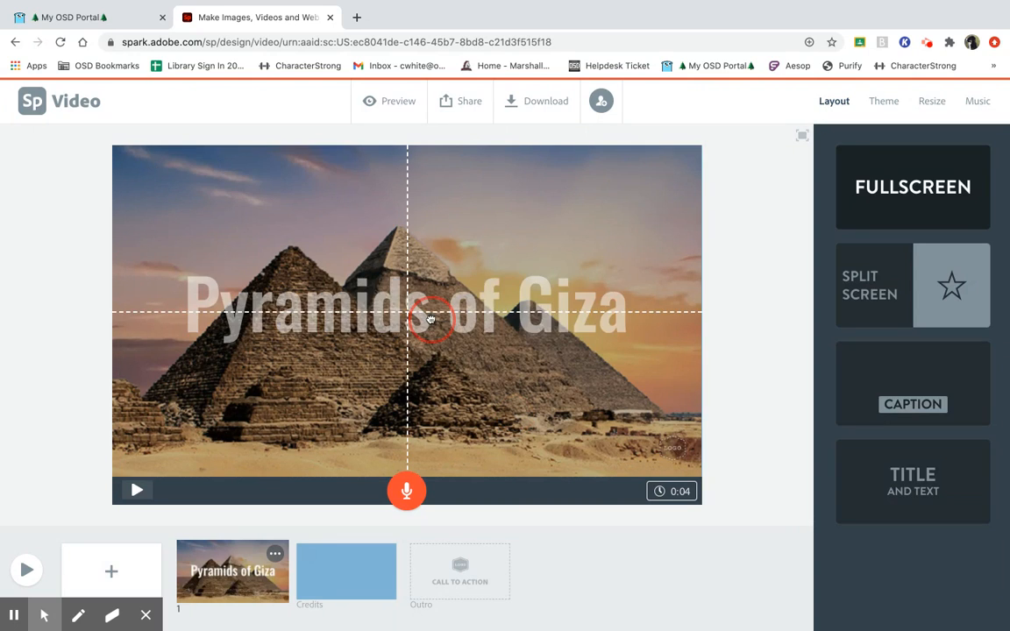
left_click_drag(429, 317, 435, 212)
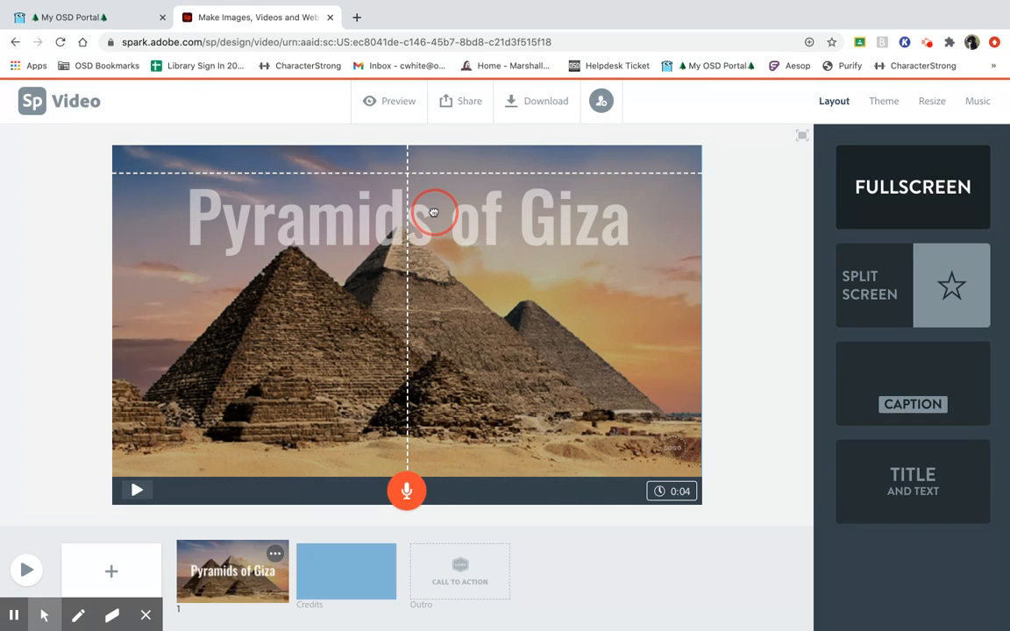
left_click_drag(435, 210, 435, 379)
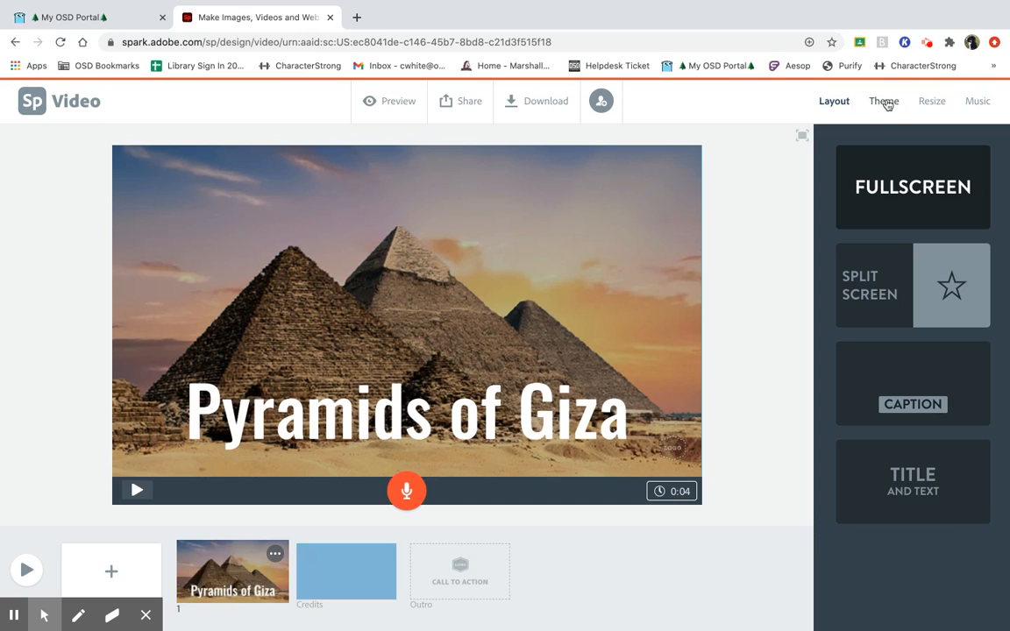
- Try the Flair and Elevate themes, then return to the Tidal theme
left_click(883, 100)
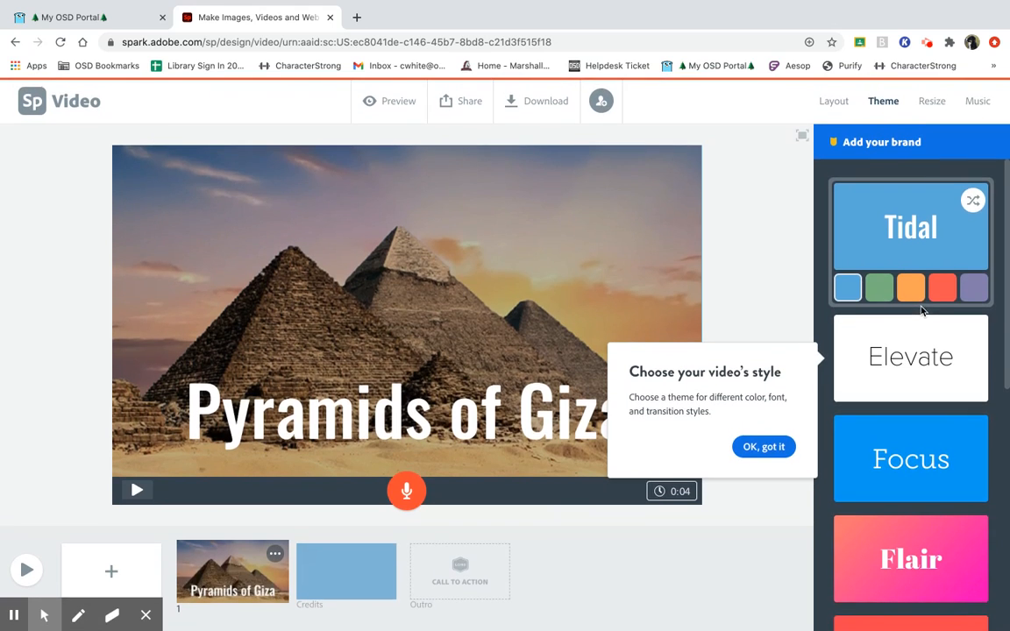
mouse_move(762, 447)
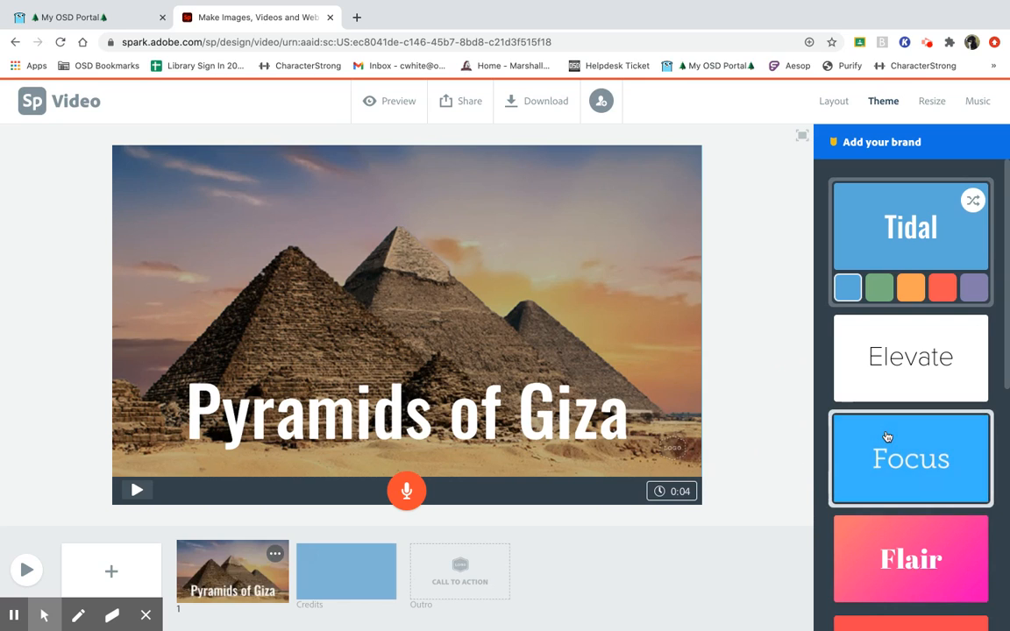
scroll("down", 3)
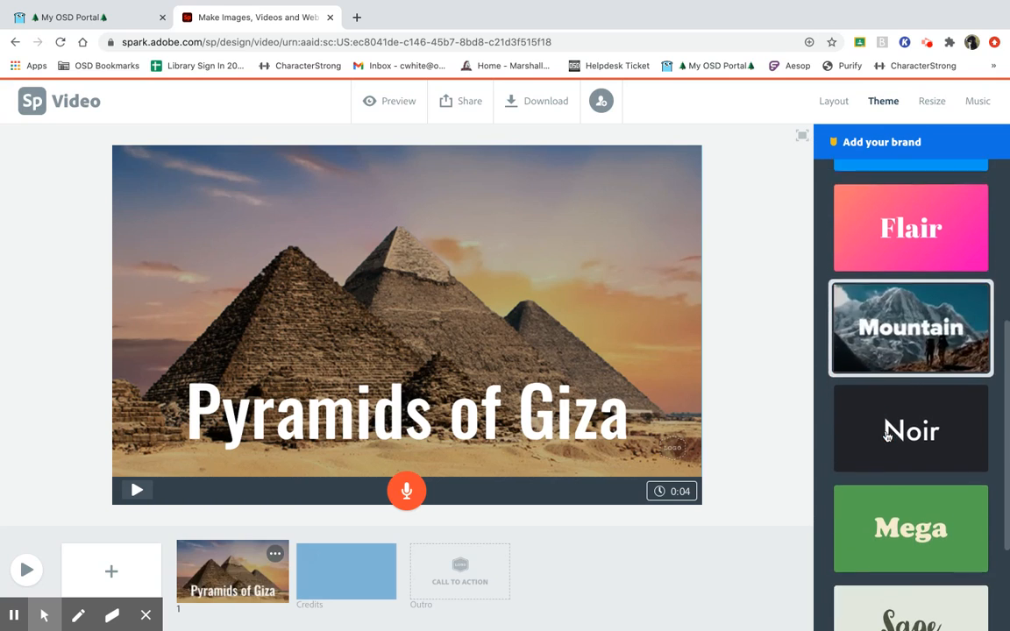
scroll("down", 3)
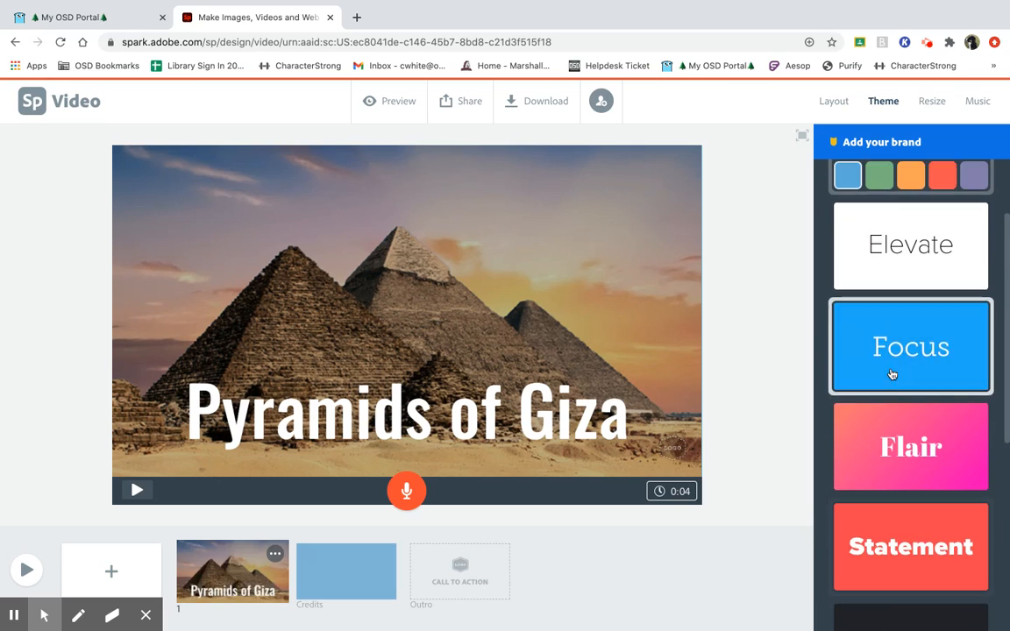
left_click(910, 447)
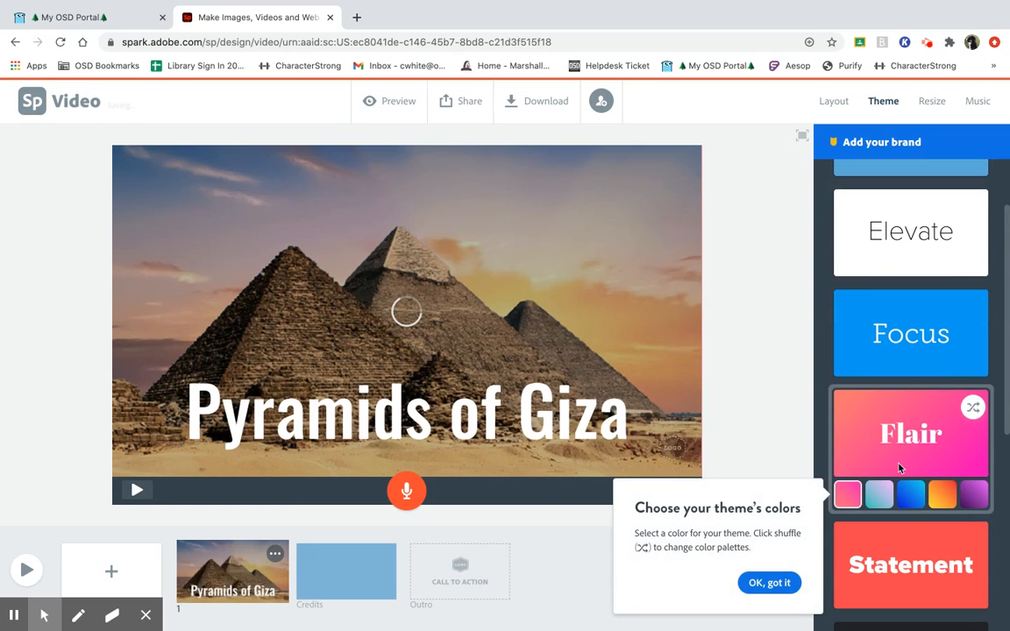
left_click(910, 433)
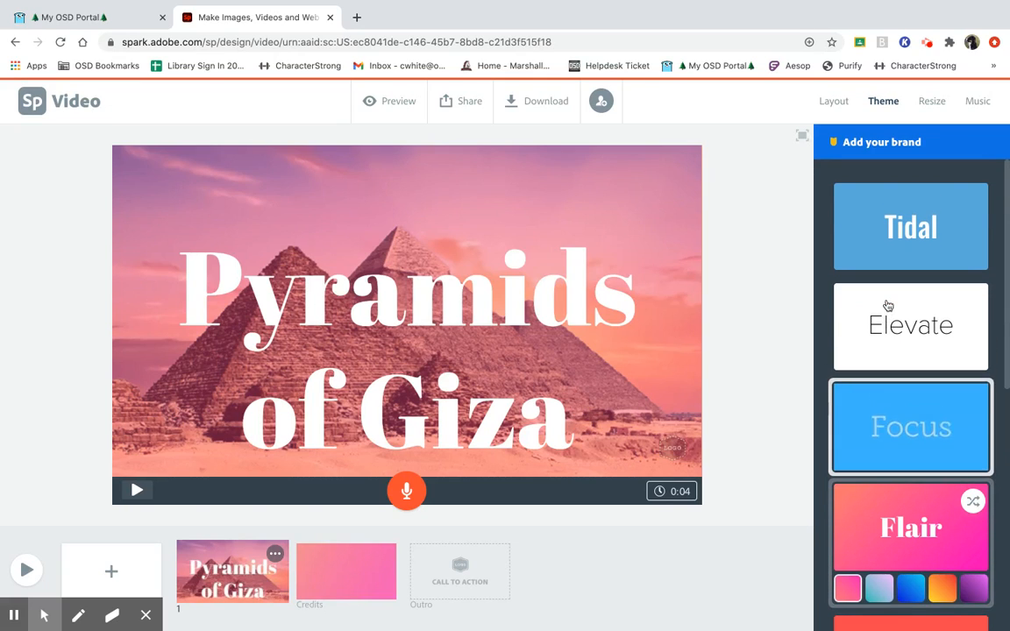
left_click(910, 324)
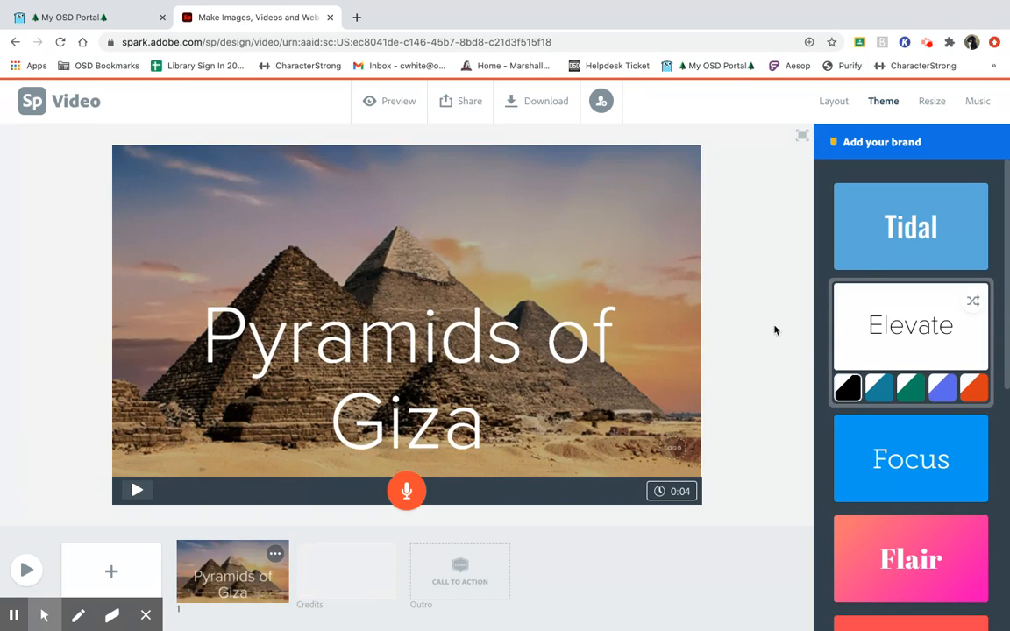
left_click(910, 226)
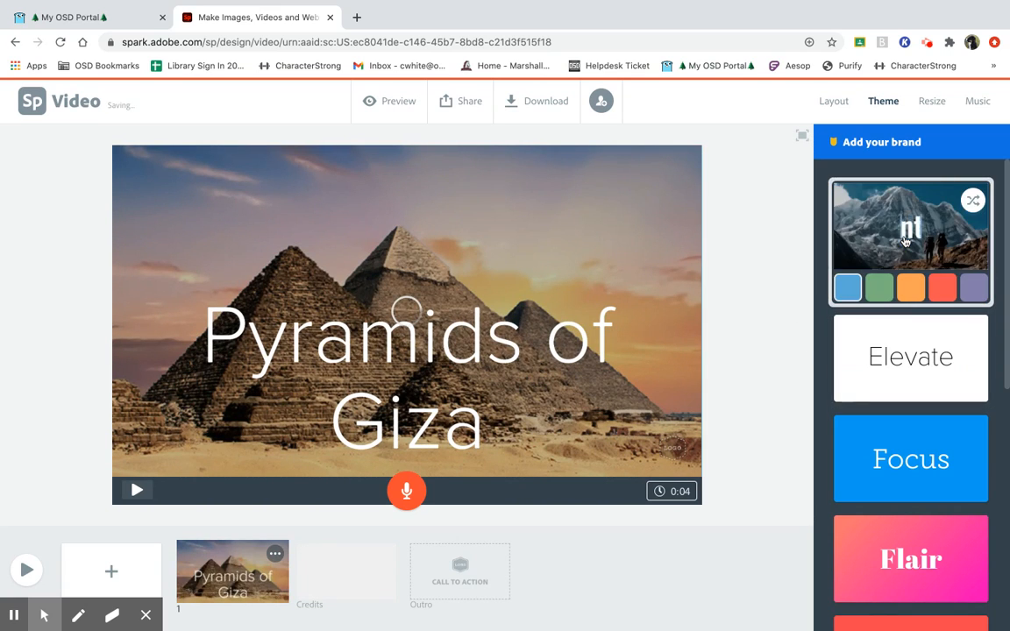
left_click(909, 242)
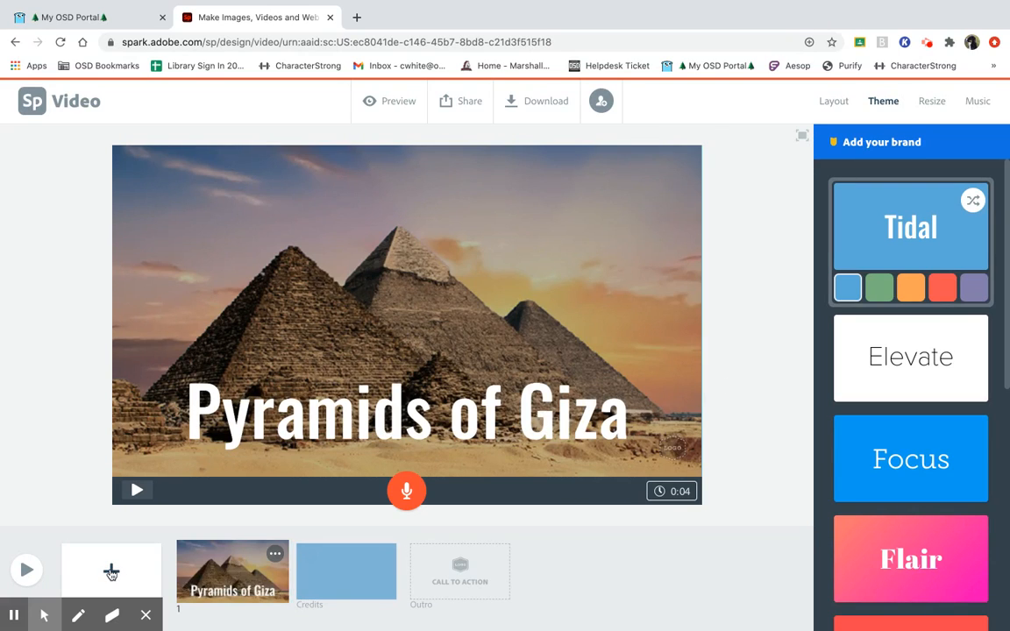
- Add a second slide and place a Sphinx photo on it
left_click(112, 571)
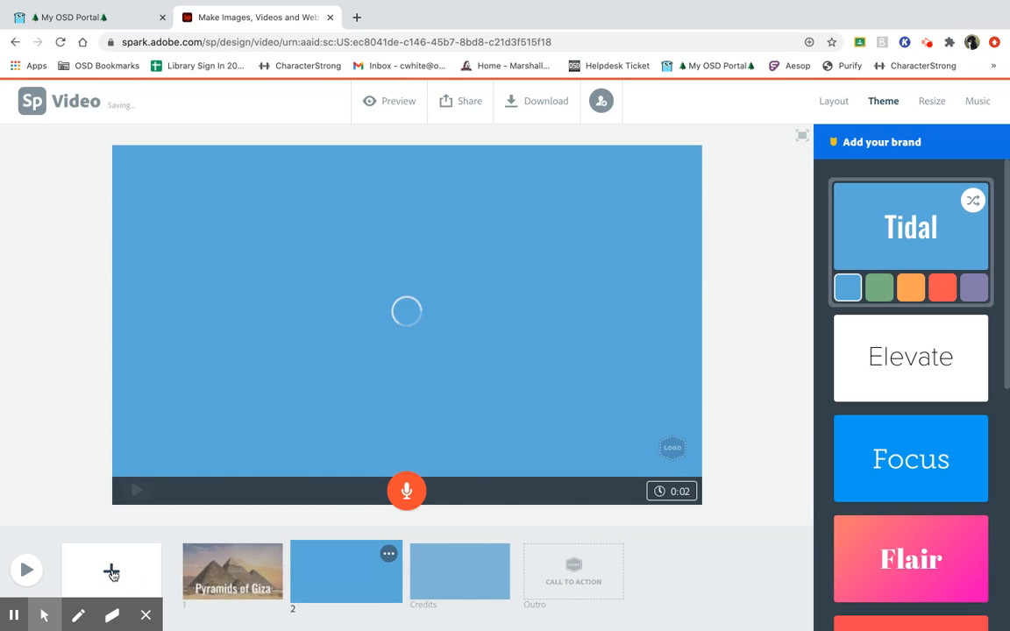
left_click(407, 326)
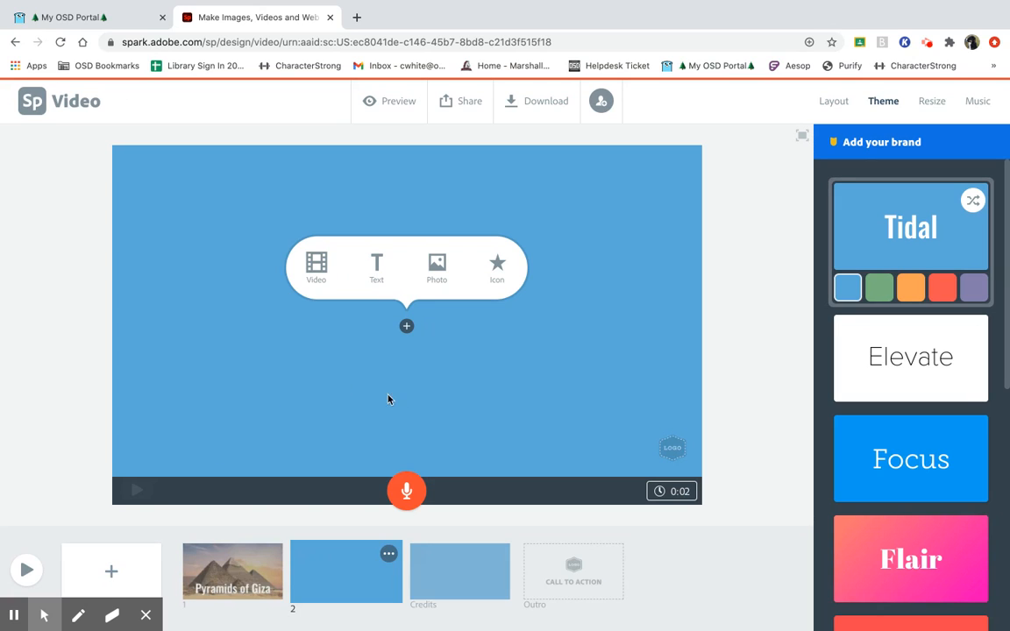
left_click(437, 267)
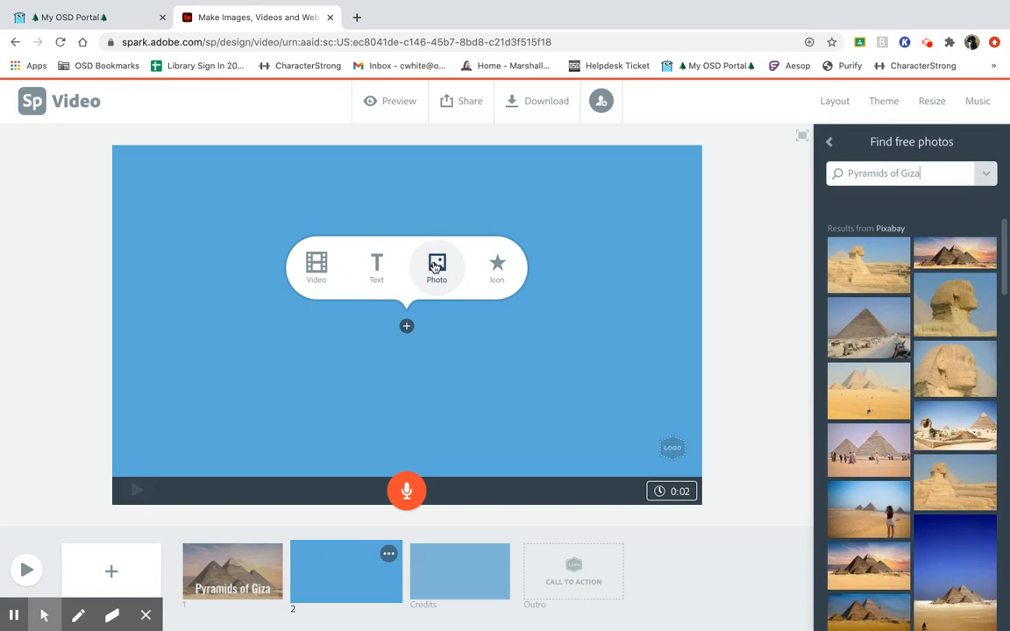
mouse_move(796, 256)
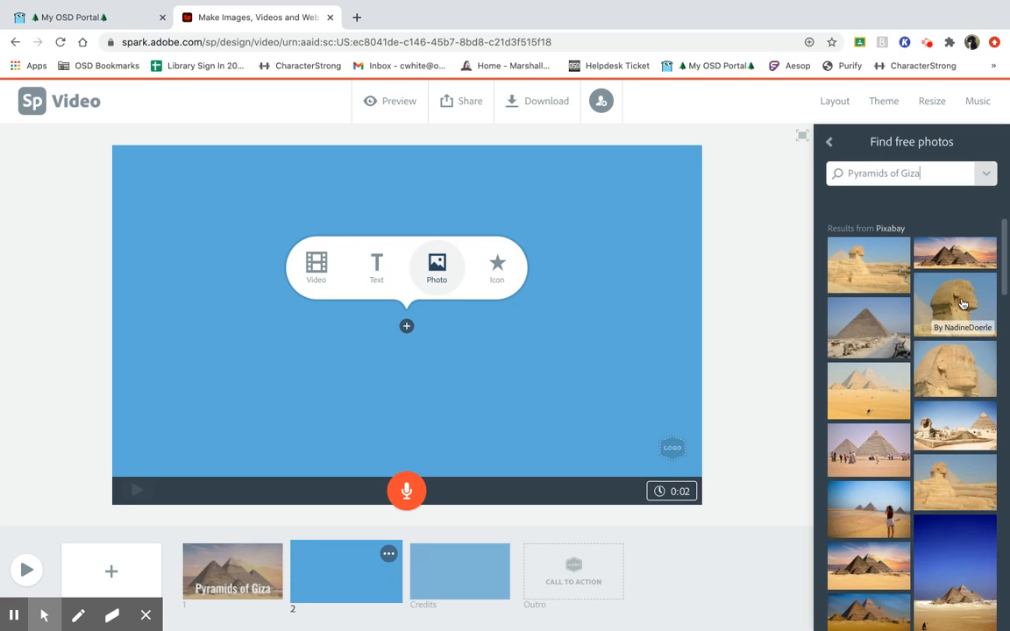
left_click(869, 265)
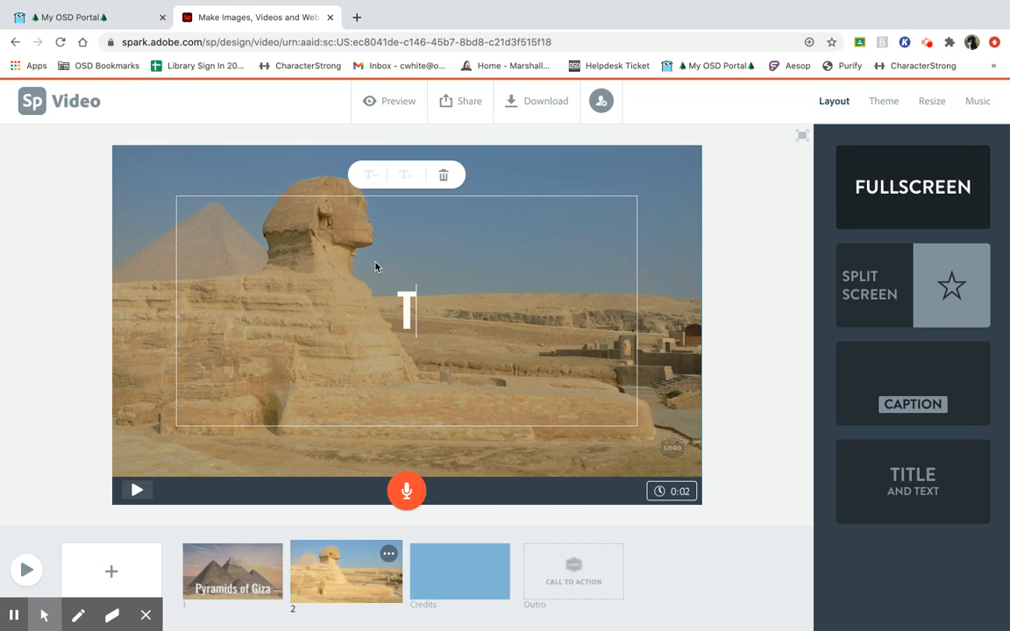
- Title the slide 'The Great Sphinx' and enlarge the text twice
type("The Great Sph")
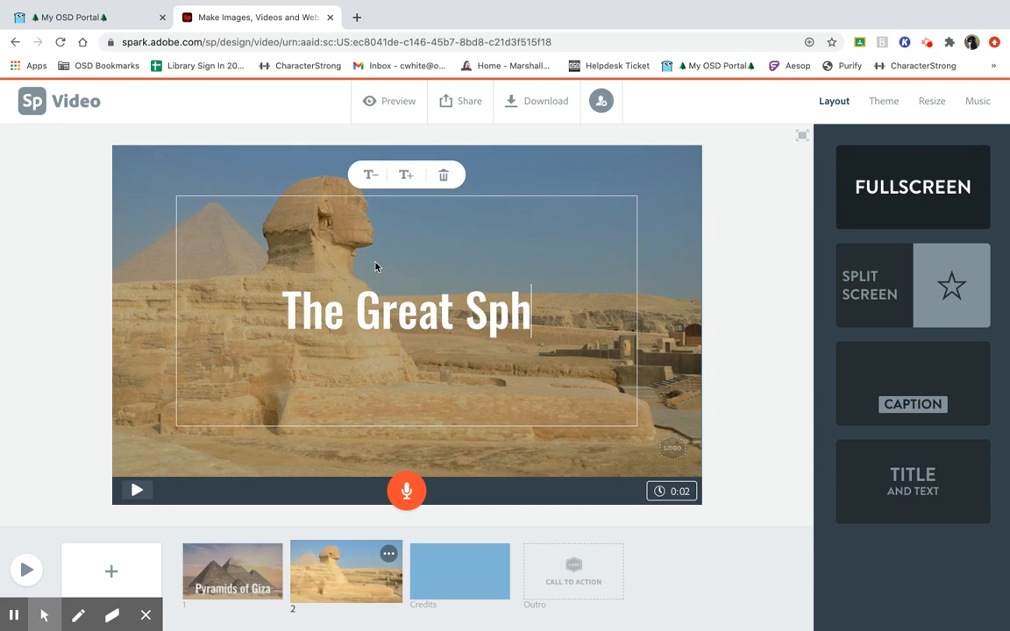
type("inx")
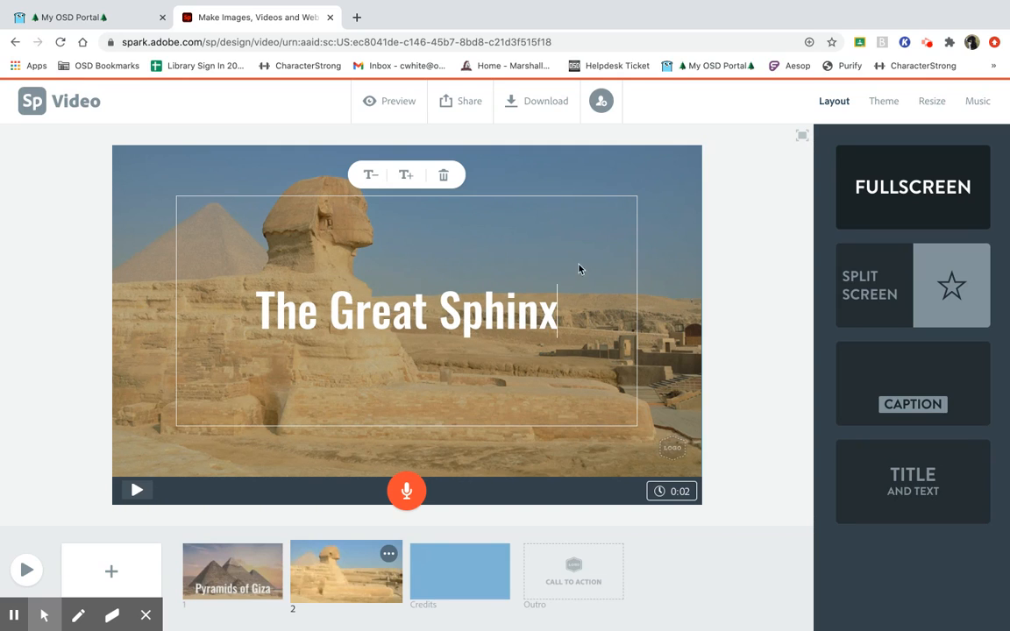
left_click(404, 175)
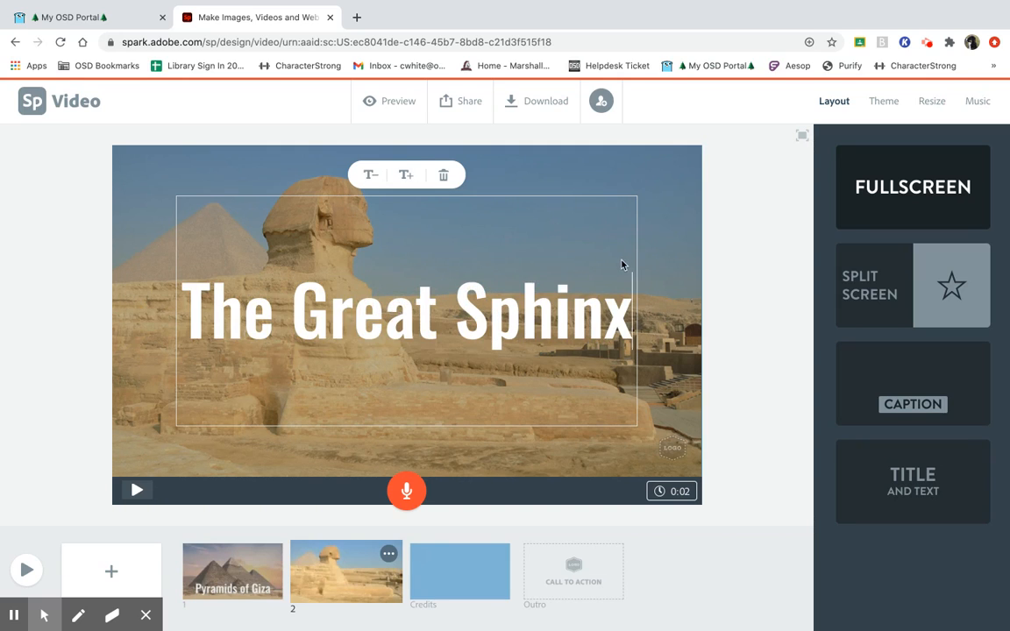
left_click(299, 310)
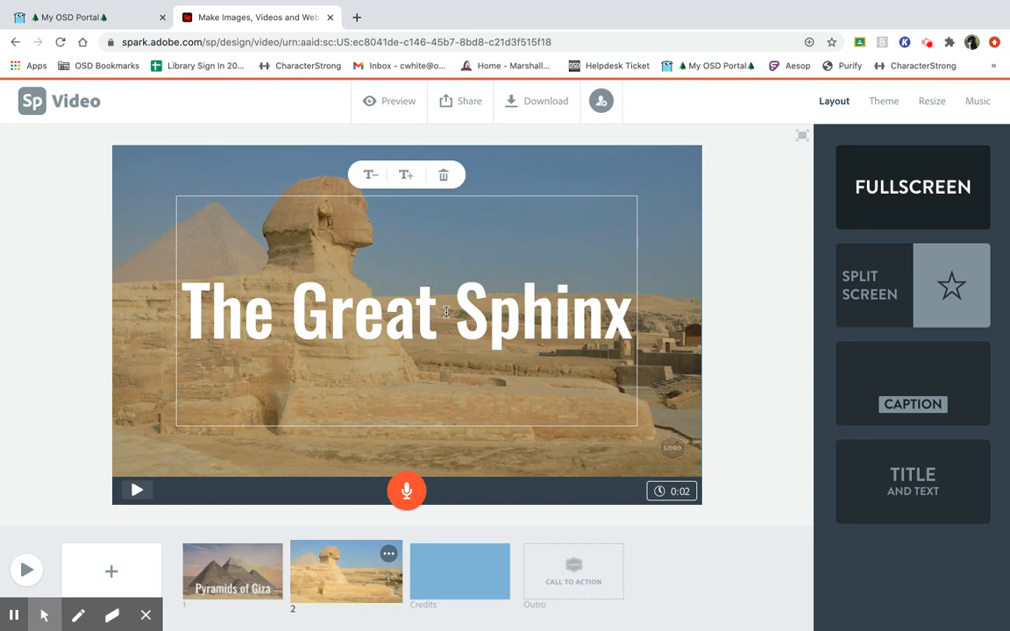
left_click(404, 175)
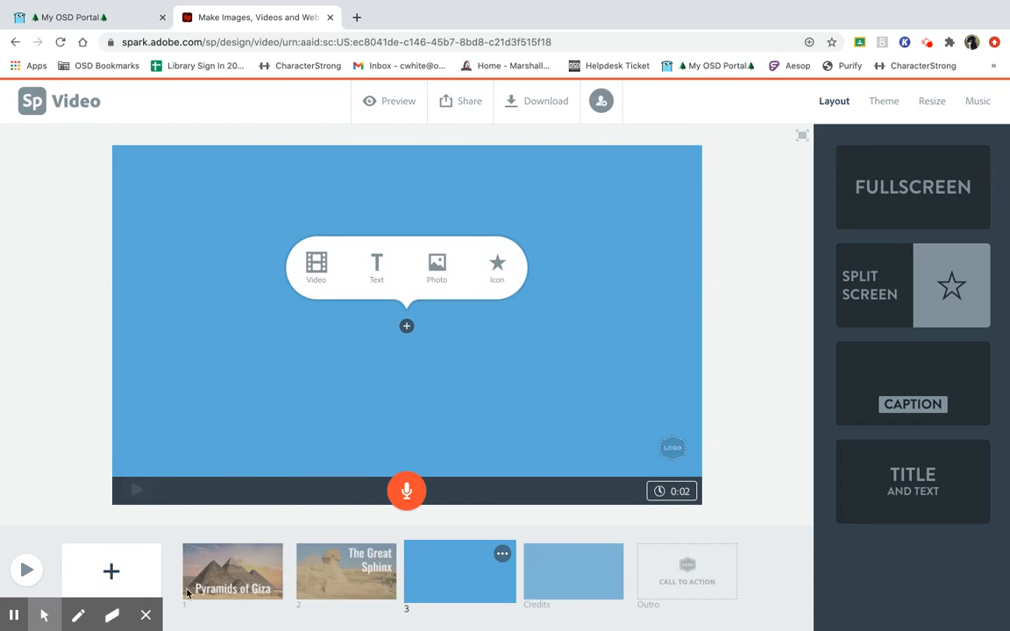
mouse_move(436, 266)
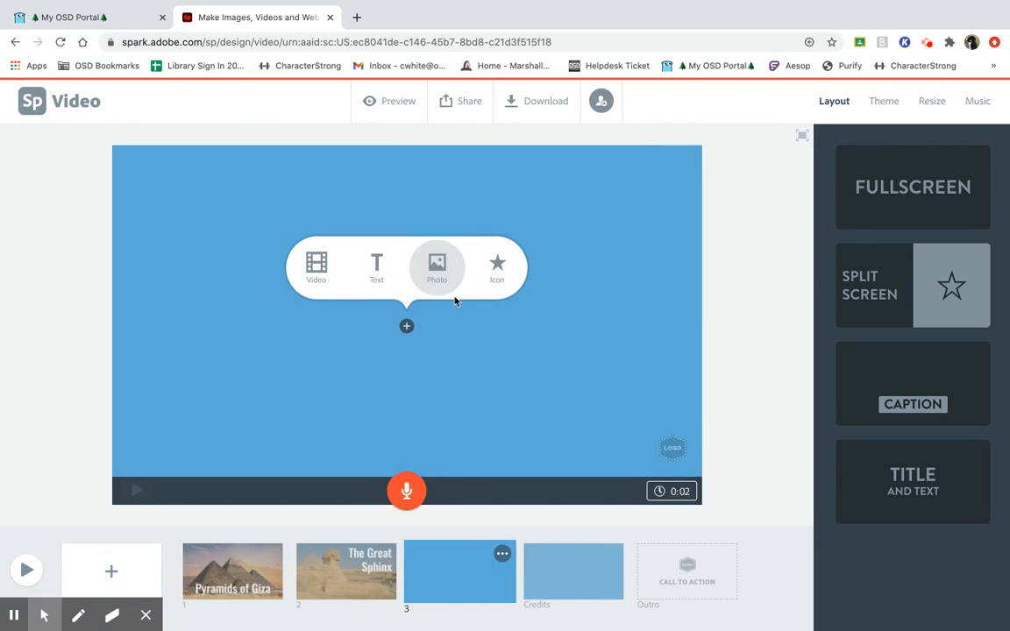
mouse_move(831, 137)
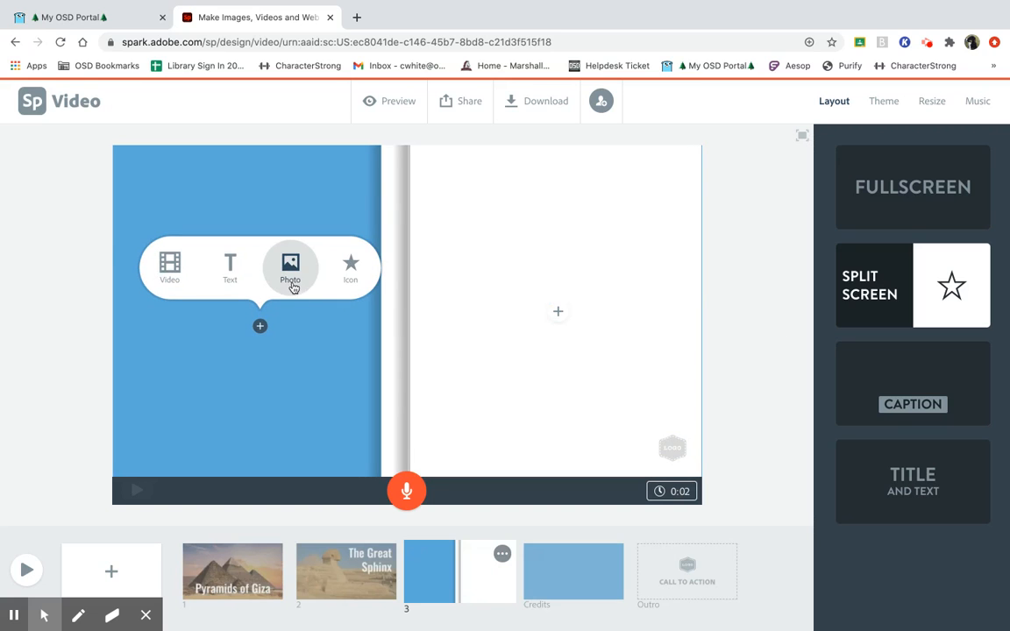
- Place an Abu Simbel photo on the left half, then swap it for a Hatshepsut statue photo
left_click(291, 267)
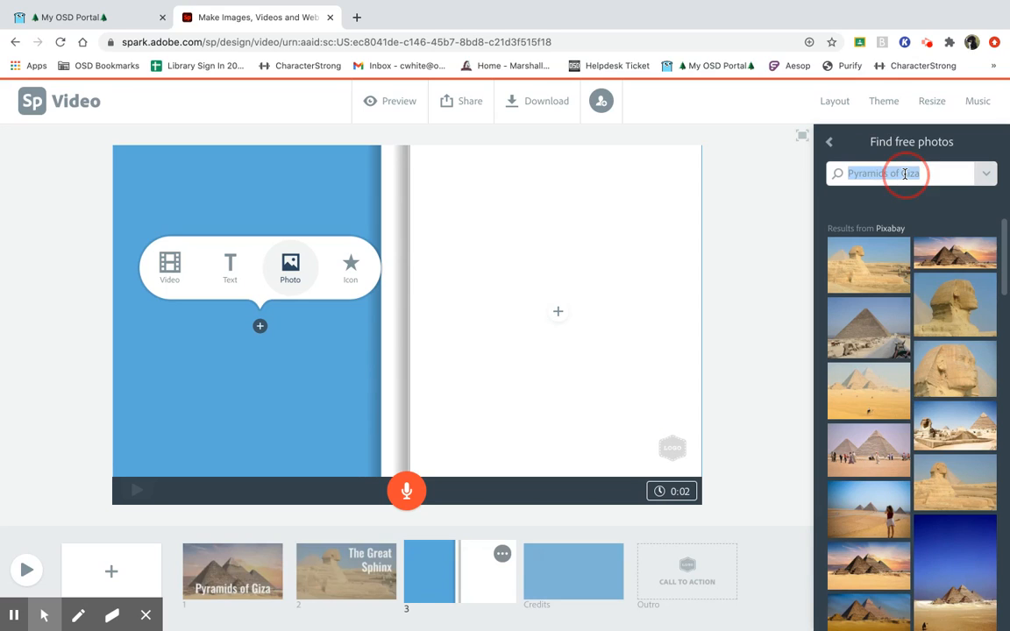
type("abu simbel")
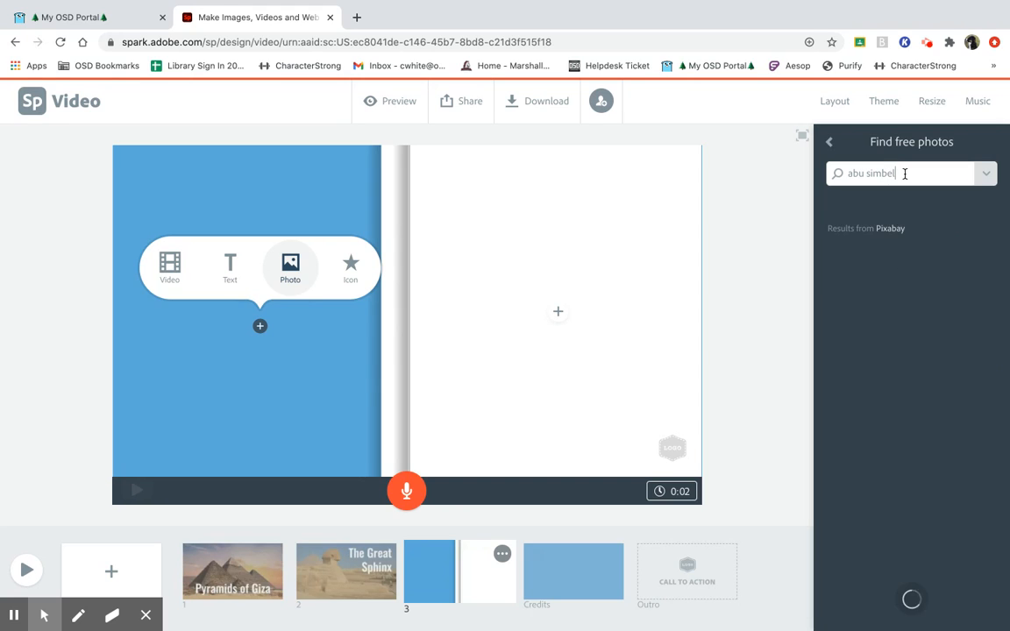
key("enter")
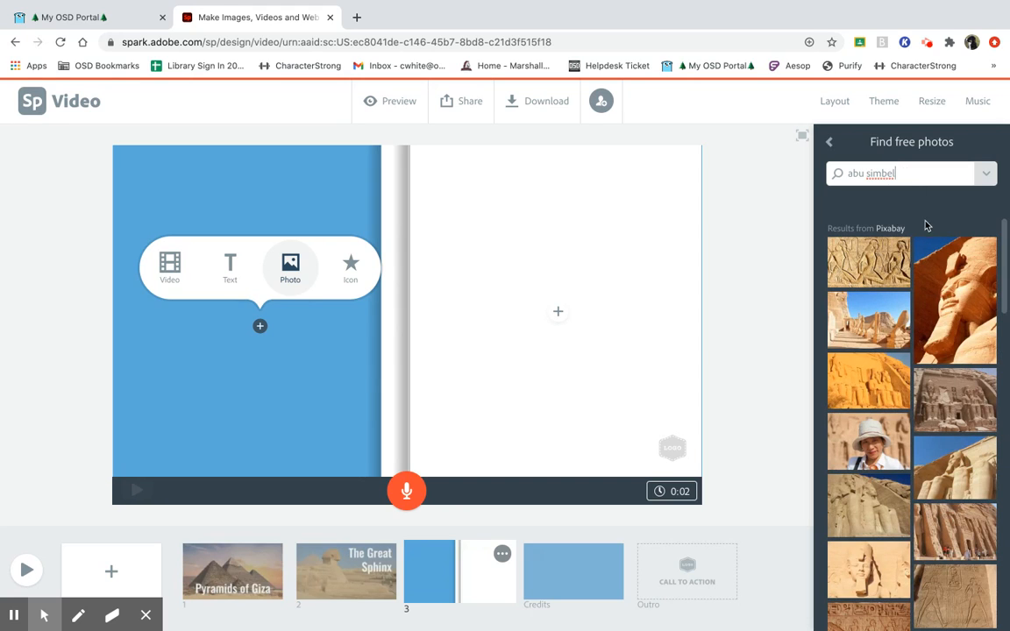
left_click(867, 383)
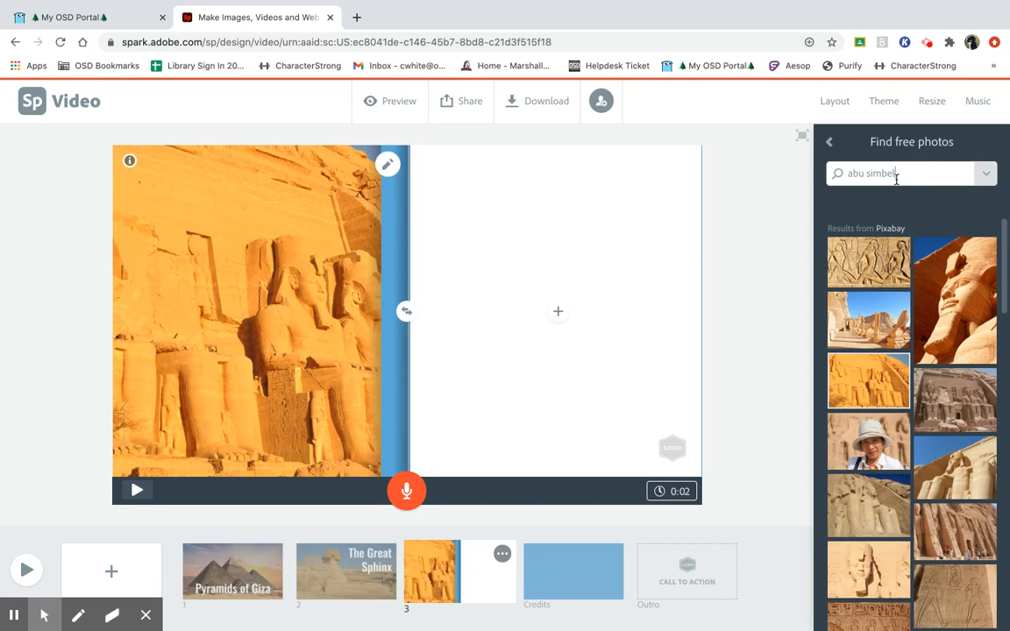
double_click(872, 174)
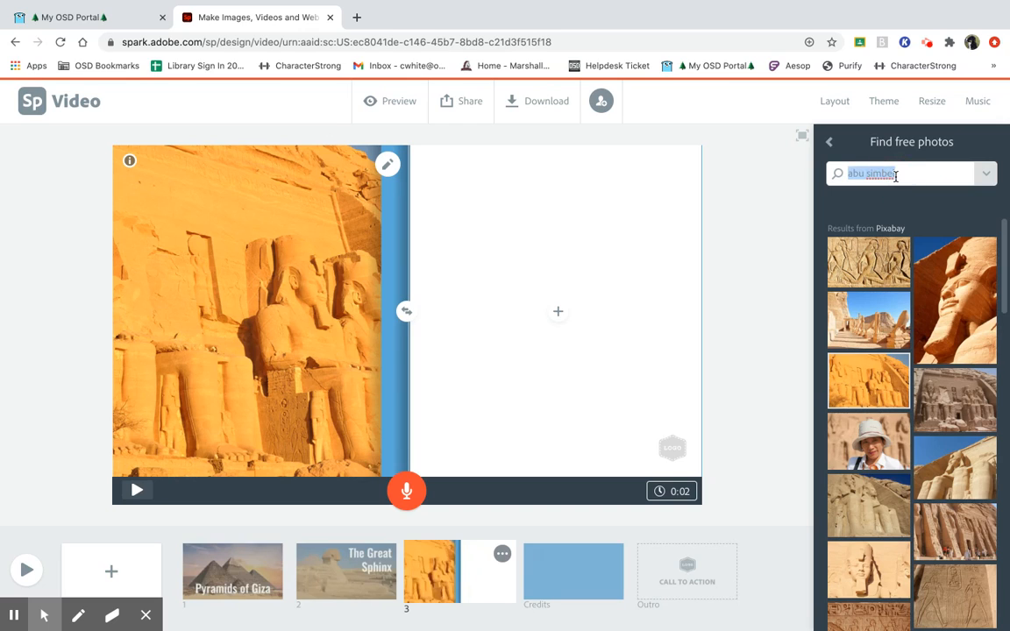
type("hatshepsut")
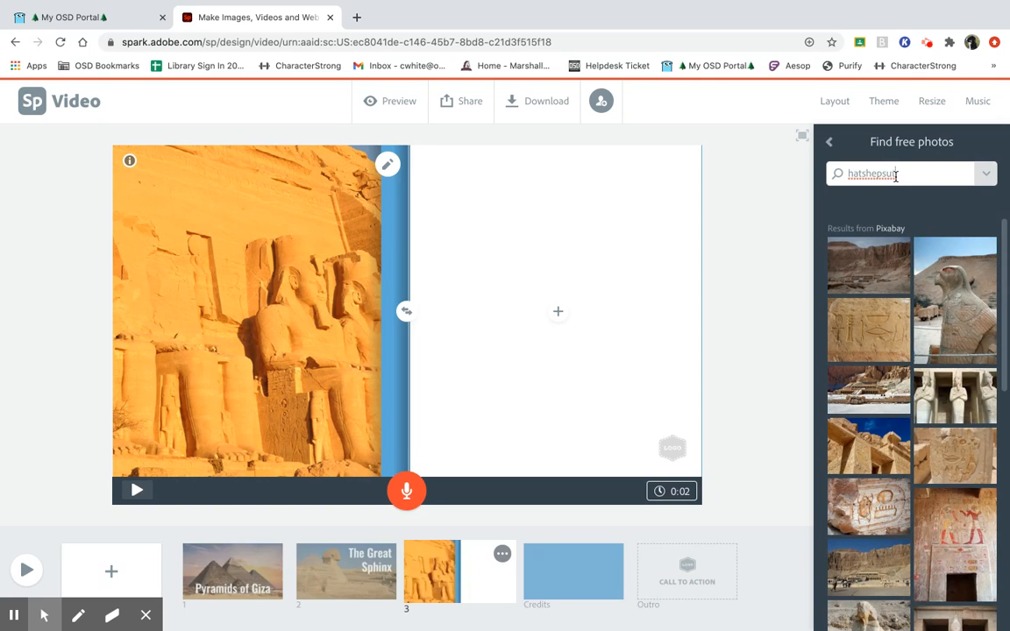
scroll("down", 3)
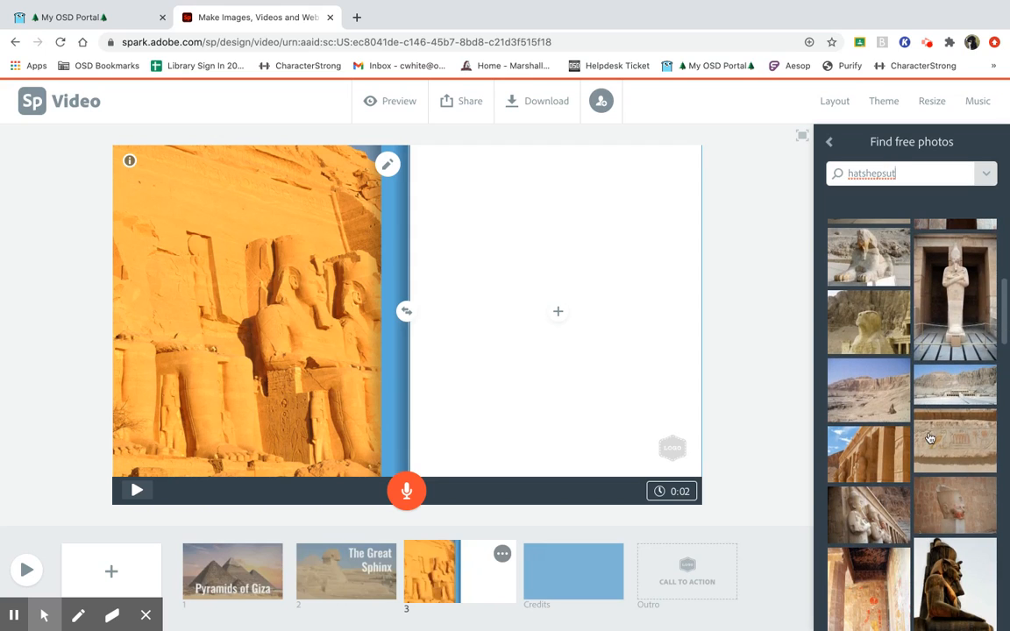
left_click(953, 294)
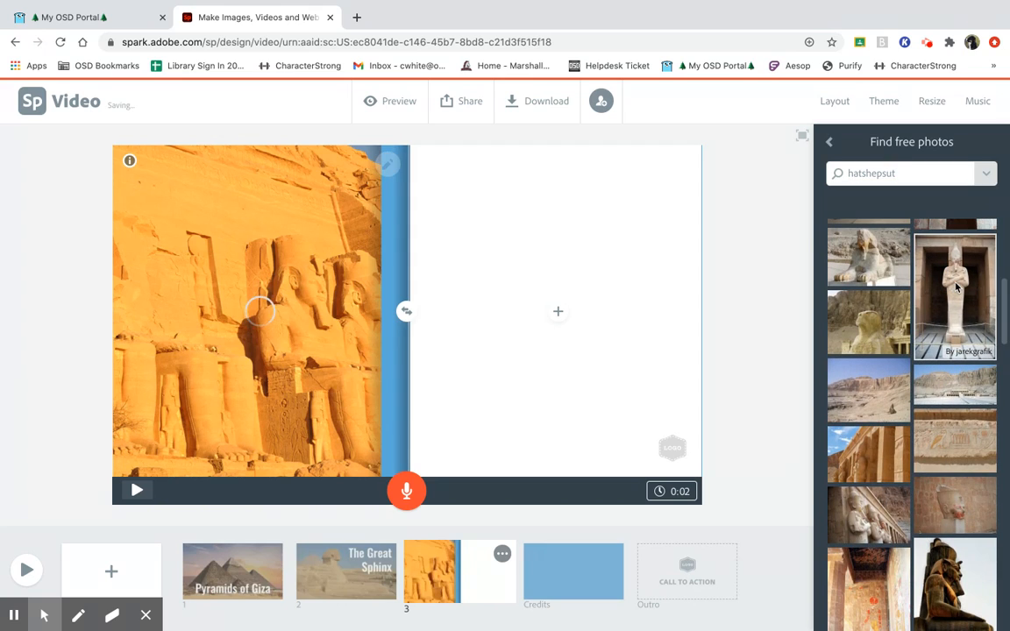
left_click(953, 294)
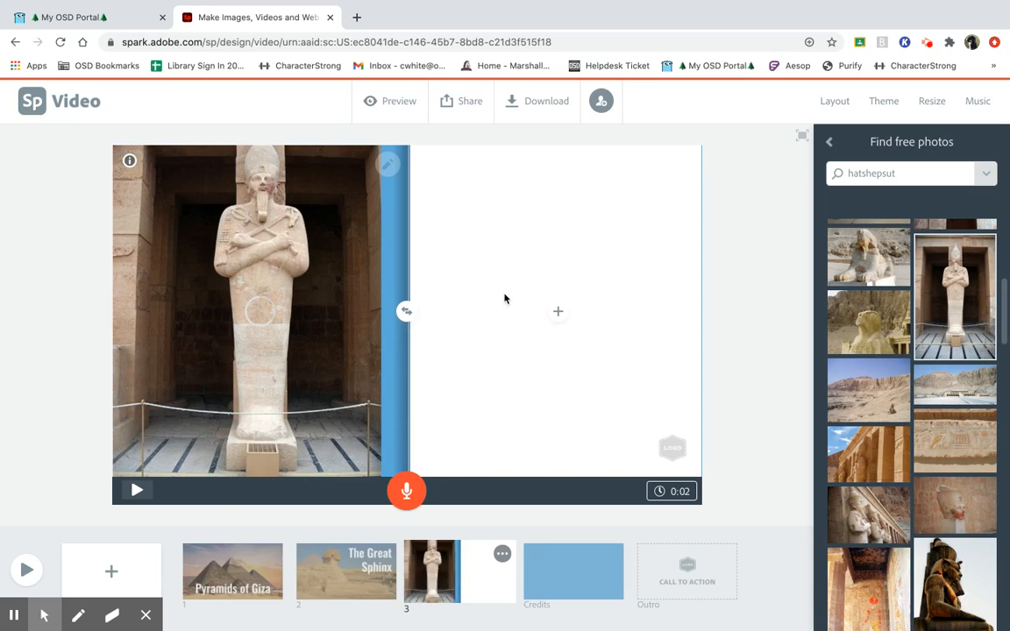
- Enter the title 'Pharaoh Hatshepsut' on the right half, correcting the spelling
left_click(557, 312)
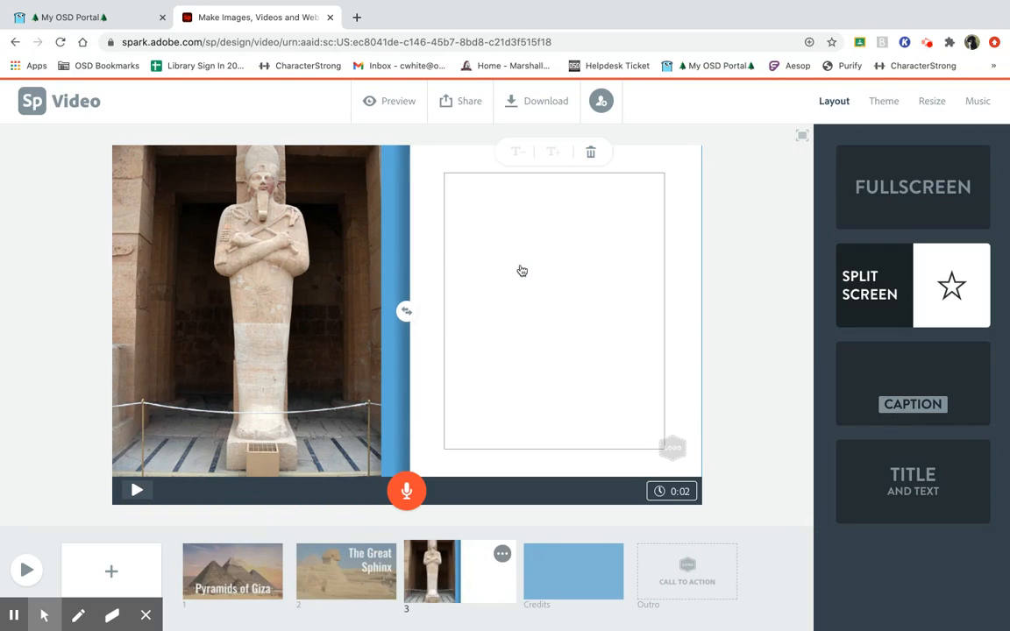
type("Pharaoh")
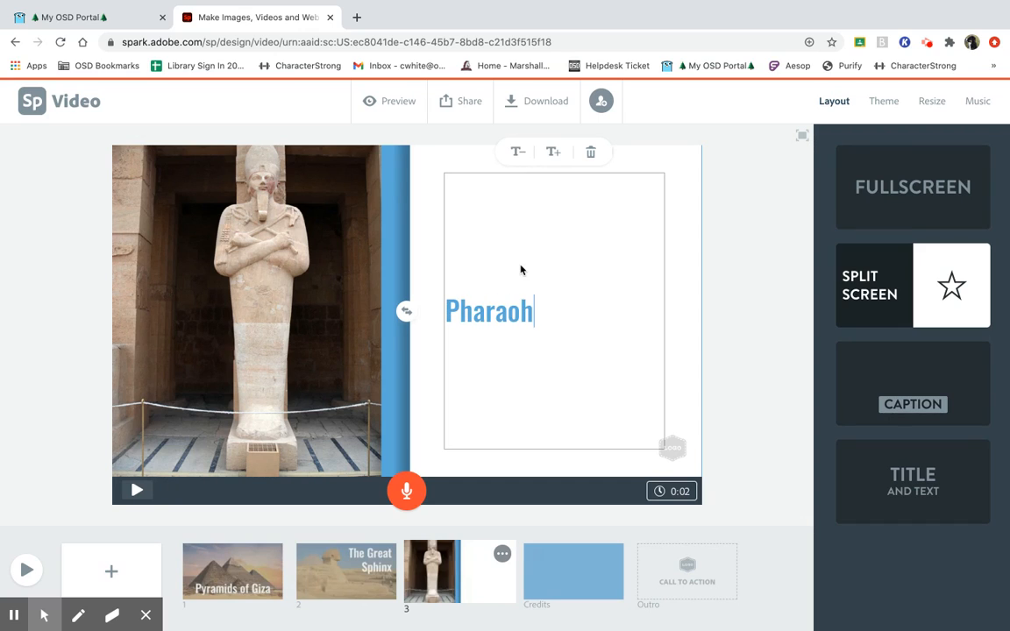
type("Hatseph")
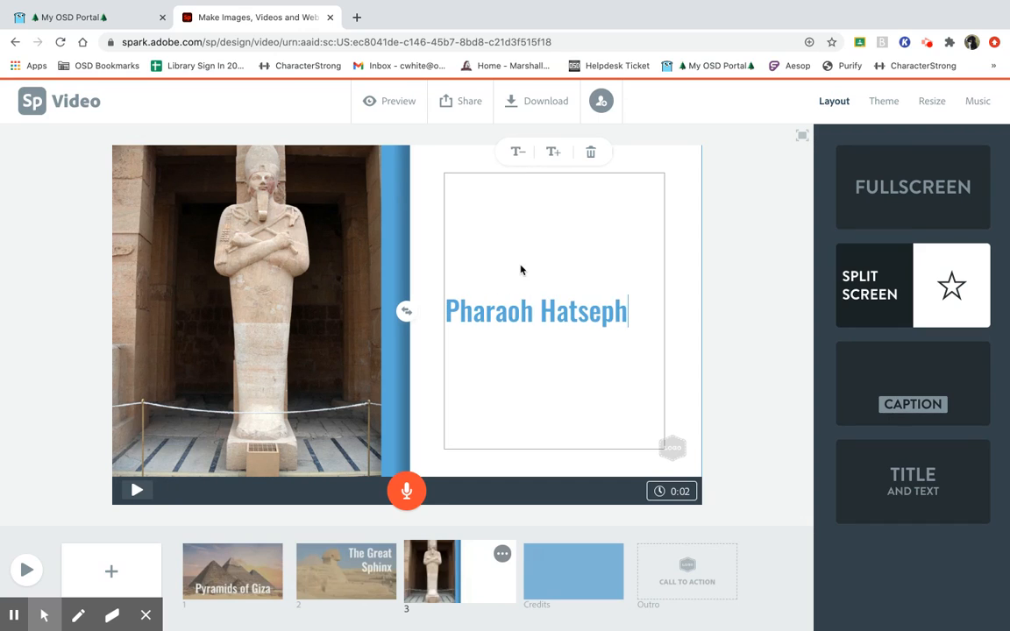
key("Backspace")
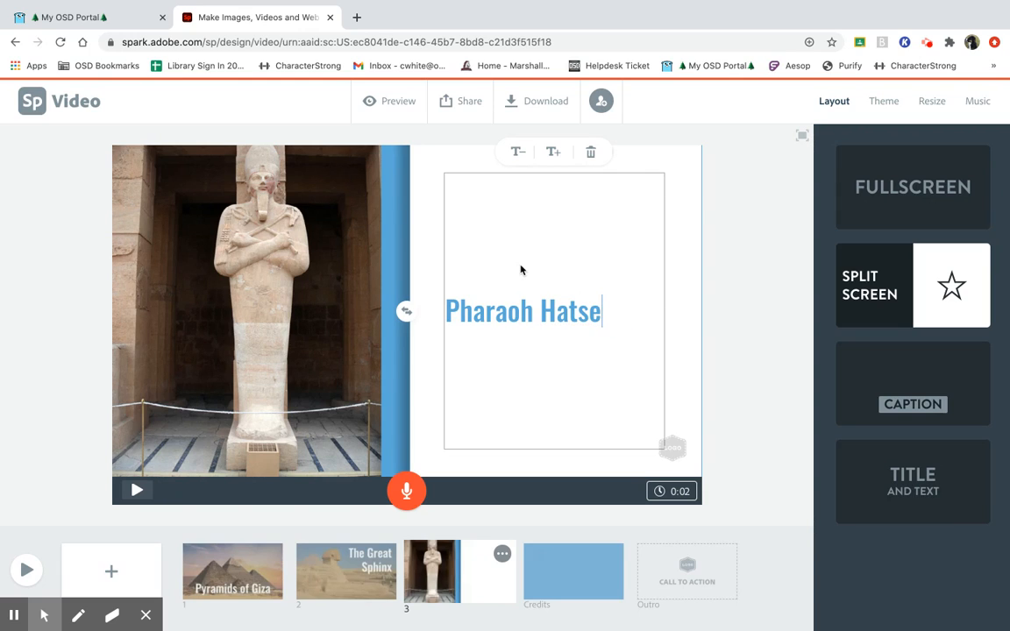
type("hepsut")
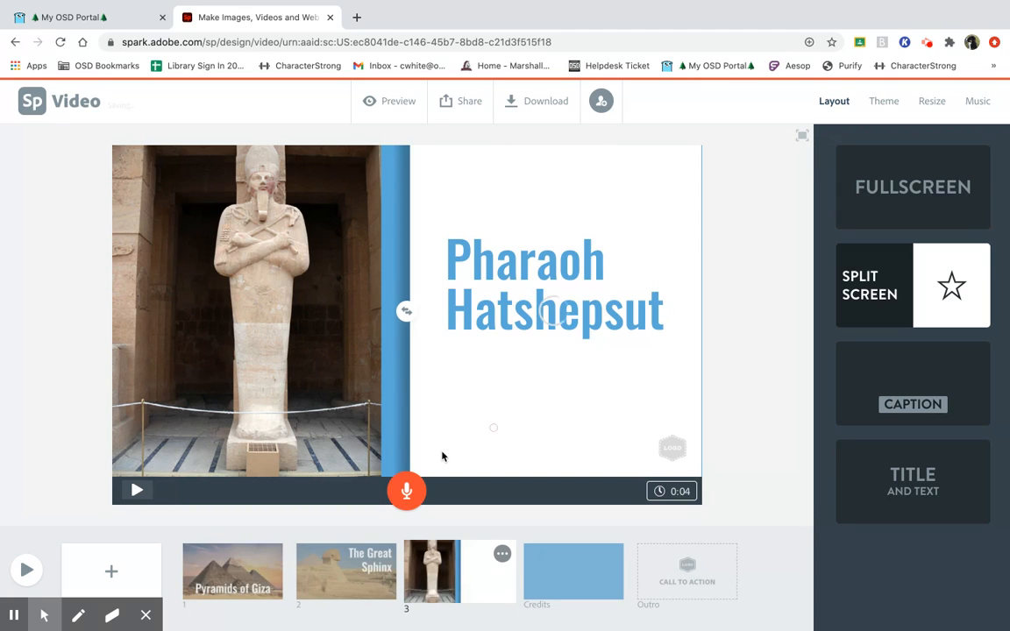
- Add a fourth slide and place a Nefertiti bust photo found by search
left_click(112, 572)
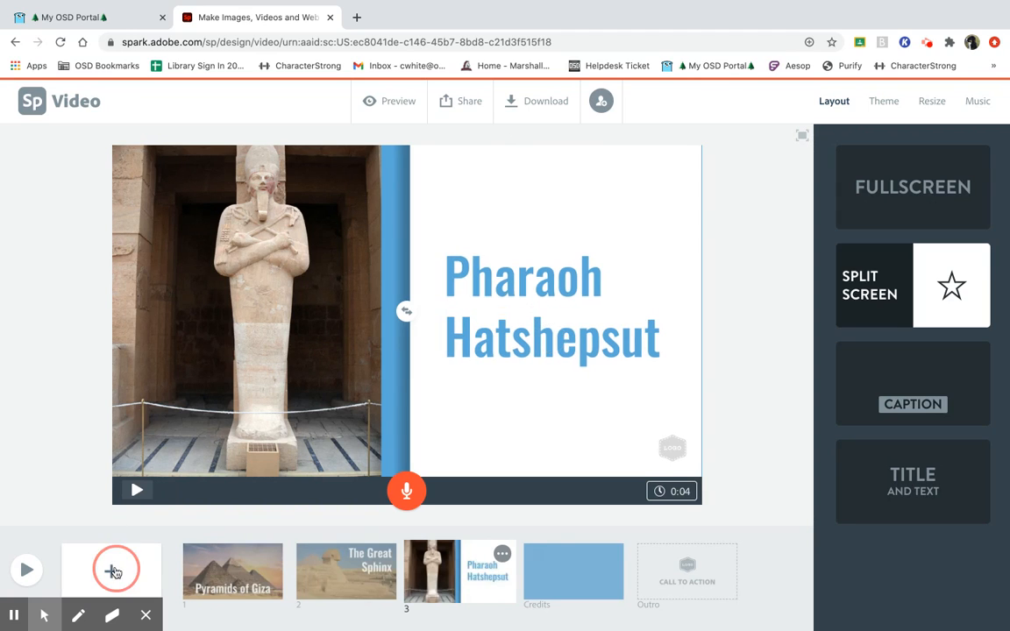
left_click(116, 568)
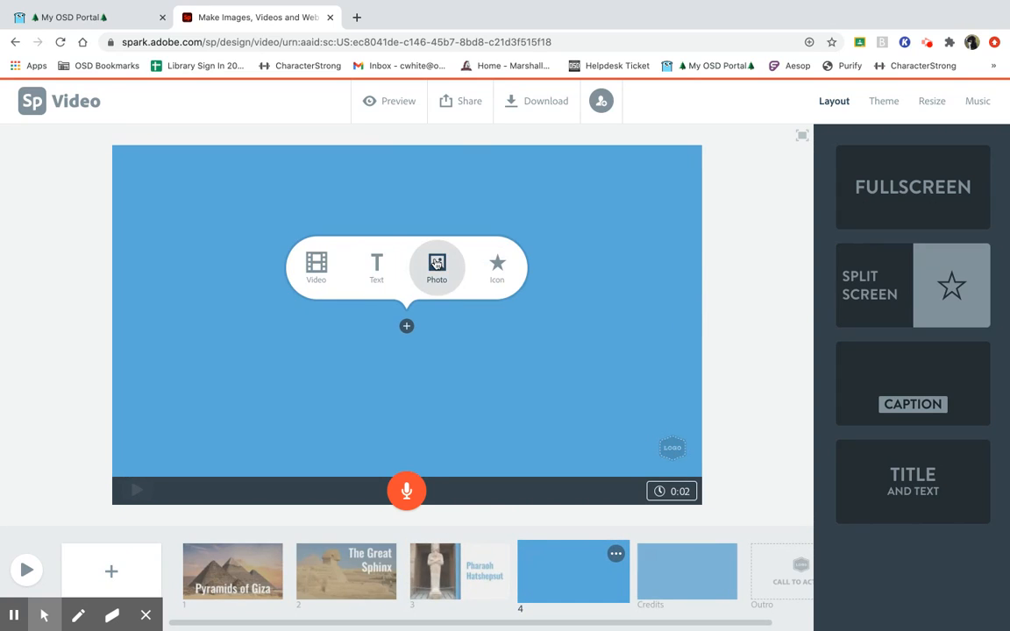
type("hatshepsut")
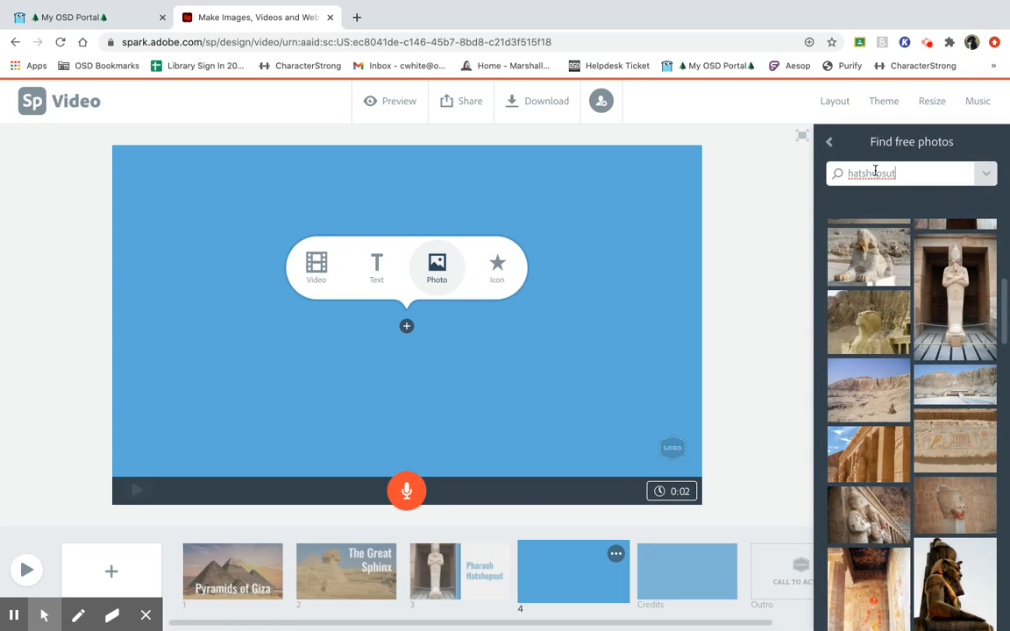
type("n")
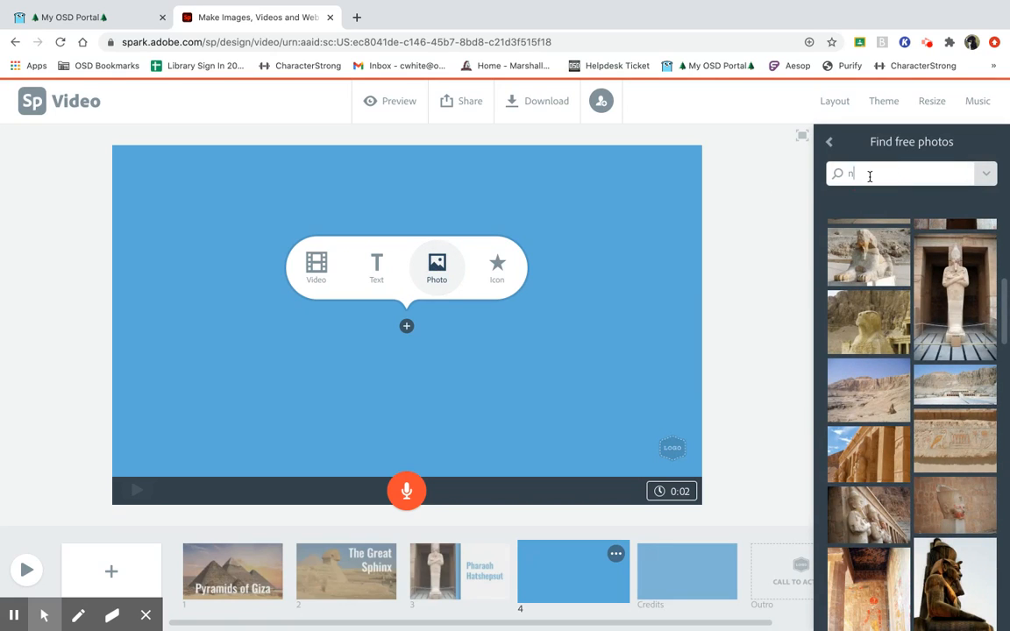
type("nefertiti")
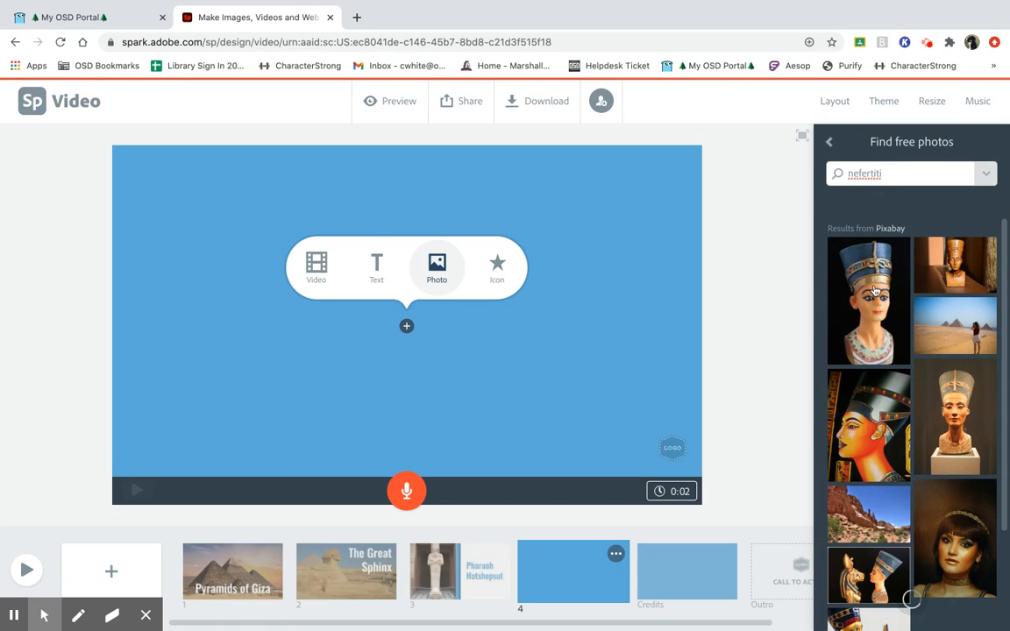
left_click(953, 417)
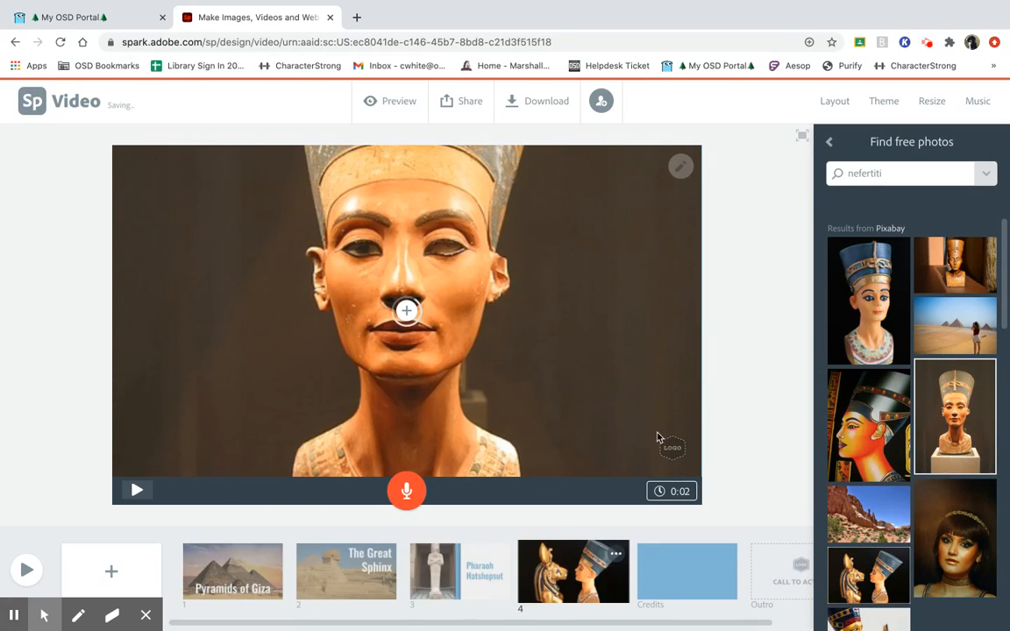
mouse_move(788, 164)
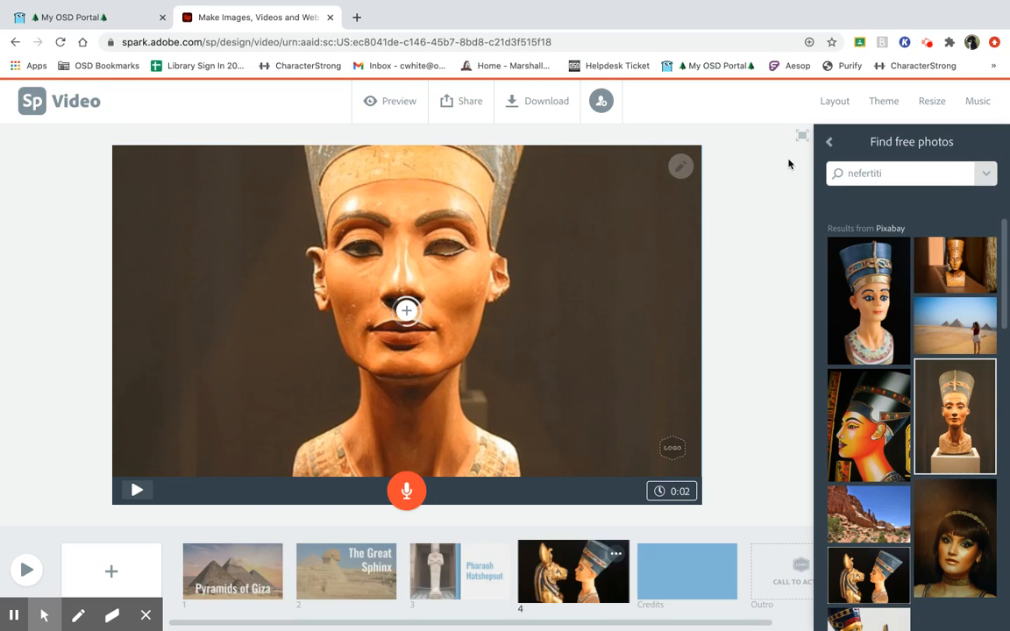
- Switch to Split Screen layout and add large 'Pharaoh Nefertiti' text in the left half
left_click(834, 100)
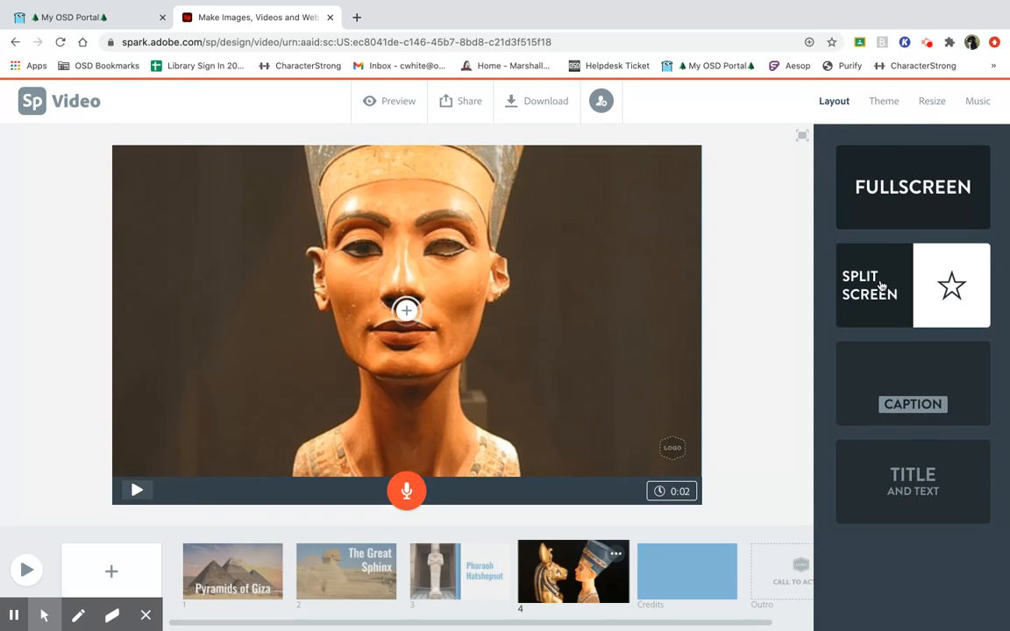
left_click(870, 284)
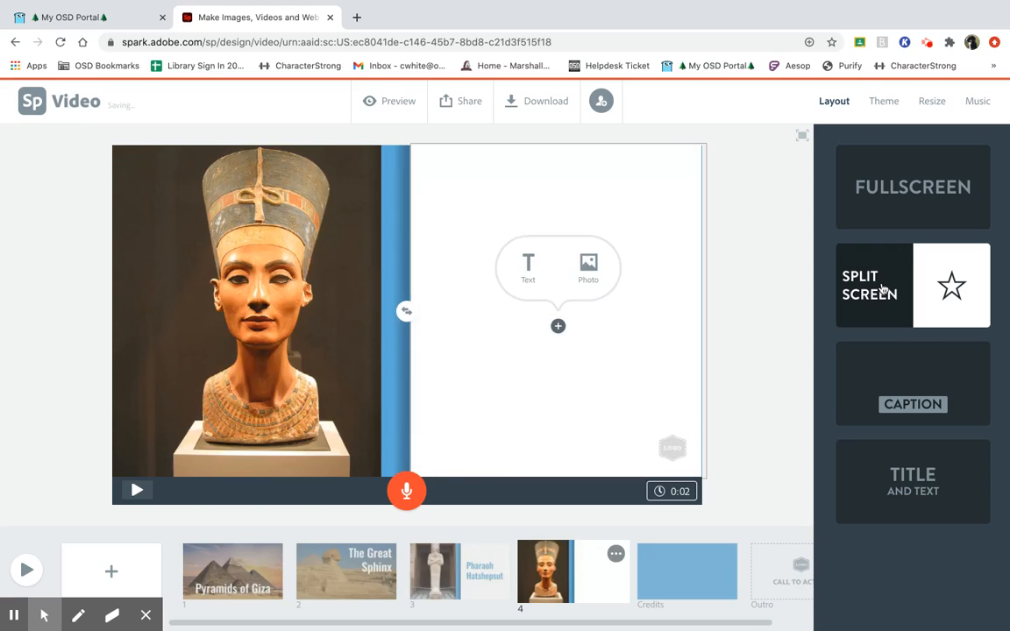
mouse_move(798, 287)
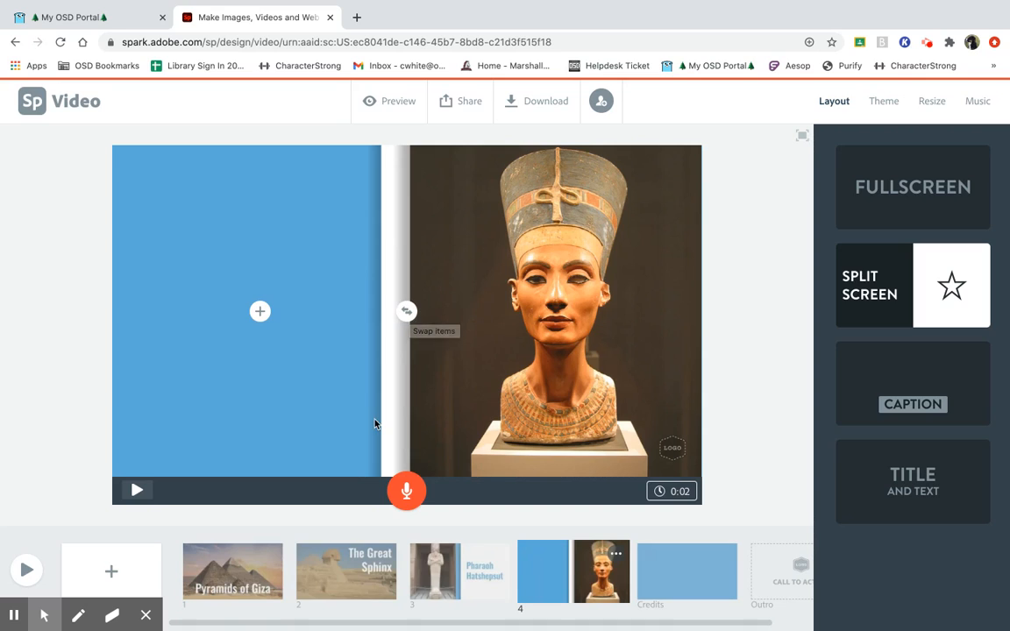
left_click(259, 312)
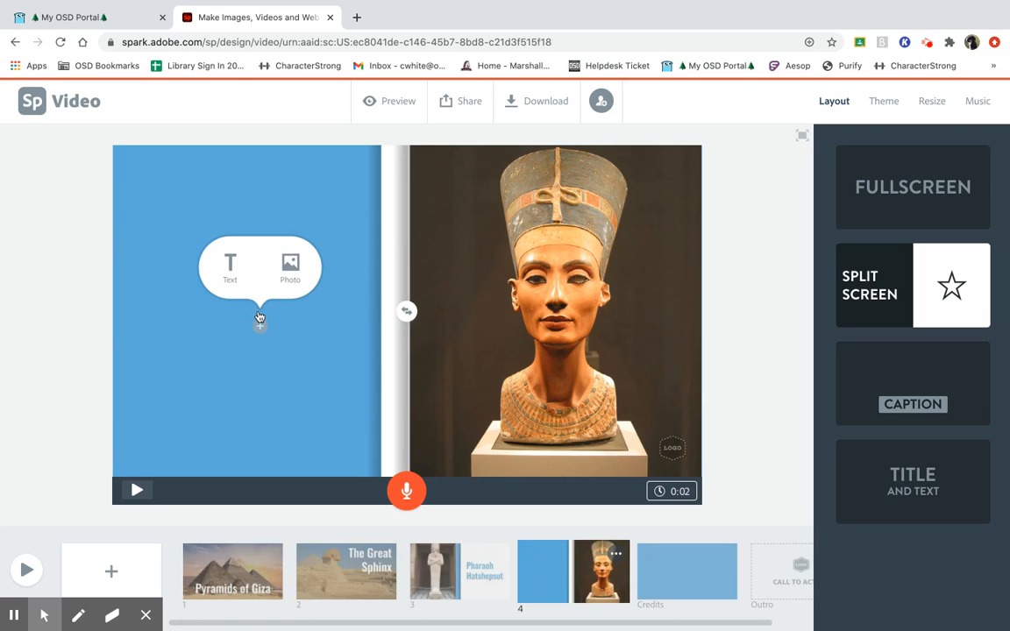
left_click(229, 266)
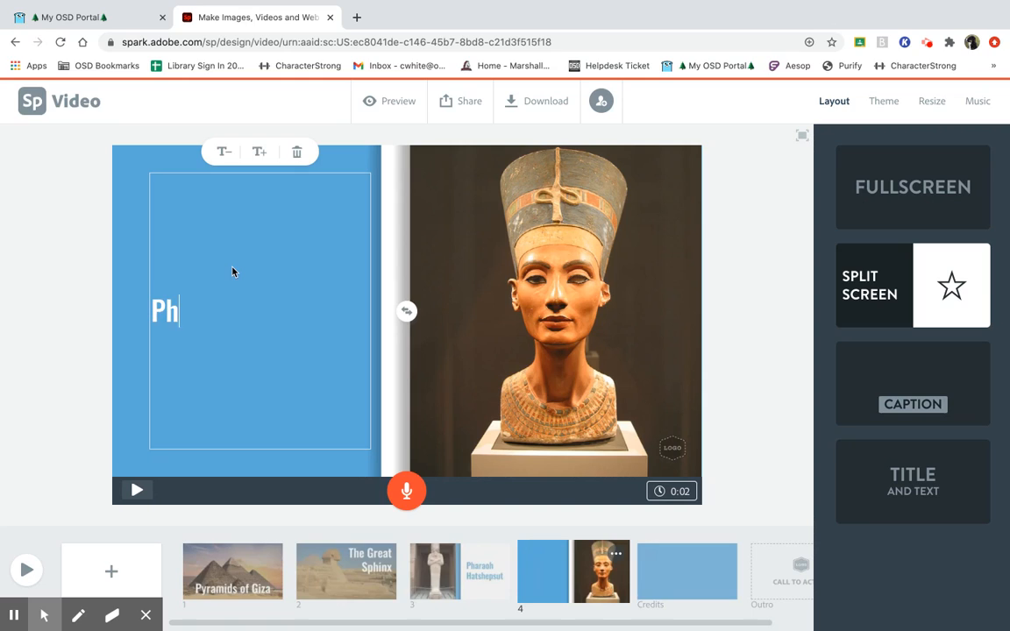
type("araoh")
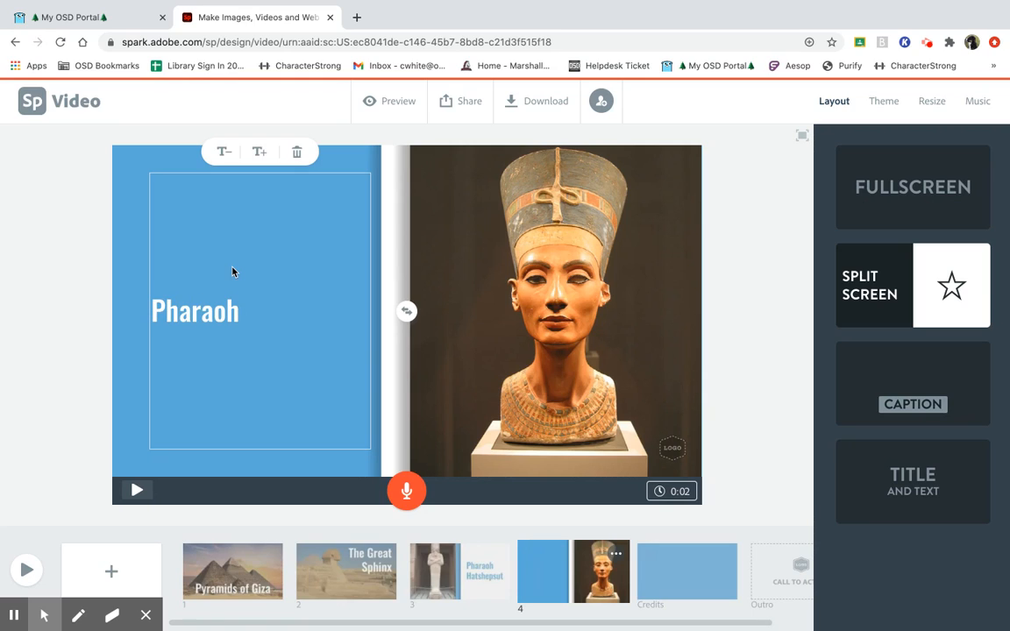
type("Nefertiti")
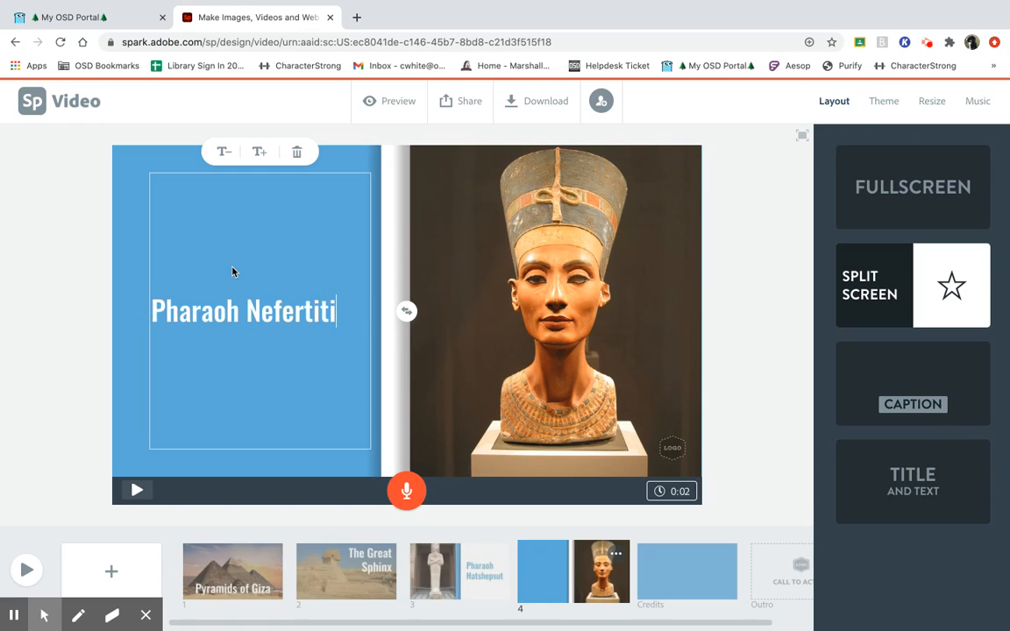
left_click(260, 151)
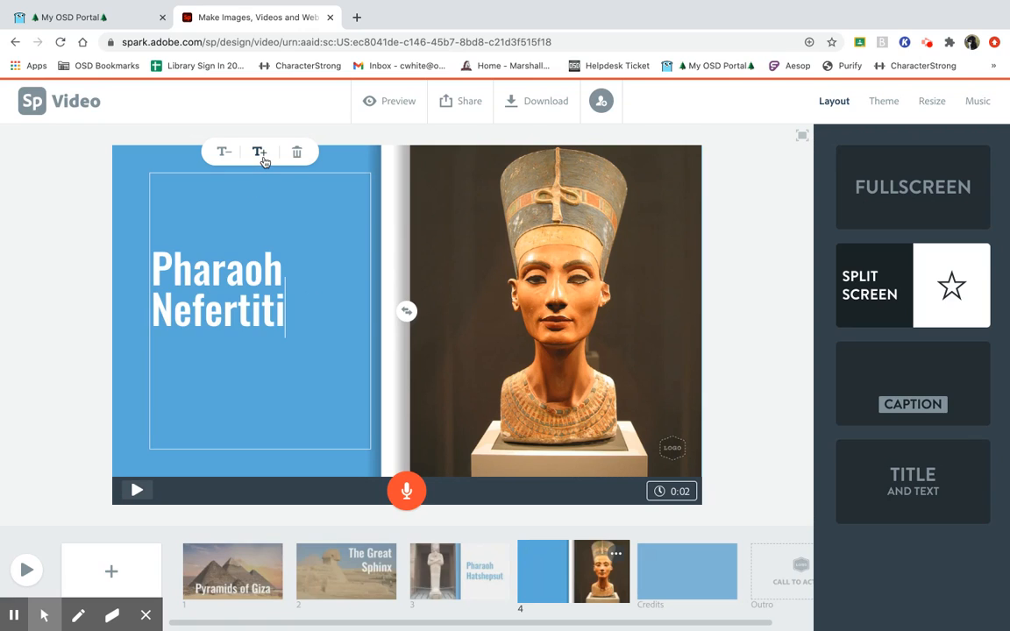
left_click(259, 151)
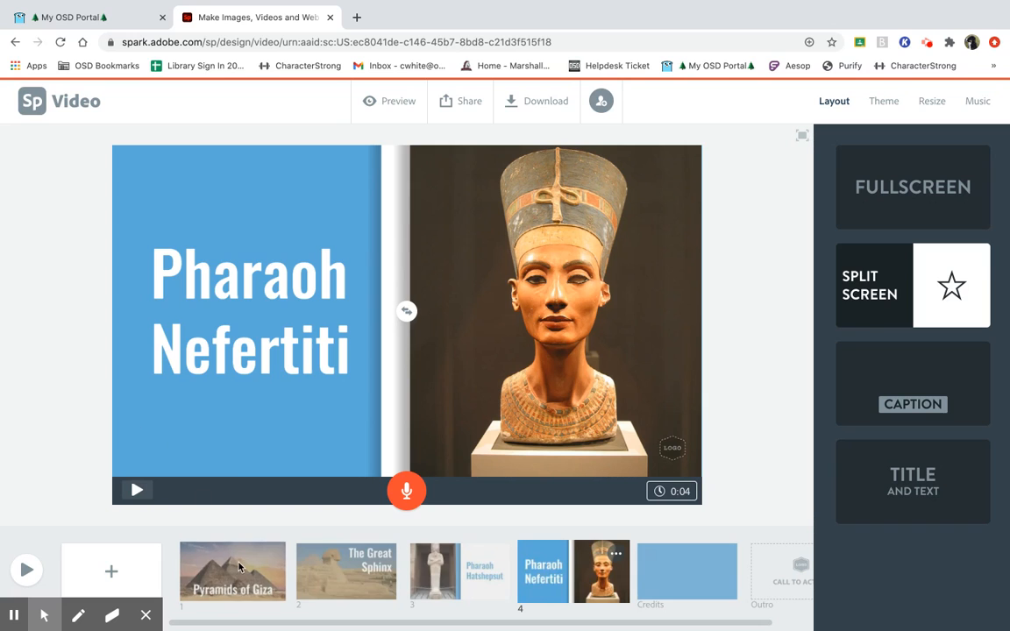
- Start recording narration on the Pyramids of Giza slide, allowing Chrome microphone access
left_click(231, 572)
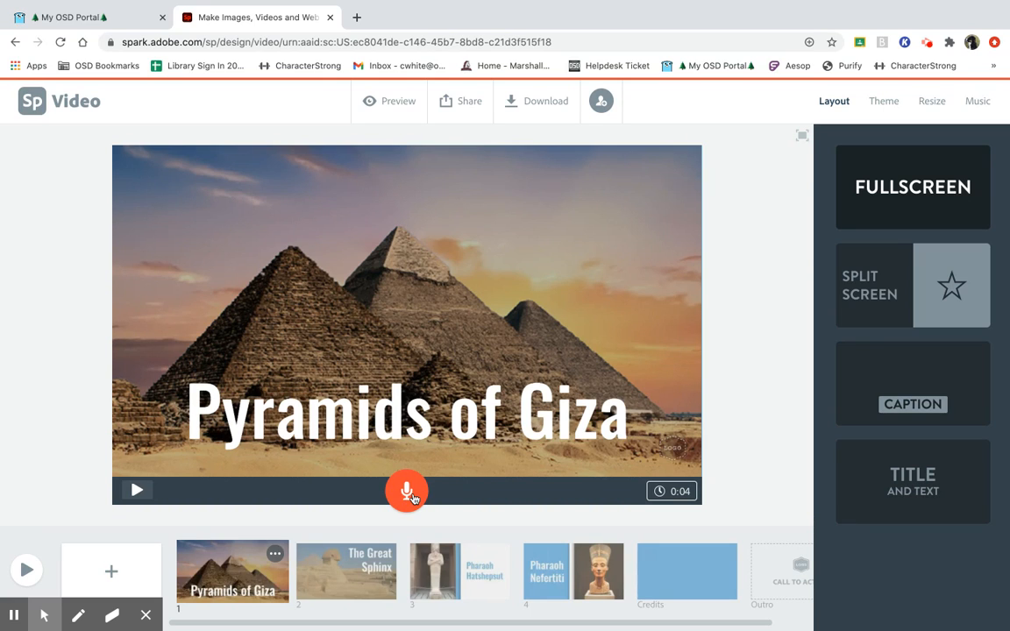
left_click(407, 490)
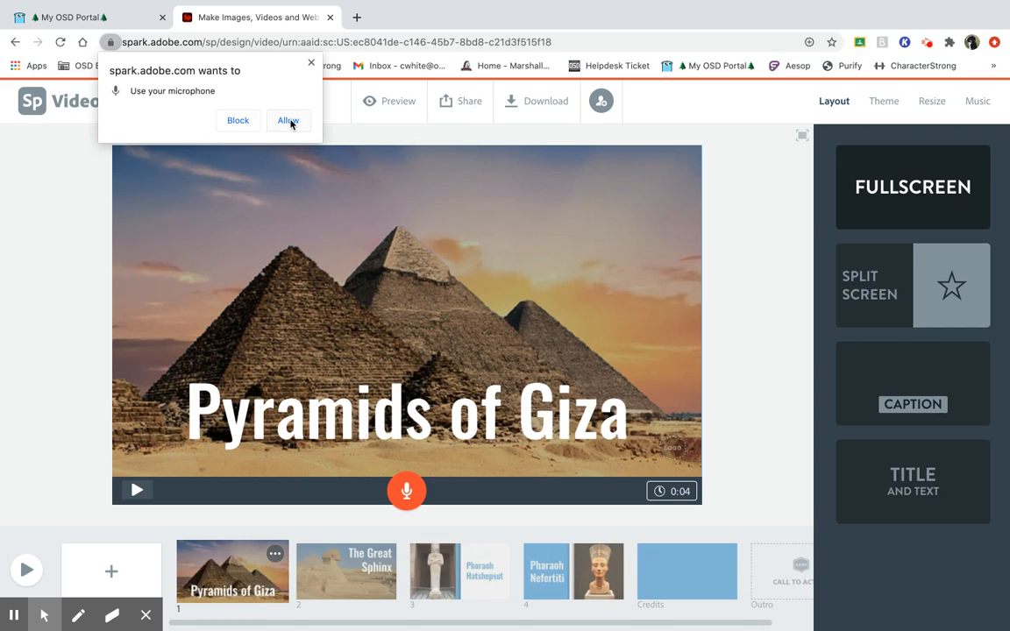
left_click(287, 119)
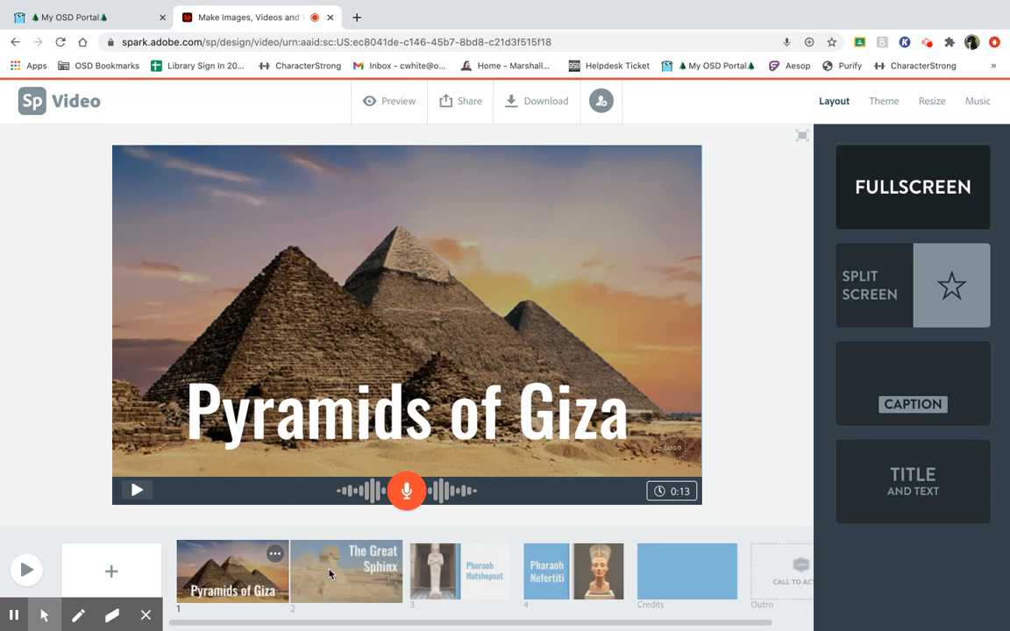
- Record a full 30-second narration on The Great Sphinx slide and acknowledge the length notice
left_click(345, 572)
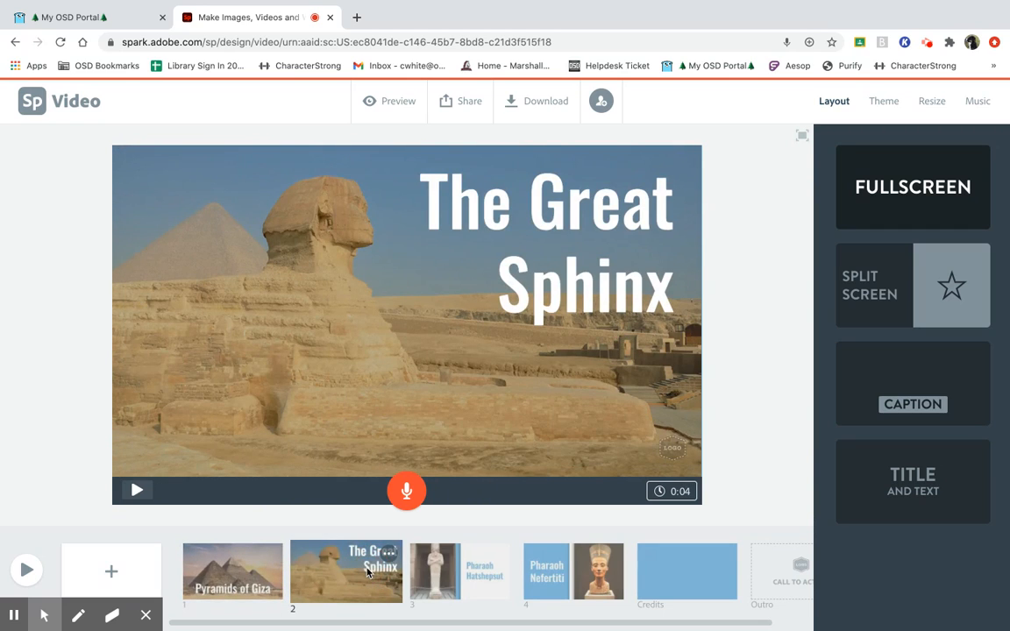
left_click(407, 490)
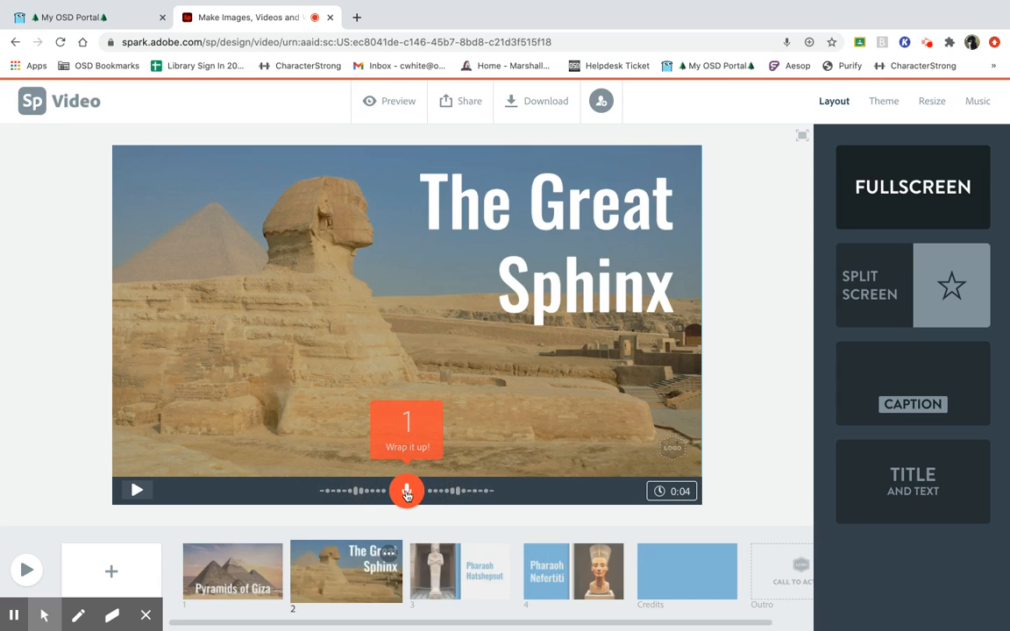
left_click(407, 490)
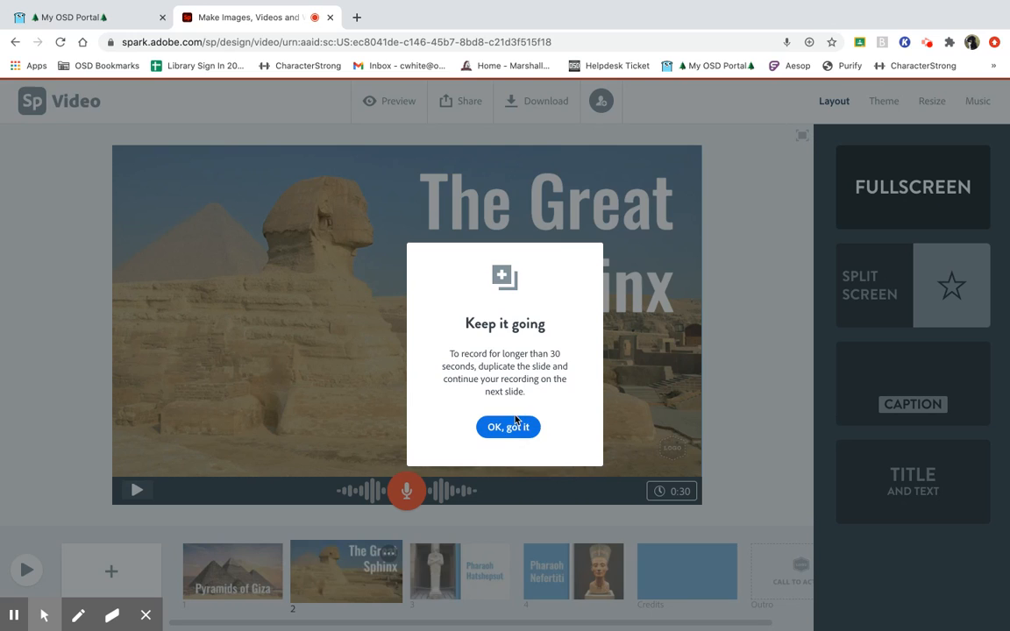
left_click(508, 427)
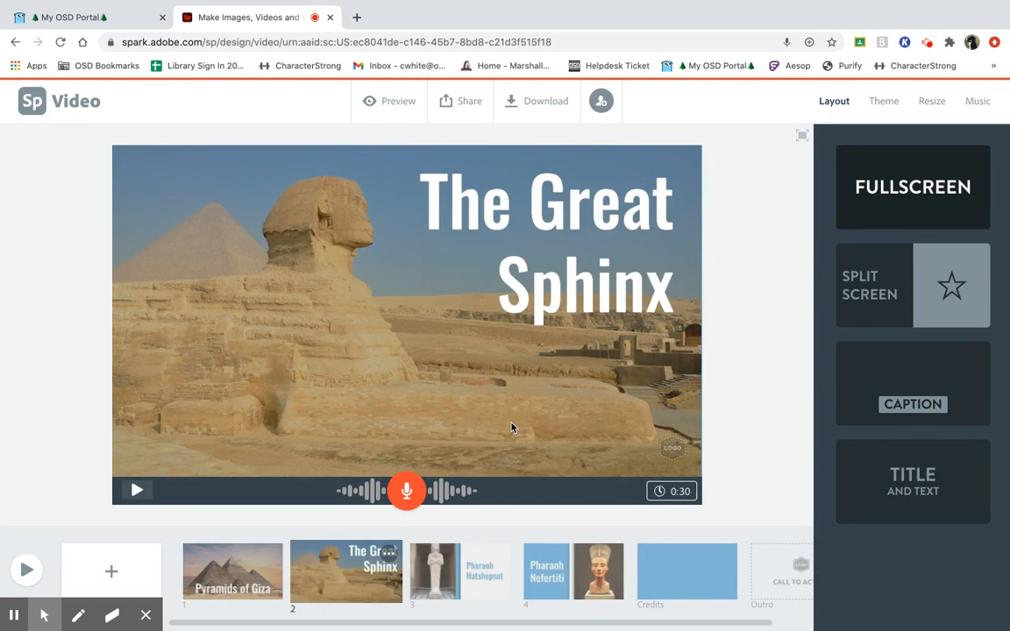
- Record a roughly twenty-second narration on the Pharaoh Hatshepsut slide
left_click(431, 572)
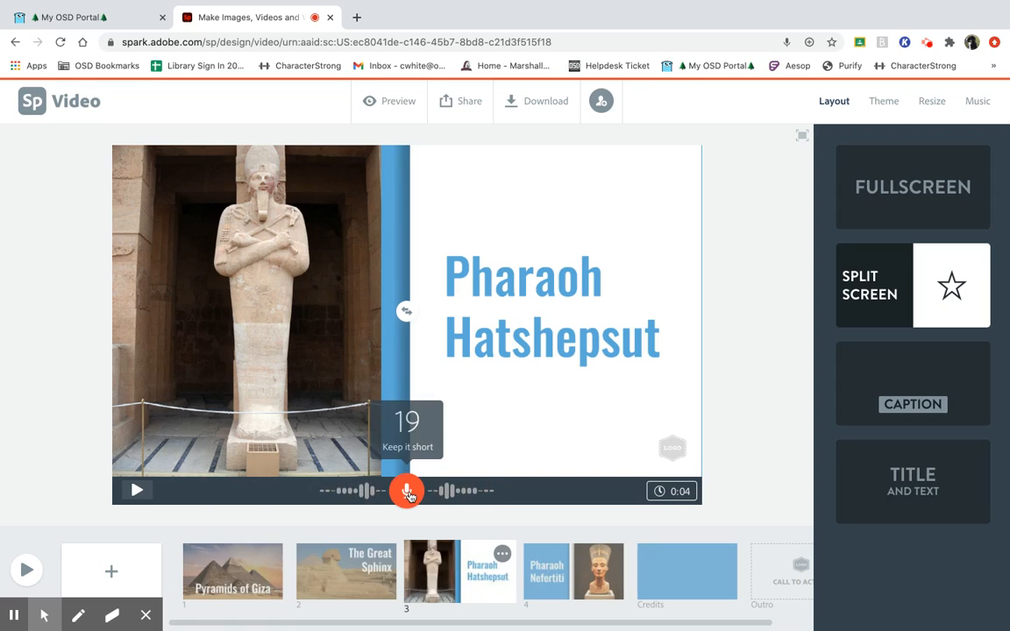
left_click(406, 491)
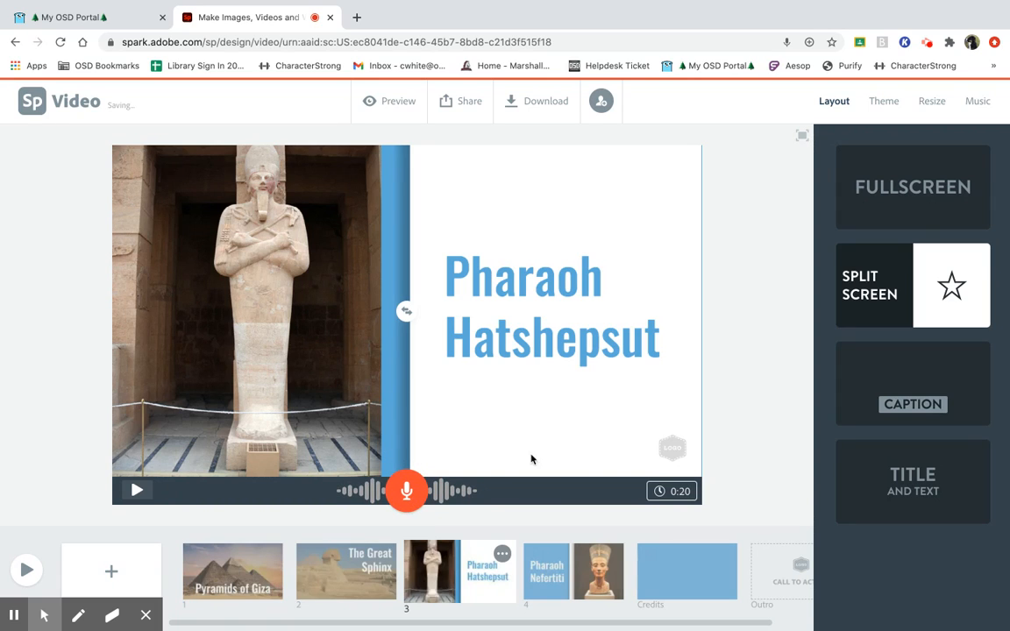
mouse_move(585, 470)
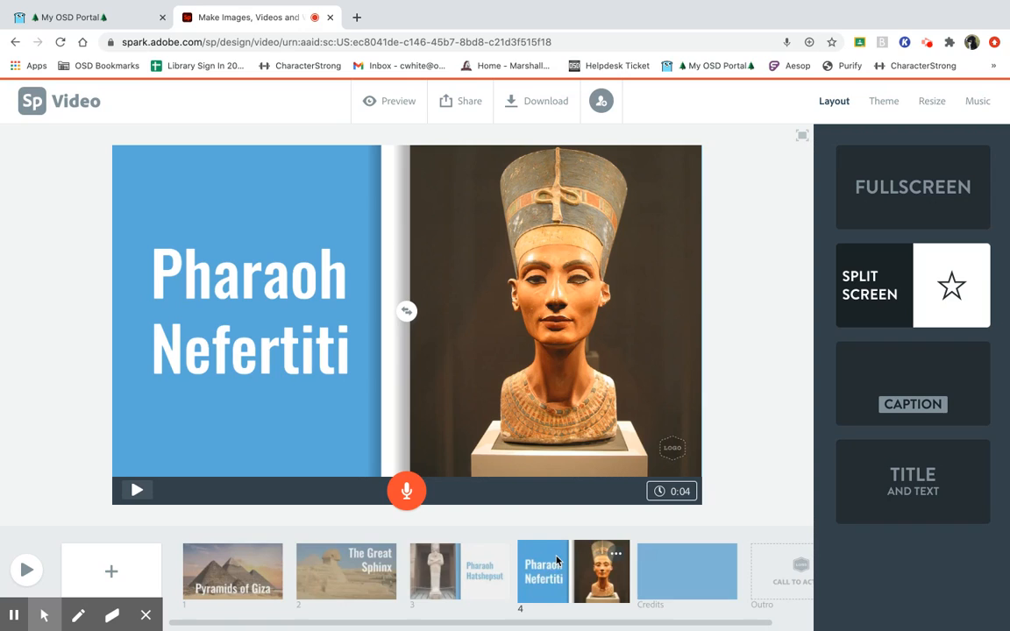
left_click(617, 554)
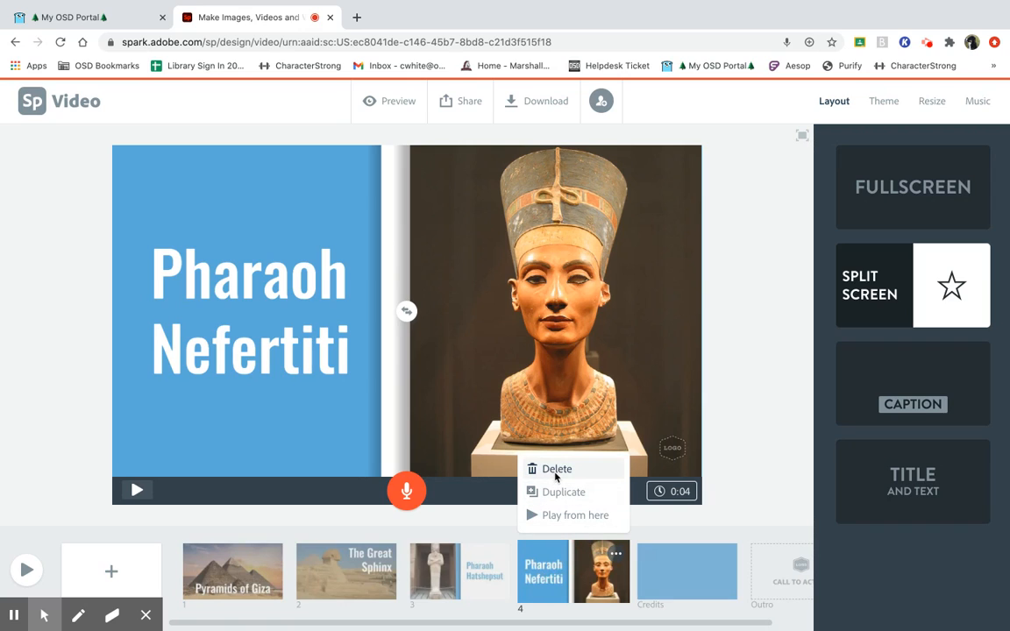
left_click(558, 468)
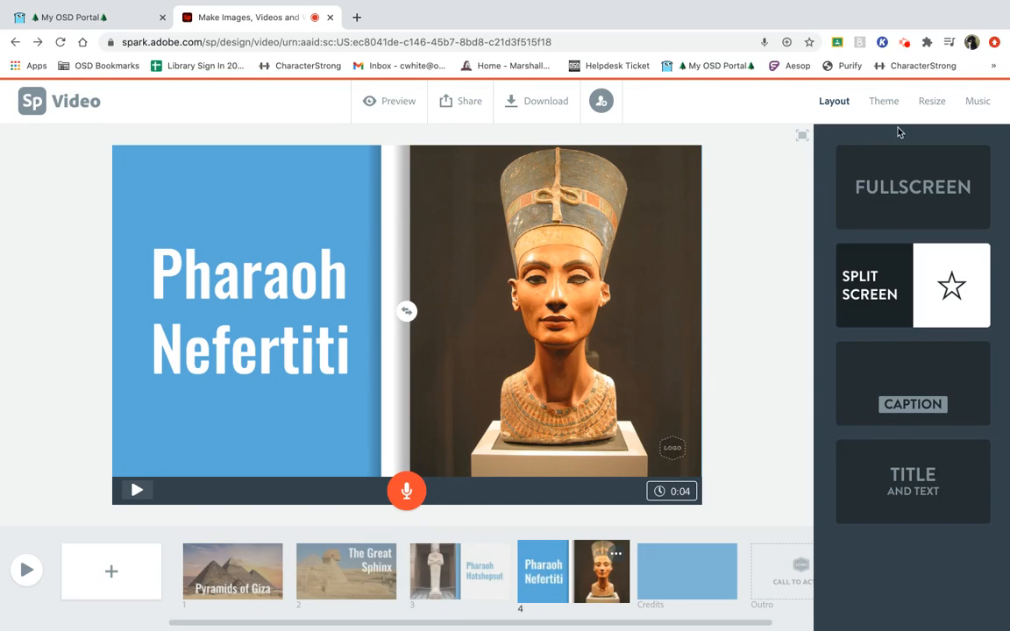
- Preview and choose Building Tall as the video's background music
left_click(978, 100)
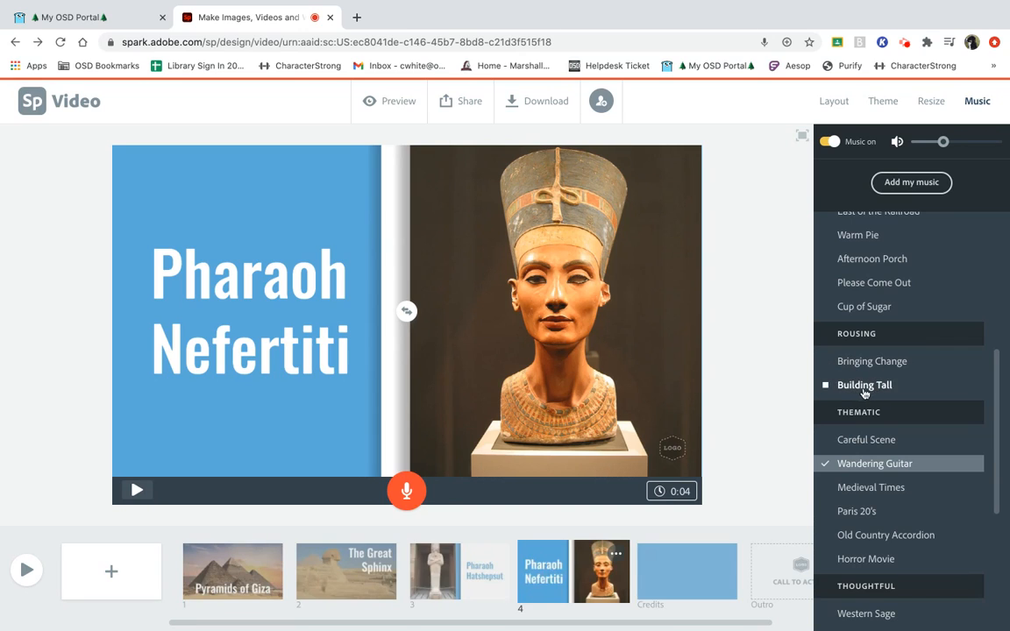
left_click(864, 386)
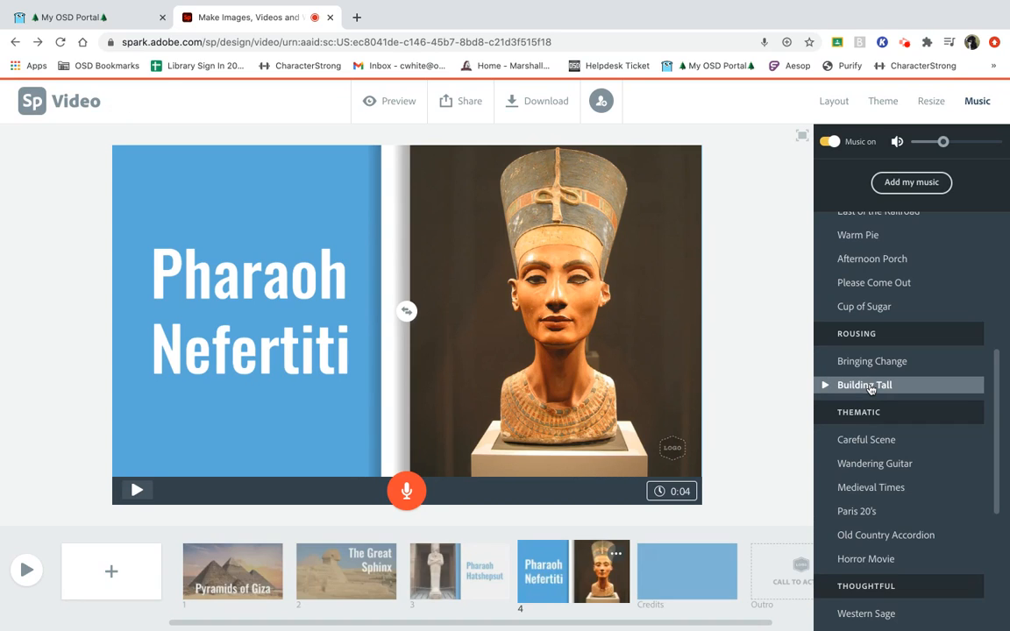
left_click(862, 386)
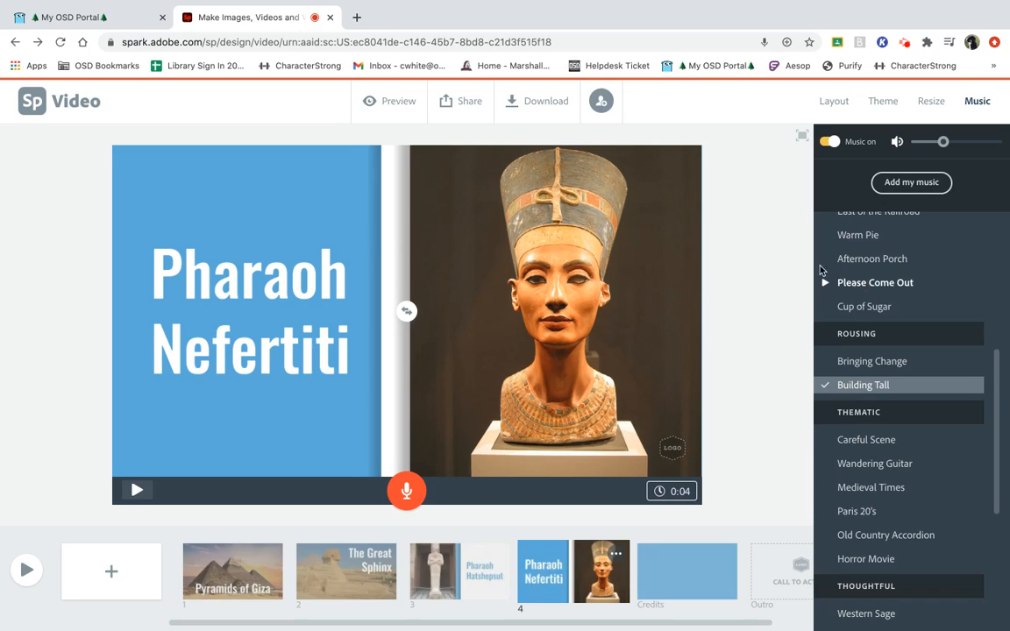
mouse_move(114, 447)
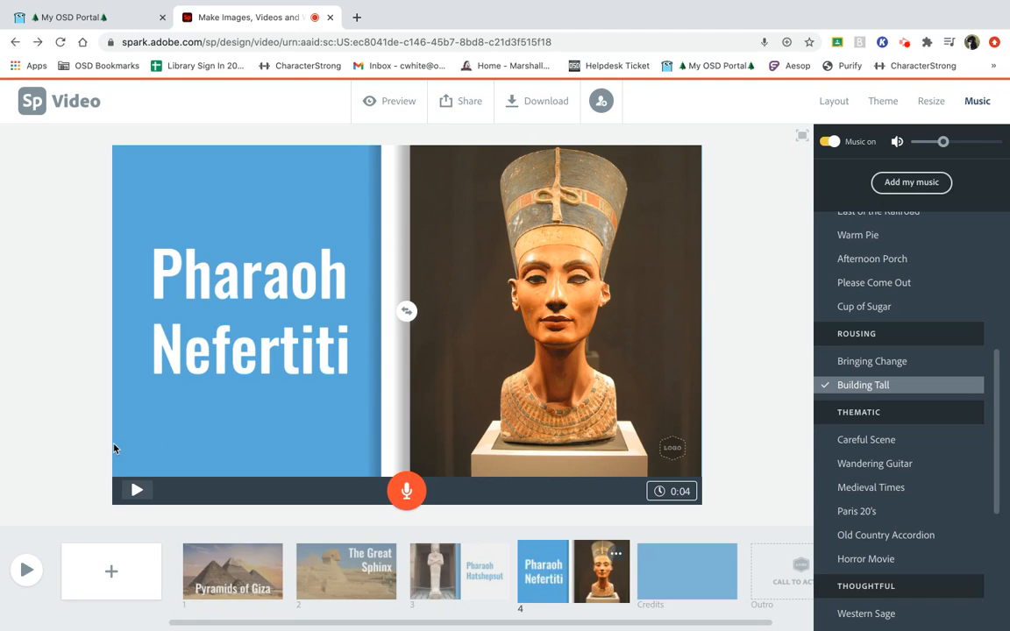
left_click(399, 100)
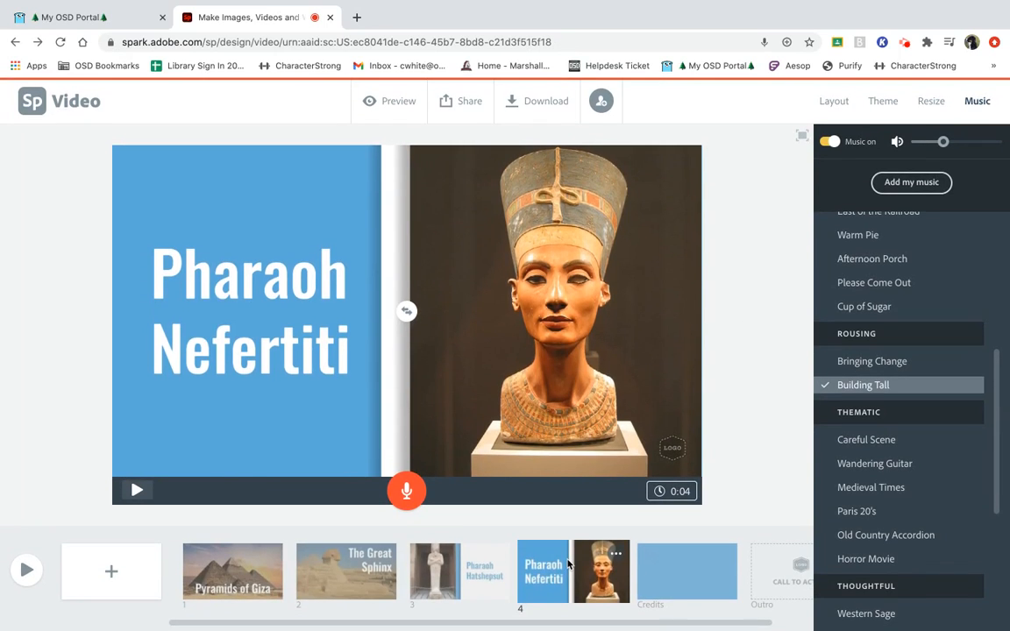
- Delete the Pharaoh Nefertiti slide, confirming the deletion
left_click(617, 552)
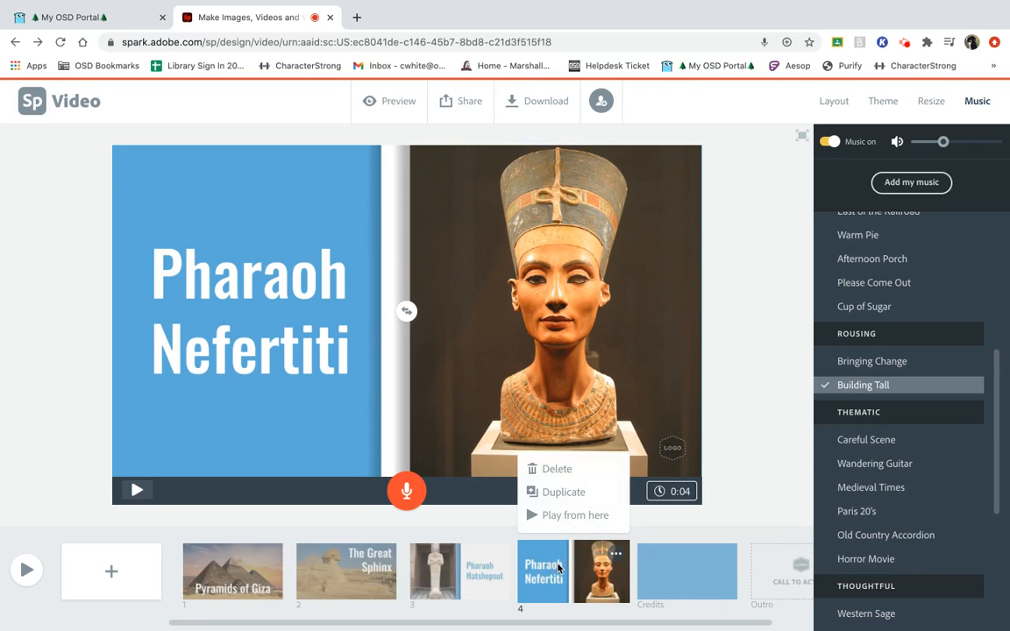
left_click(557, 468)
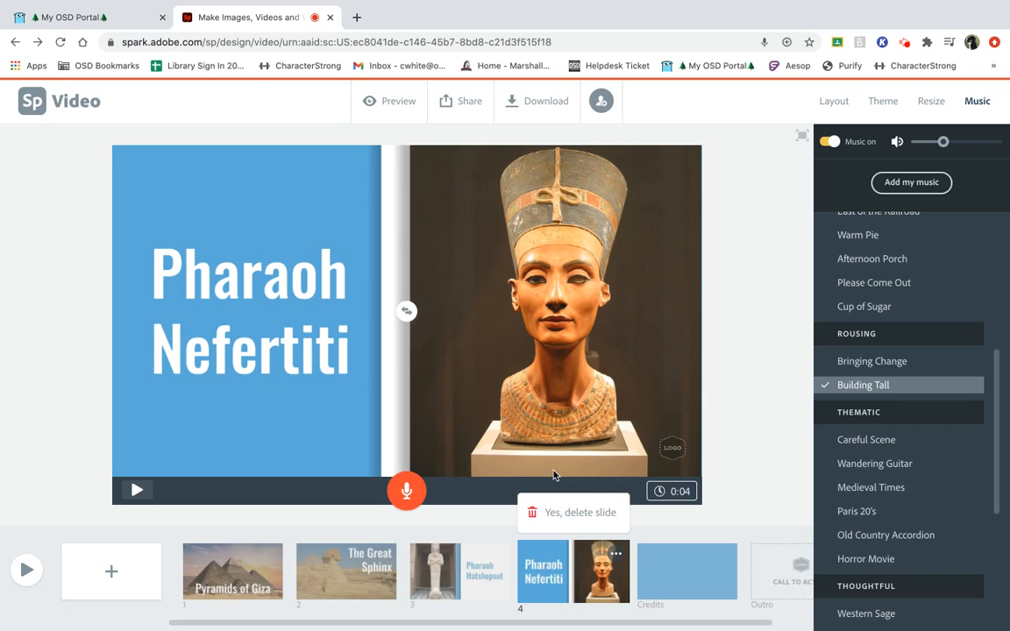
left_click(571, 512)
type("THE END")
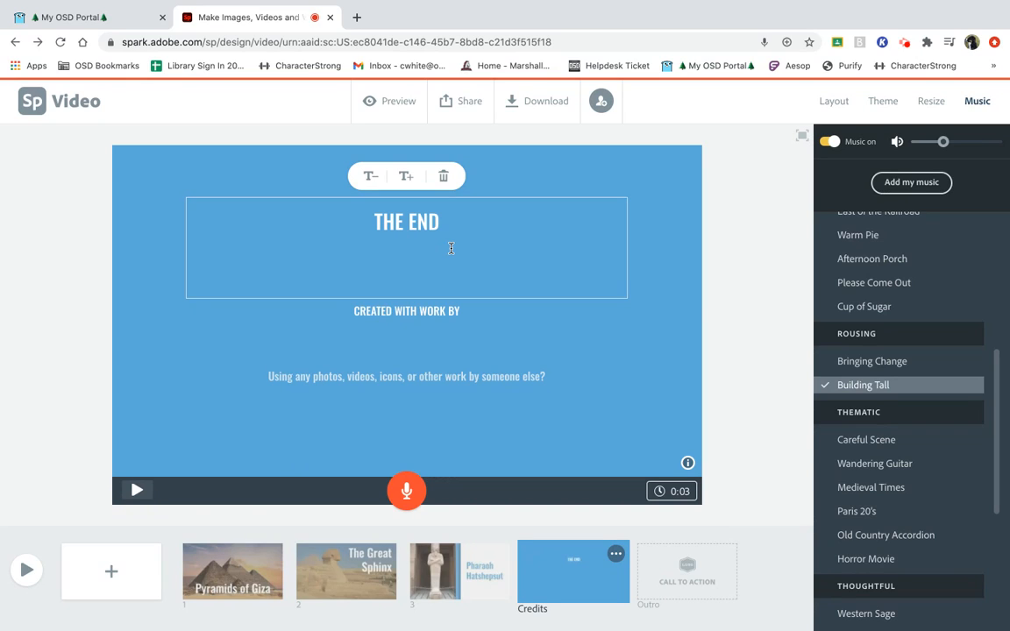
- List history.com, anthropology.msu.edu and britannica.com as sources on the credits slide
type("history.com")
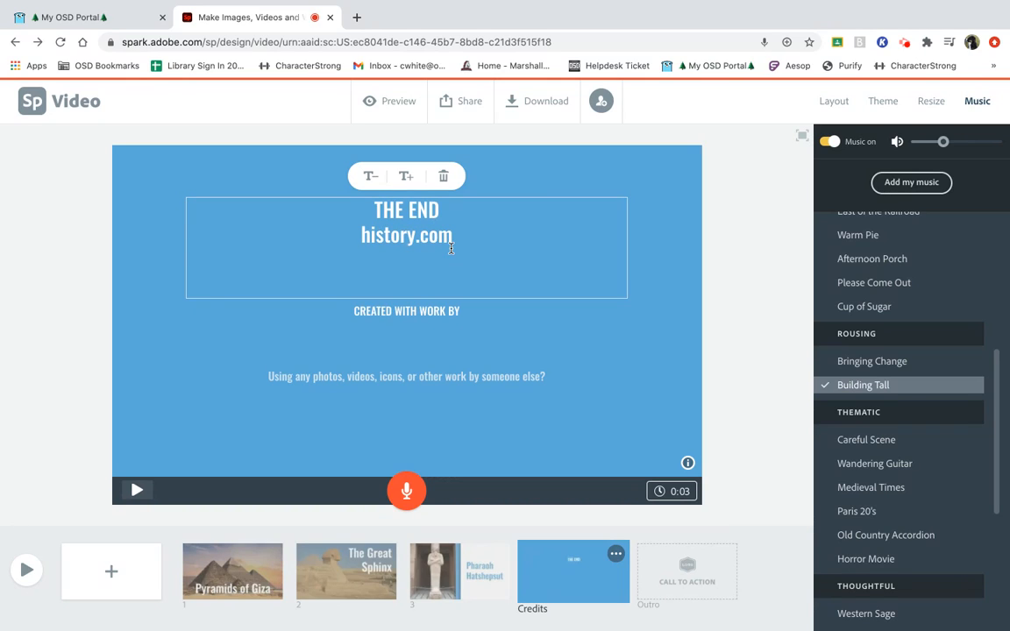
type("antrho")
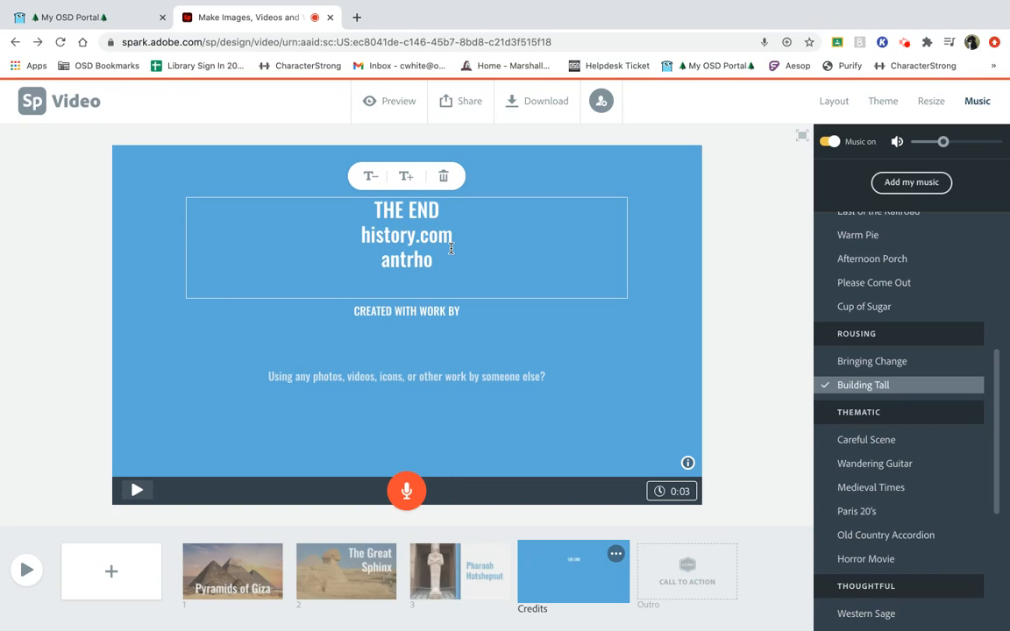
key("Backspace")
type("hropolo")
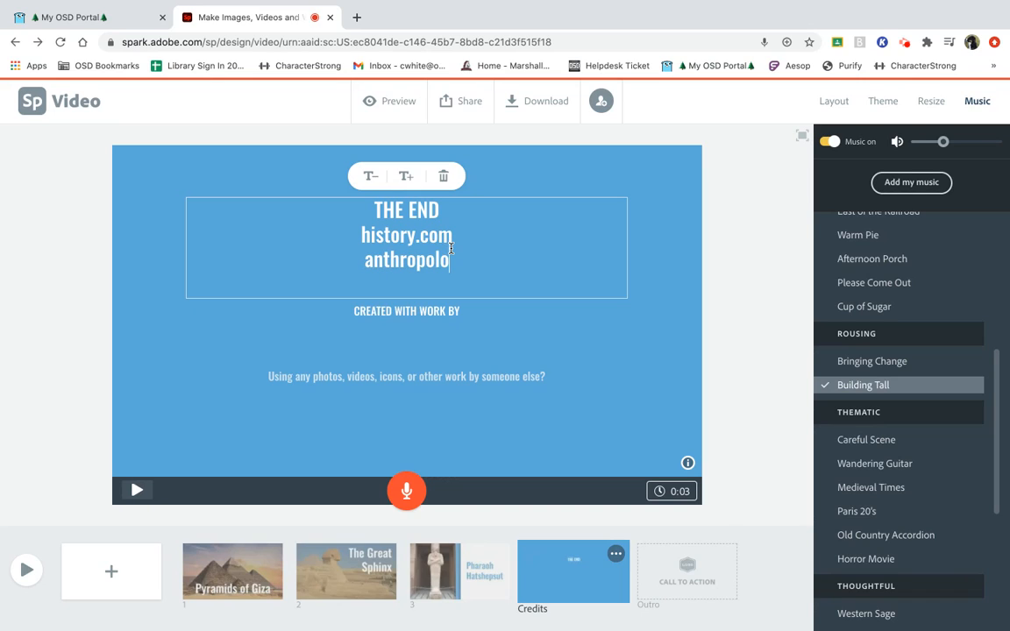
type("gy.msu.edu")
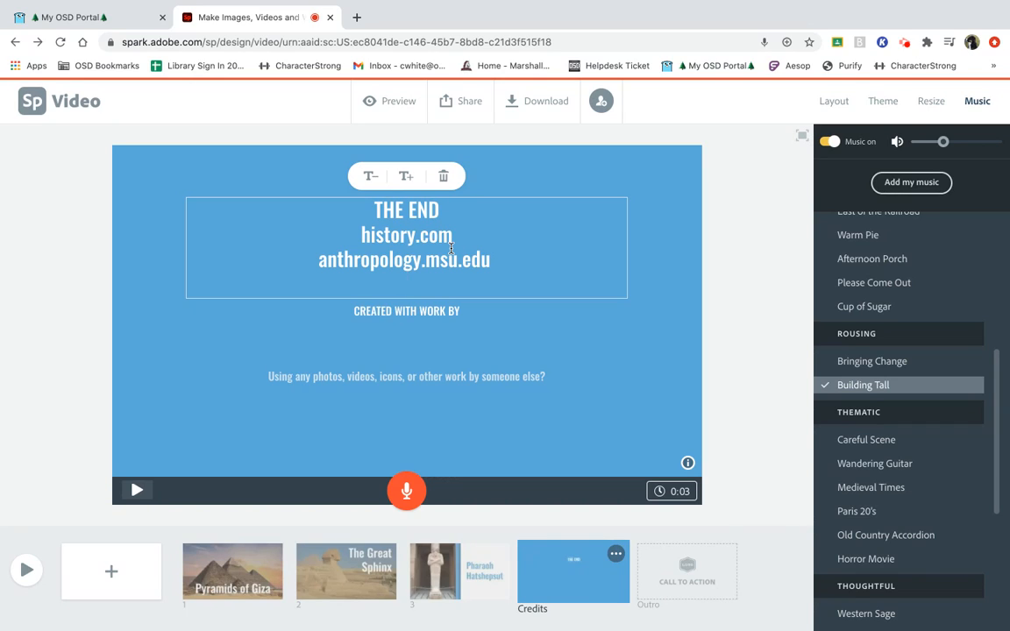
type("britannica.c")
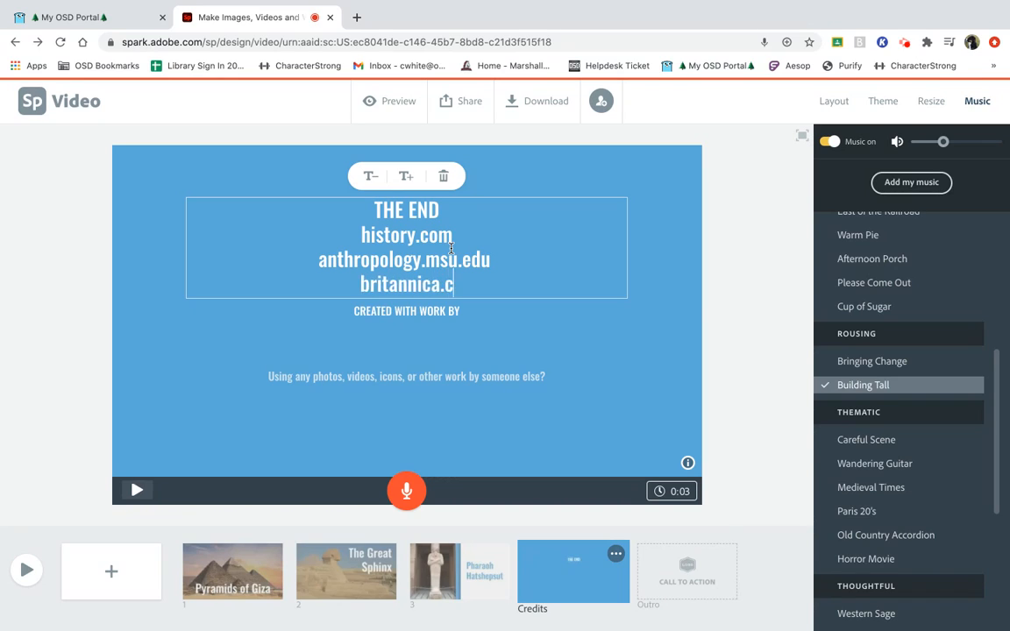
type("om")
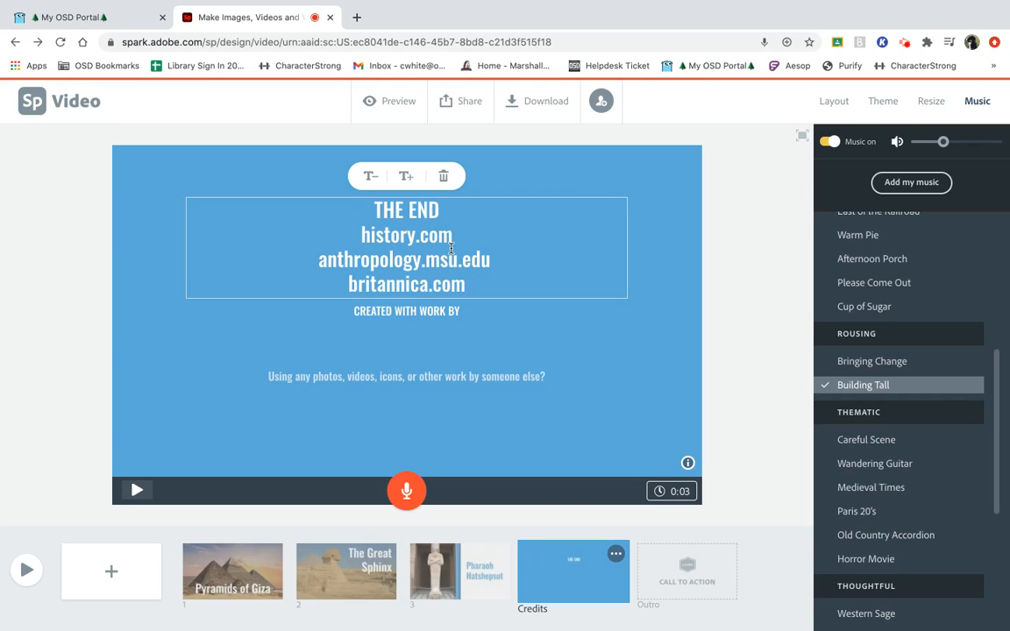
mouse_move(403, 326)
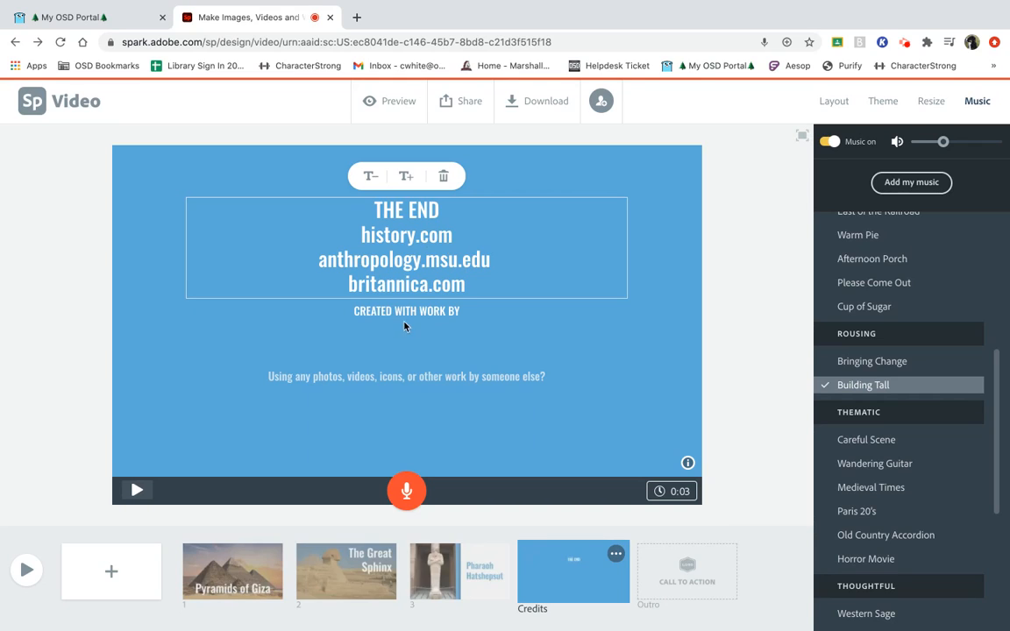
mouse_move(168, 491)
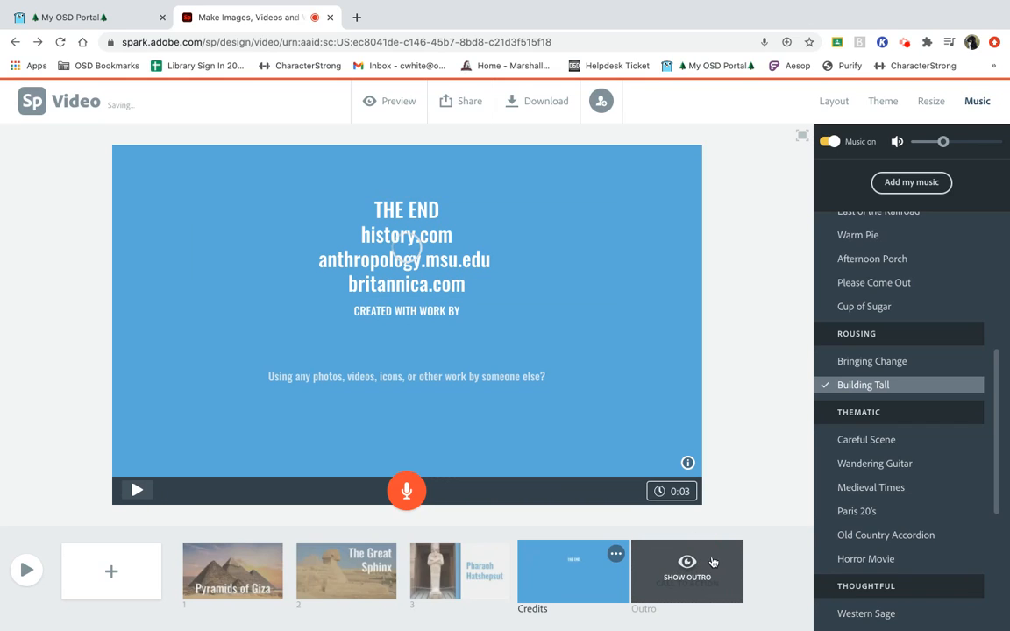
- Leave the outro slide uncustomized by choosing Maybe later
left_click(687, 568)
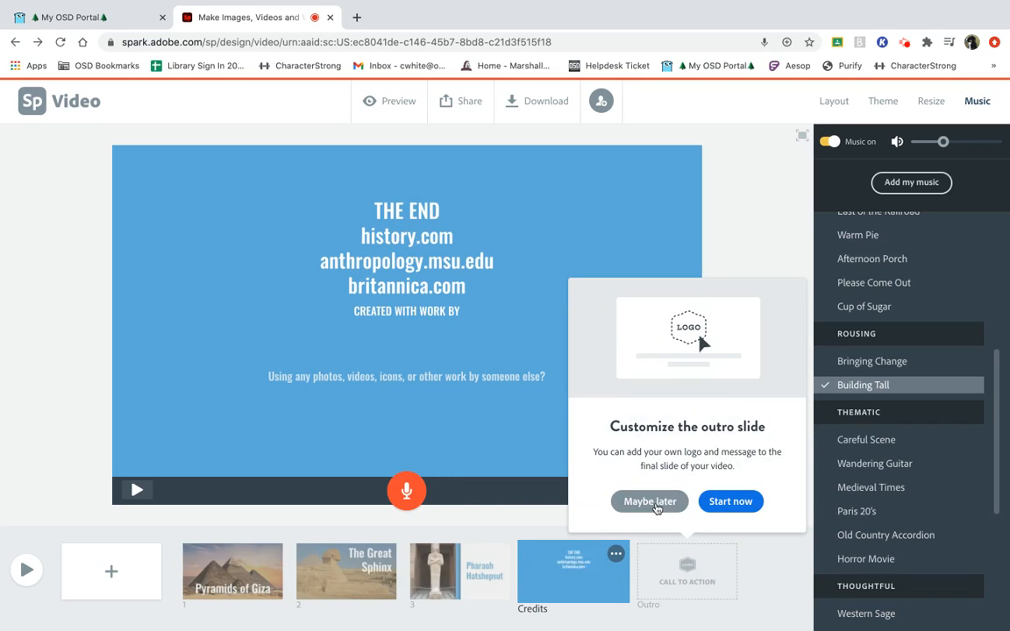
left_click(648, 501)
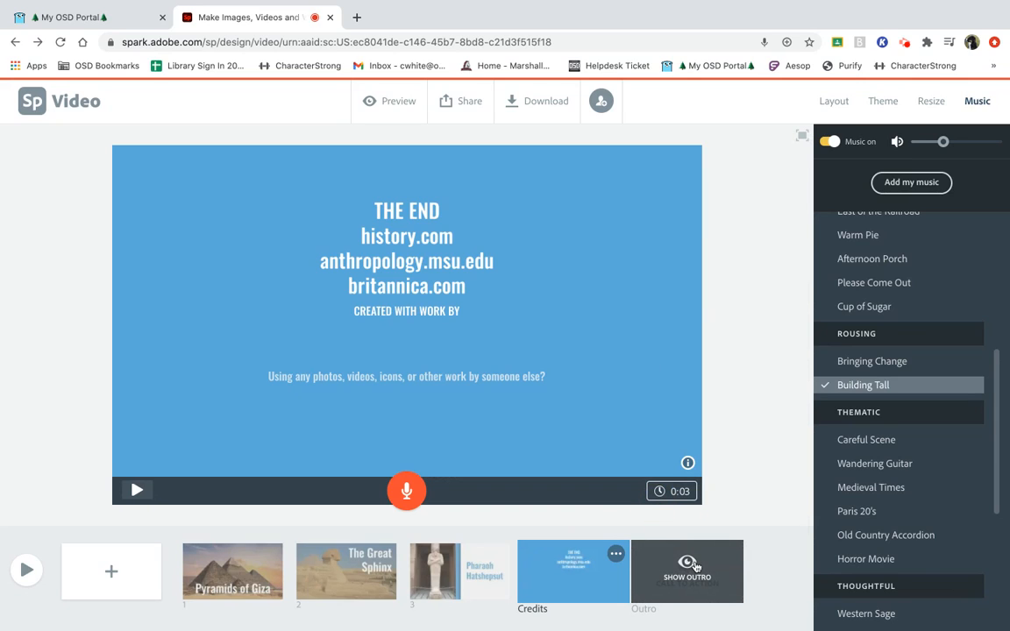
mouse_move(628, 533)
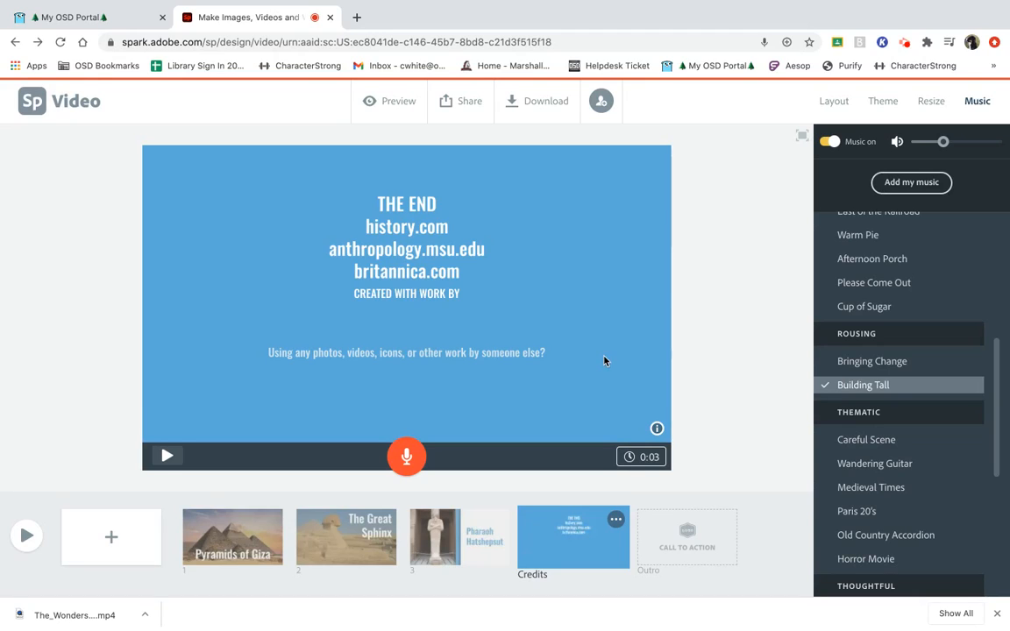
mouse_move(491, 133)
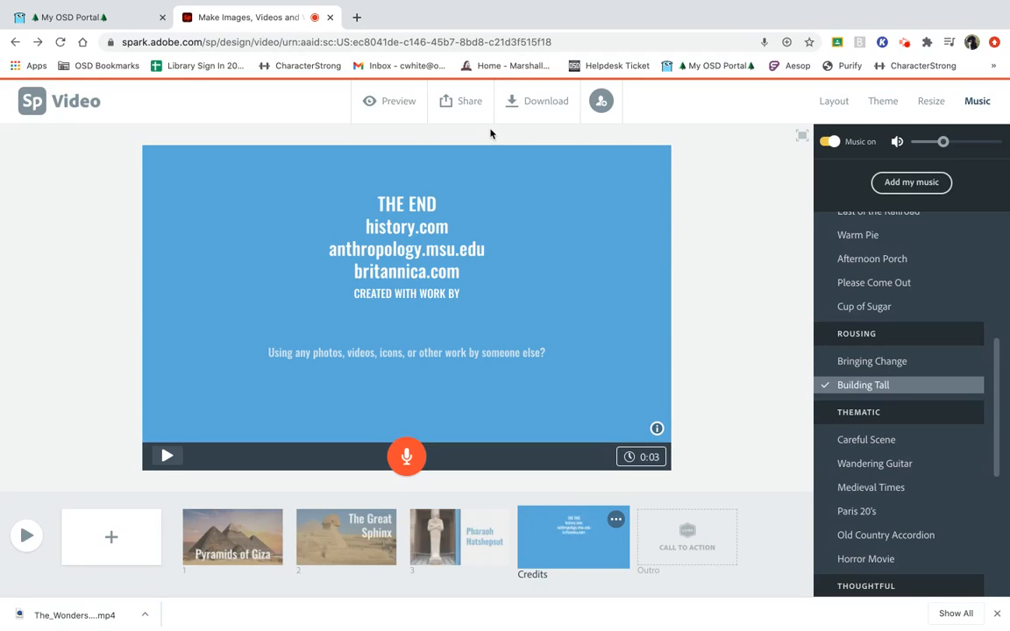
- Share the finished video by sending it to Google Drive
left_click(459, 100)
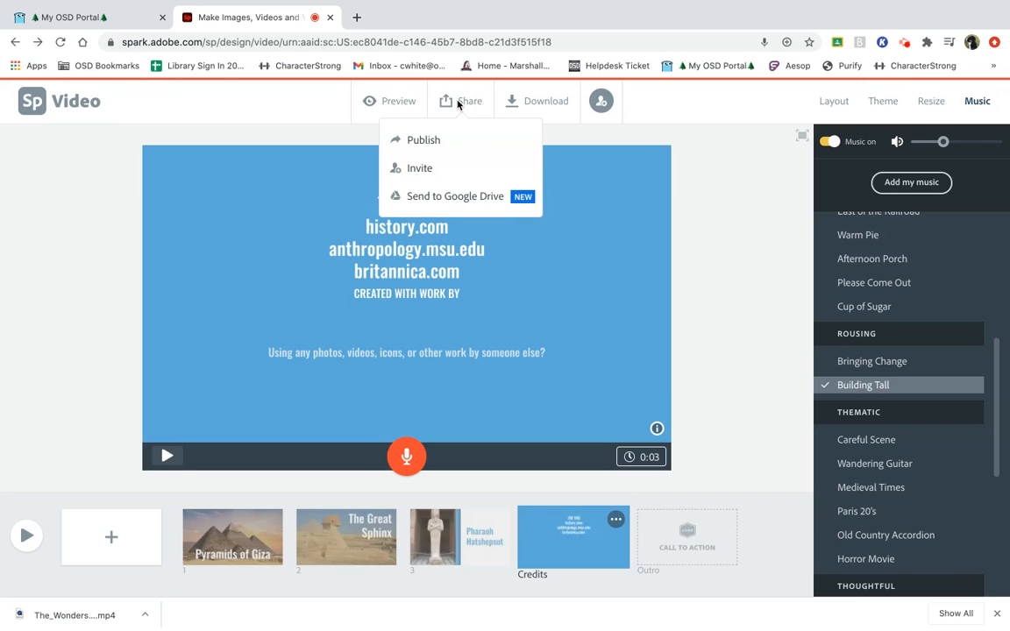
mouse_move(419, 168)
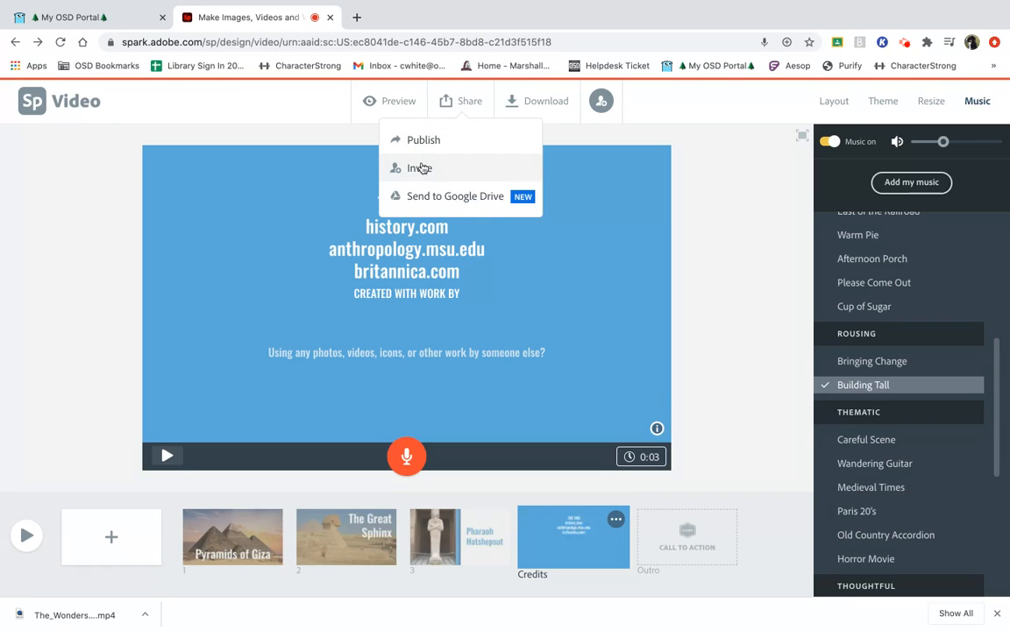
mouse_move(481, 200)
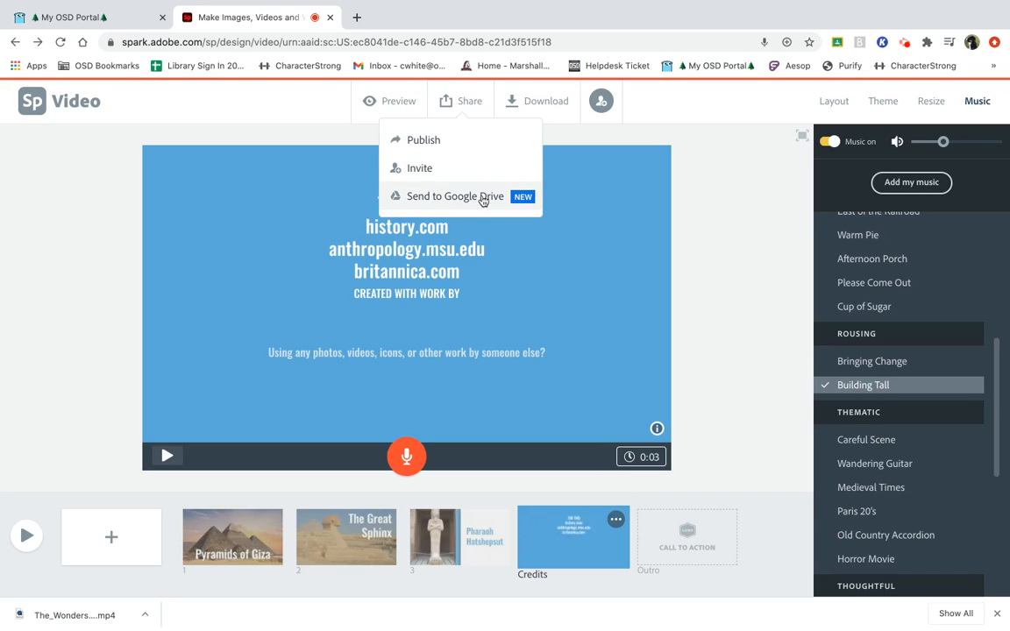
left_click(477, 201)
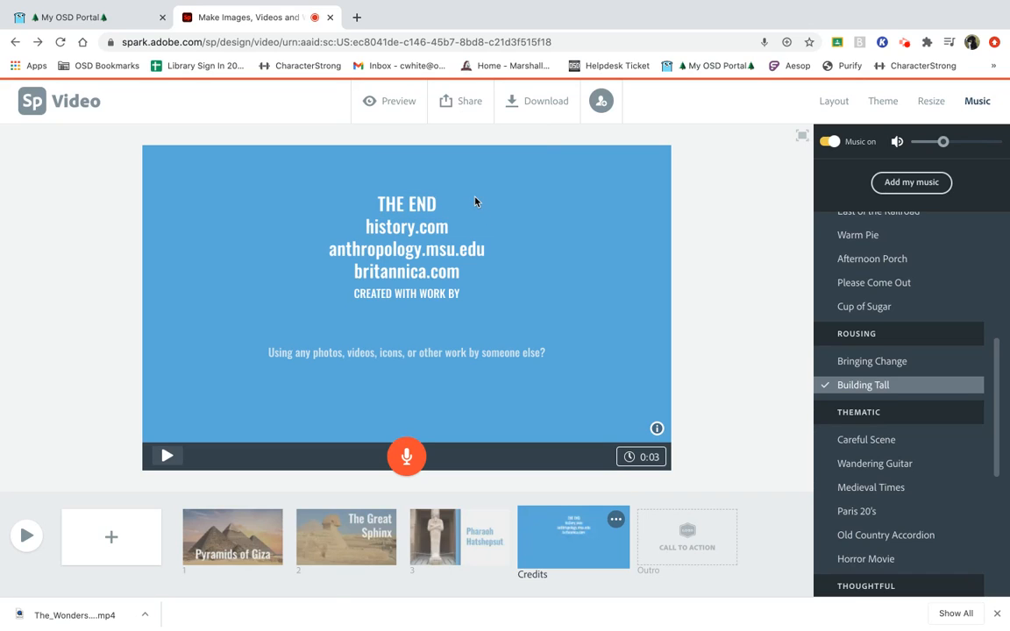
- Grant Adobe Spark access to Google Drive files, Drive itself and Google Photos, then confirm the choices
left_click(599, 100)
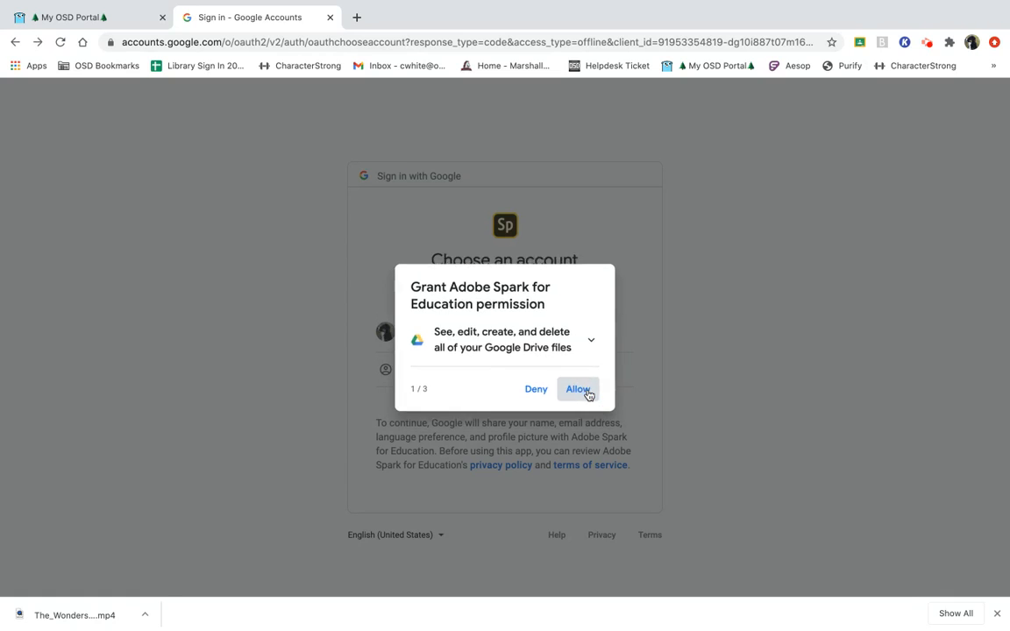
left_click(576, 389)
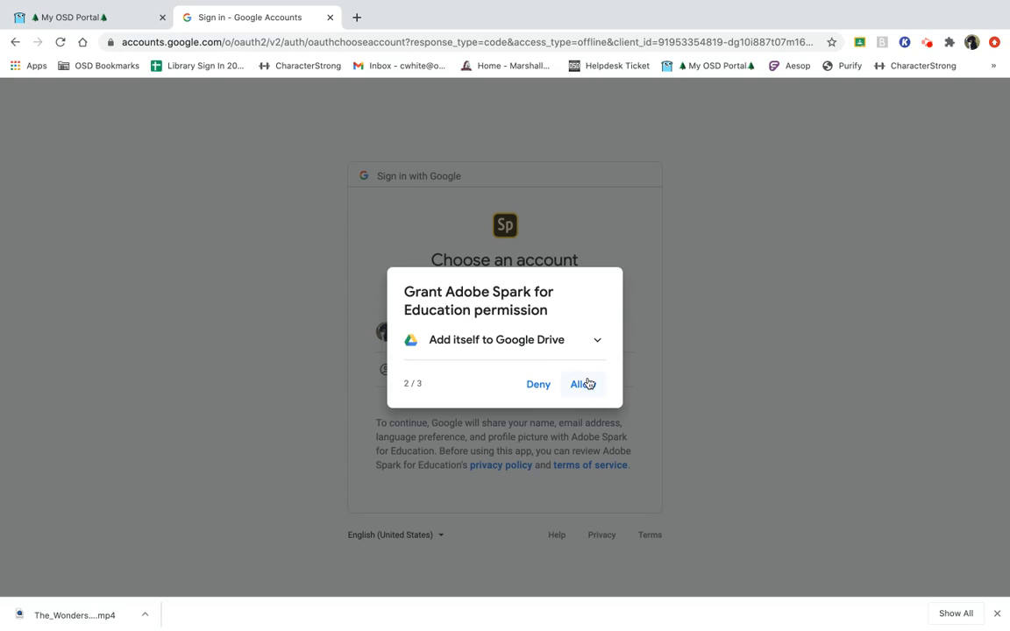
left_click(582, 384)
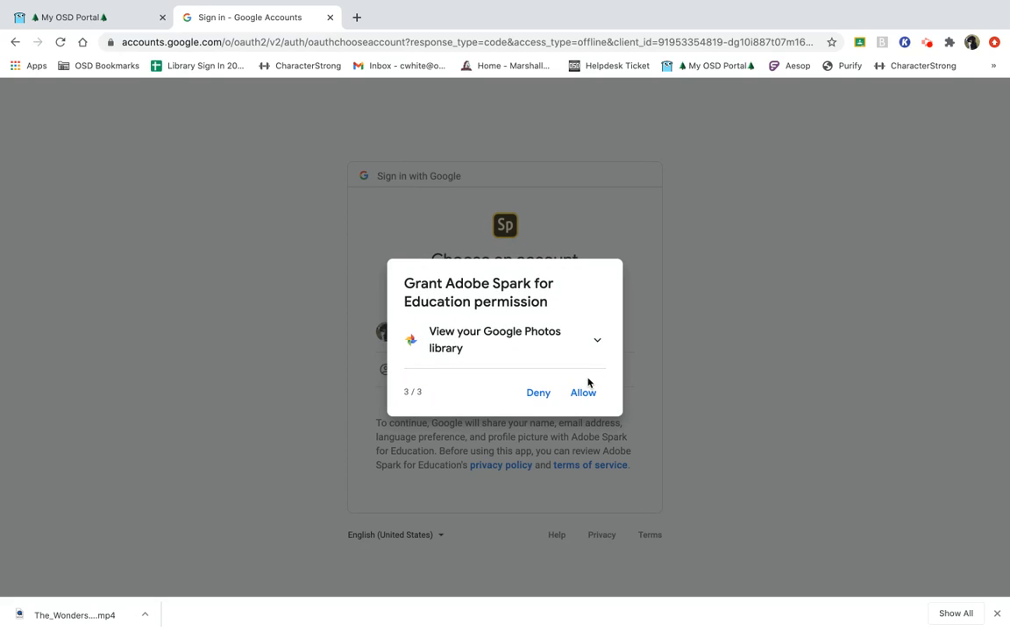
left_click(582, 392)
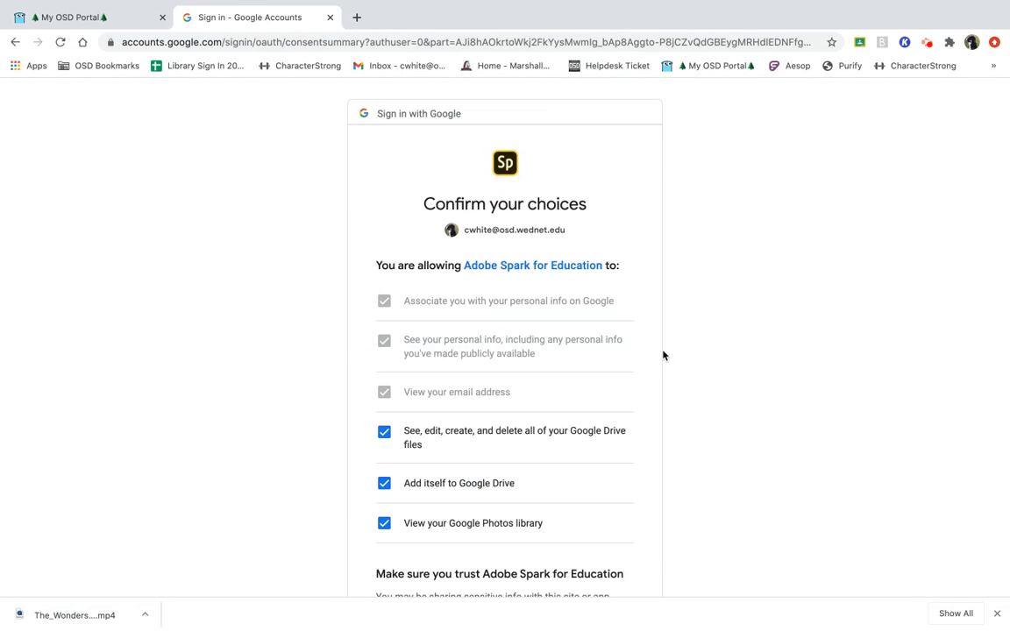
scroll("down", 3)
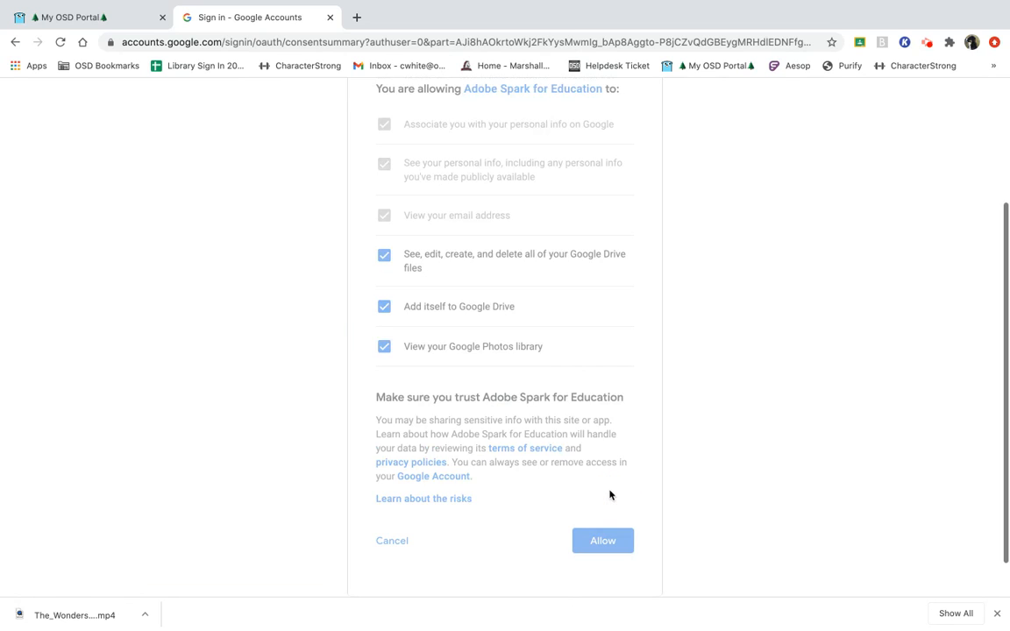
left_click(603, 540)
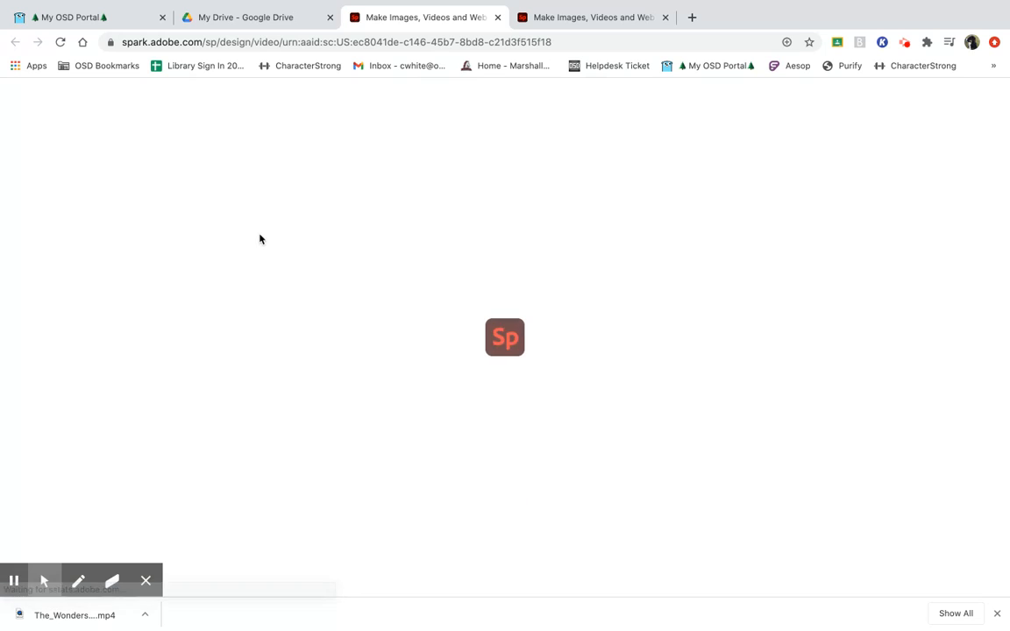
- Open sharing for The Wonders of Egypt video in Google Drive
left_click(245, 17)
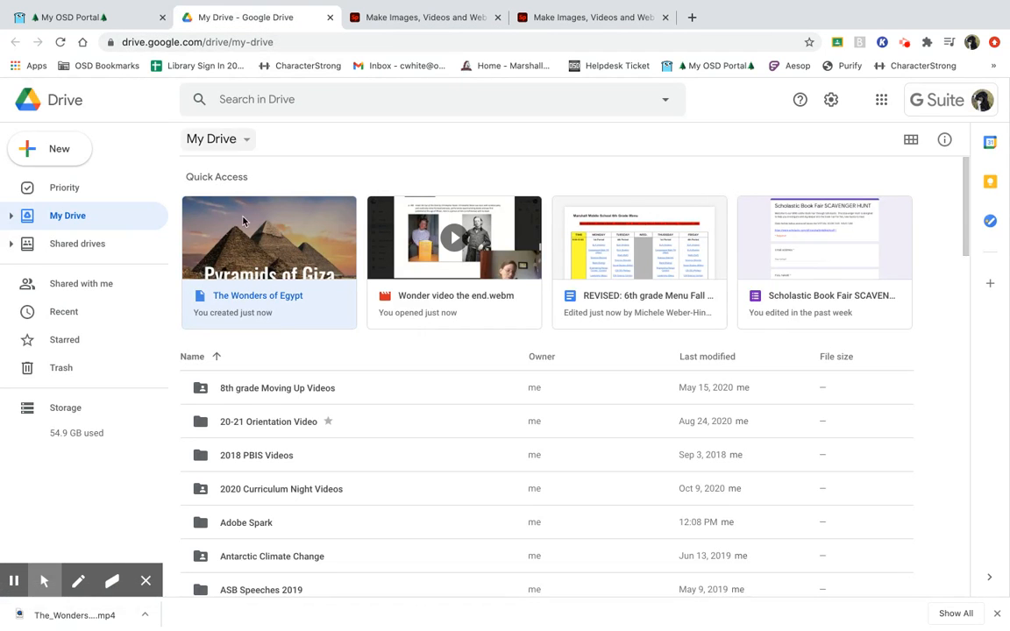
left_click(235, 266)
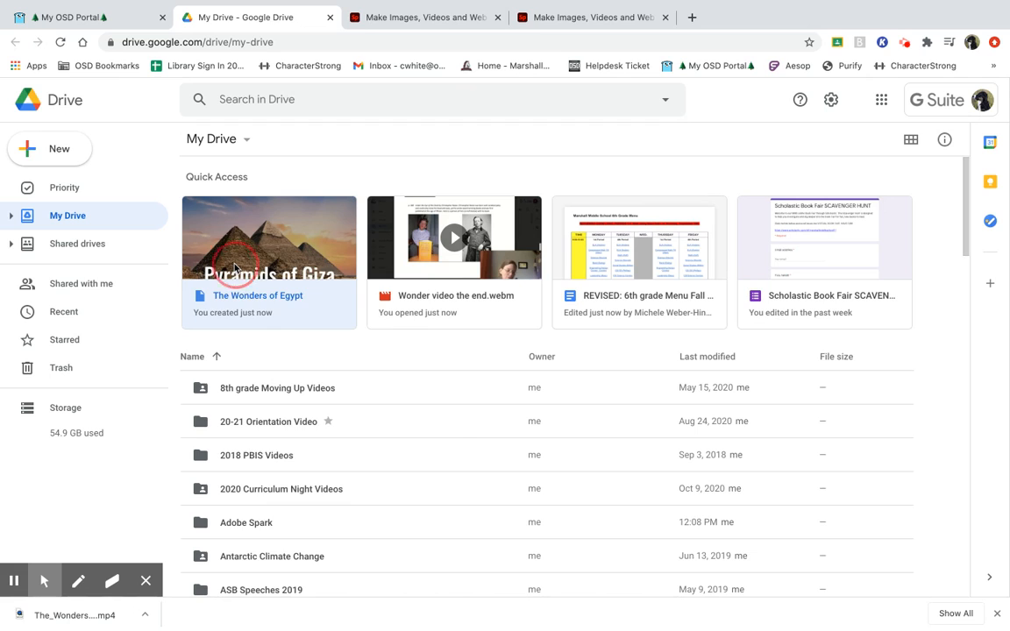
right_click(269, 236)
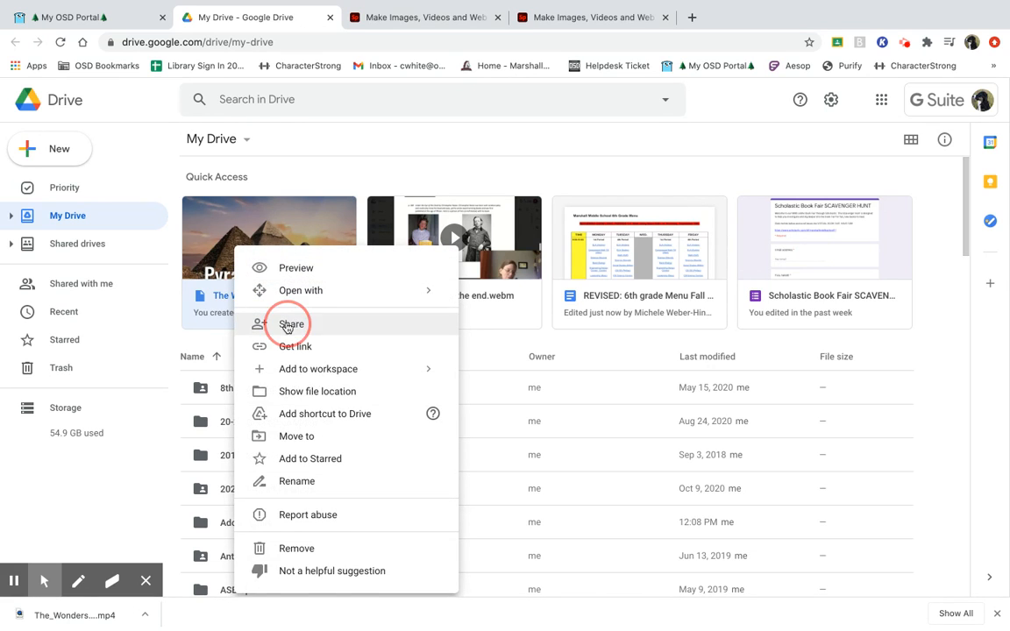
left_click(291, 325)
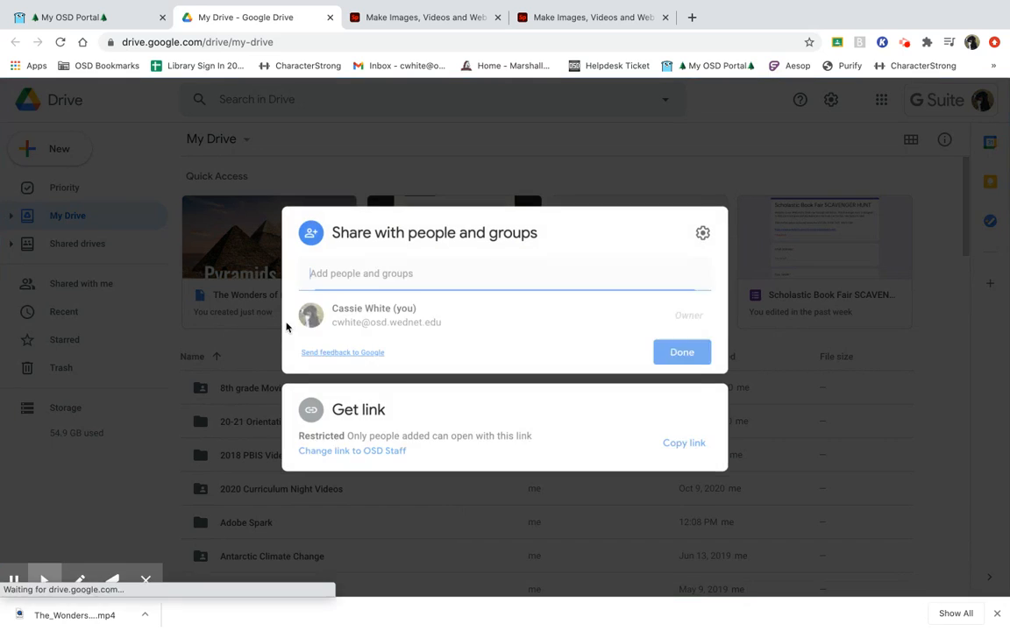
type("mimi Peradotto")
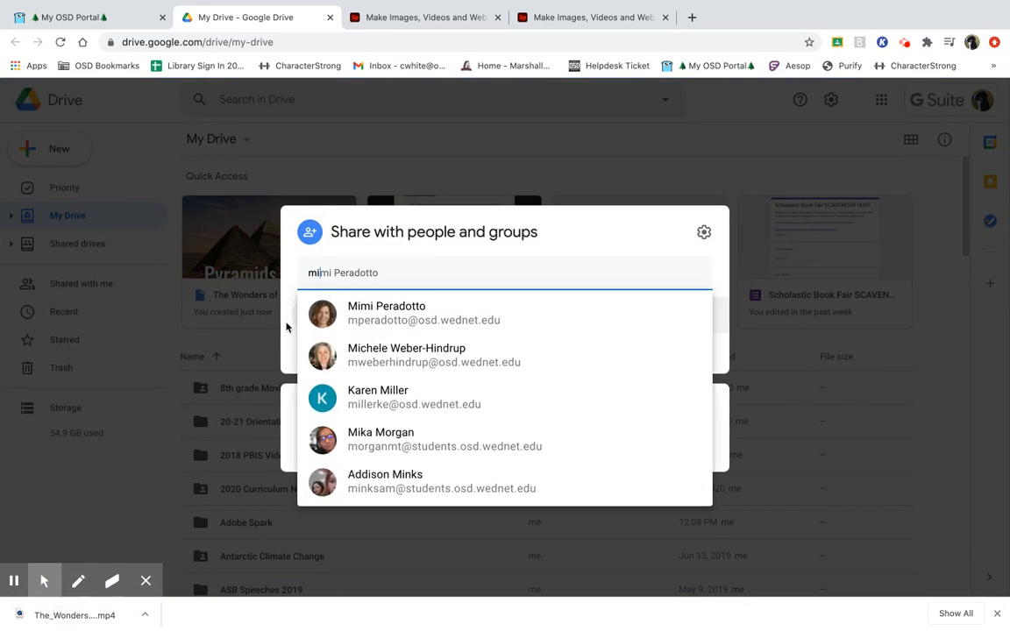
type("Karen miller")
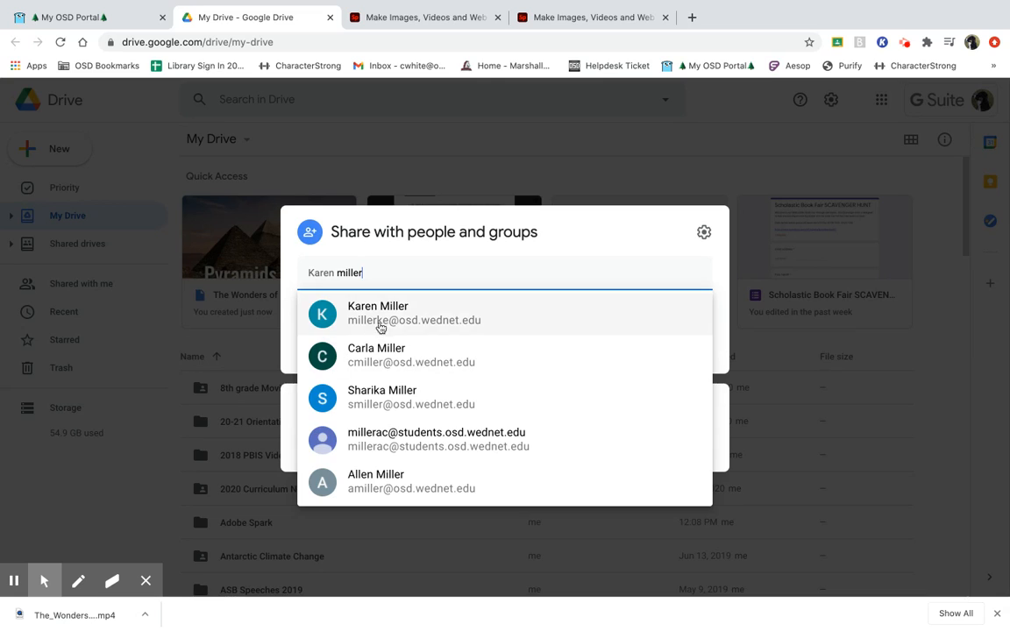
left_click(377, 312)
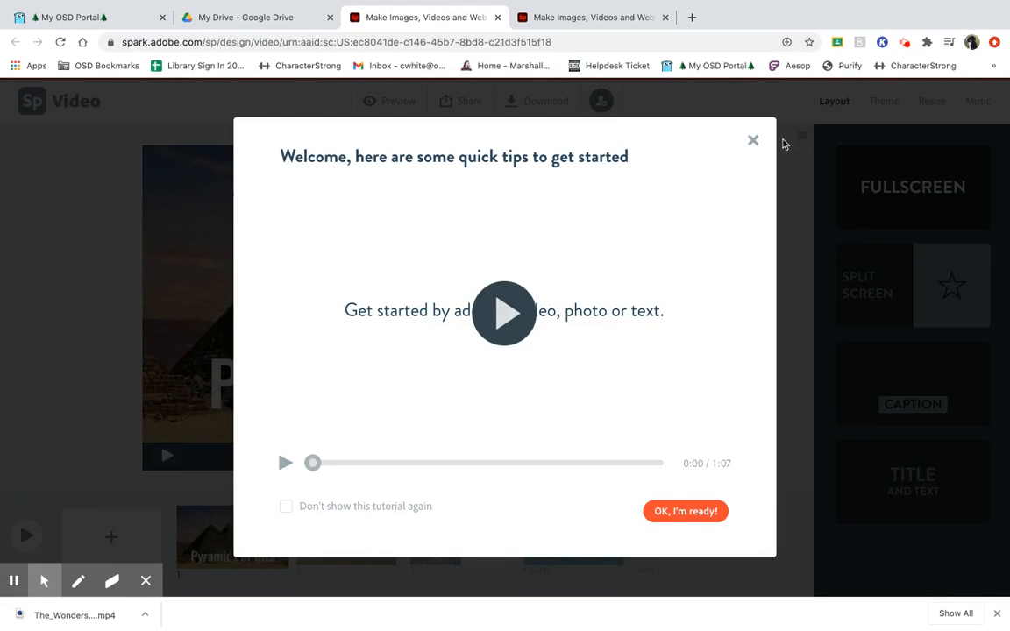
left_click(752, 141)
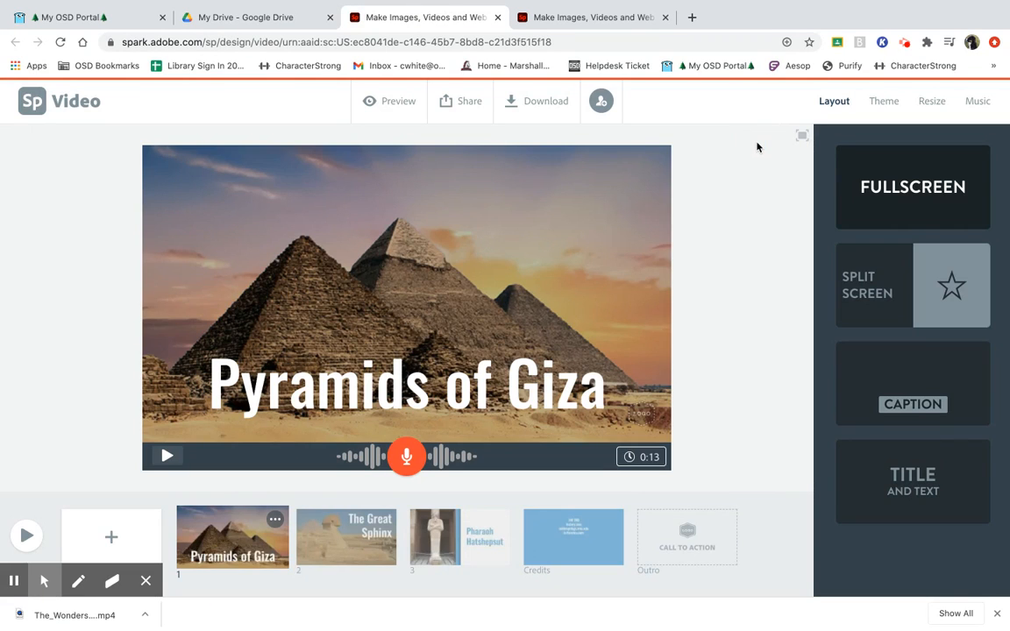
mouse_move(722, 235)
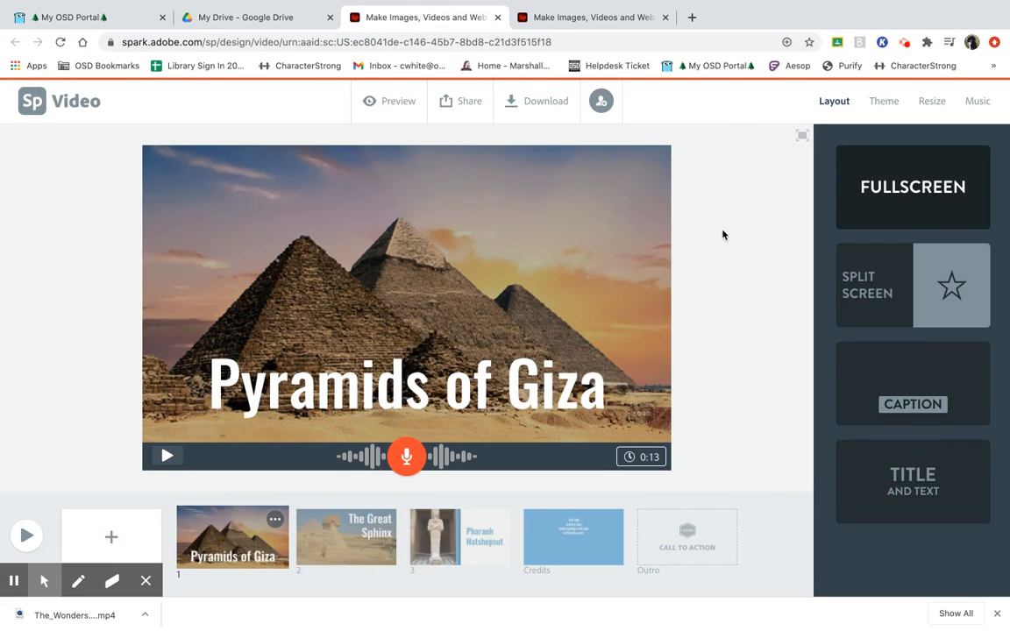